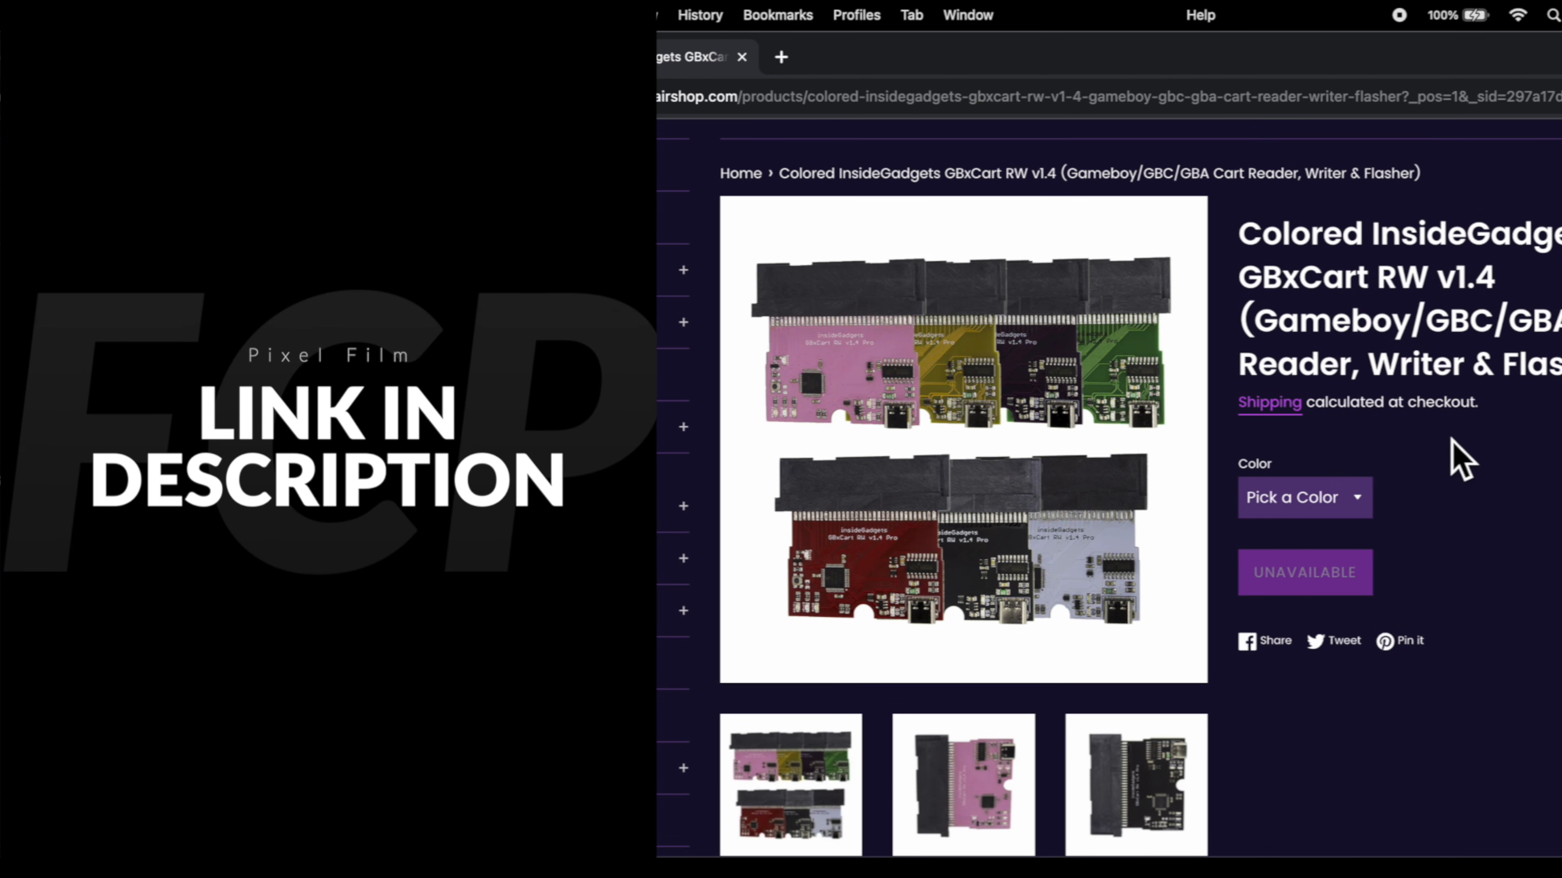
{"action": "mouse_move", "coordinate": [1553, 463]}
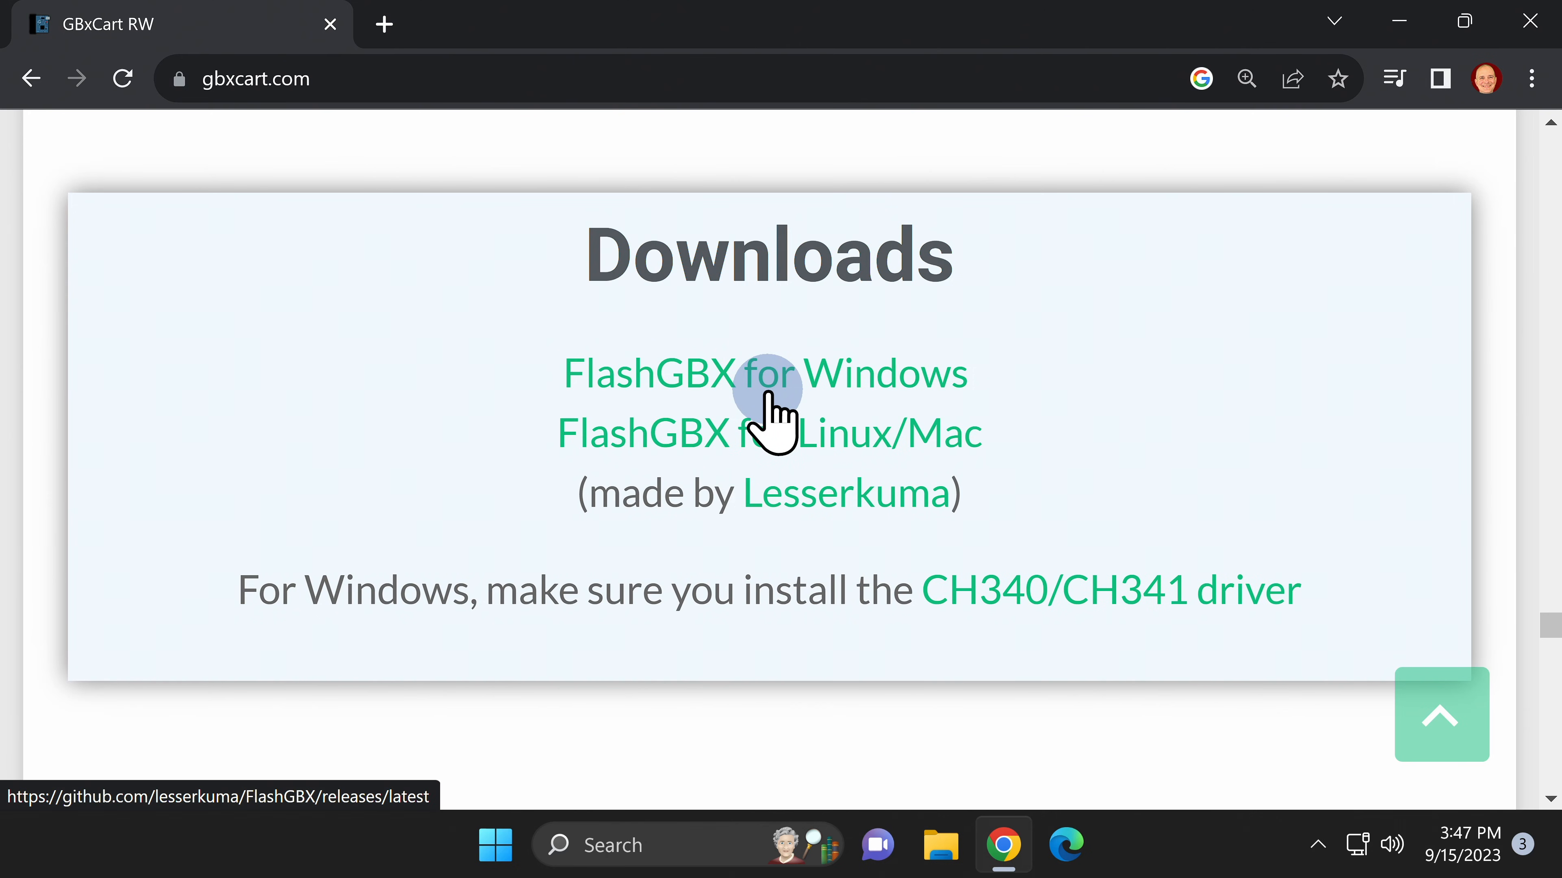
{"action": "mouse_move", "coordinate": [797, 408]}
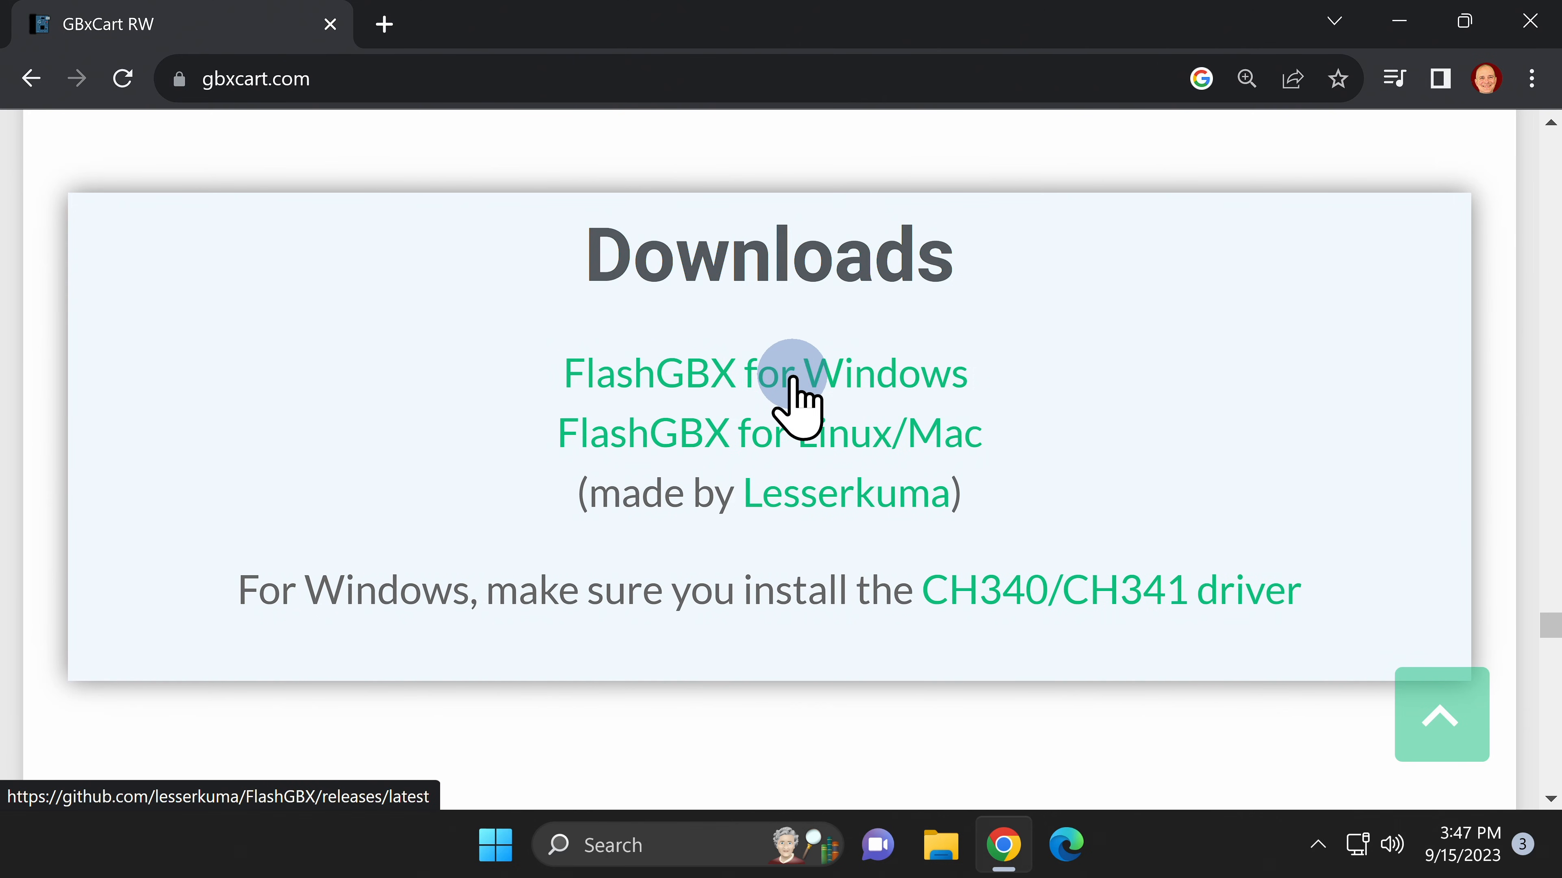
Download FlashGBX_3.32_Windows_Setup.zip from the latest v3.32 GitHub release assets.
{"action": "left_click", "coordinate": [764, 373]}
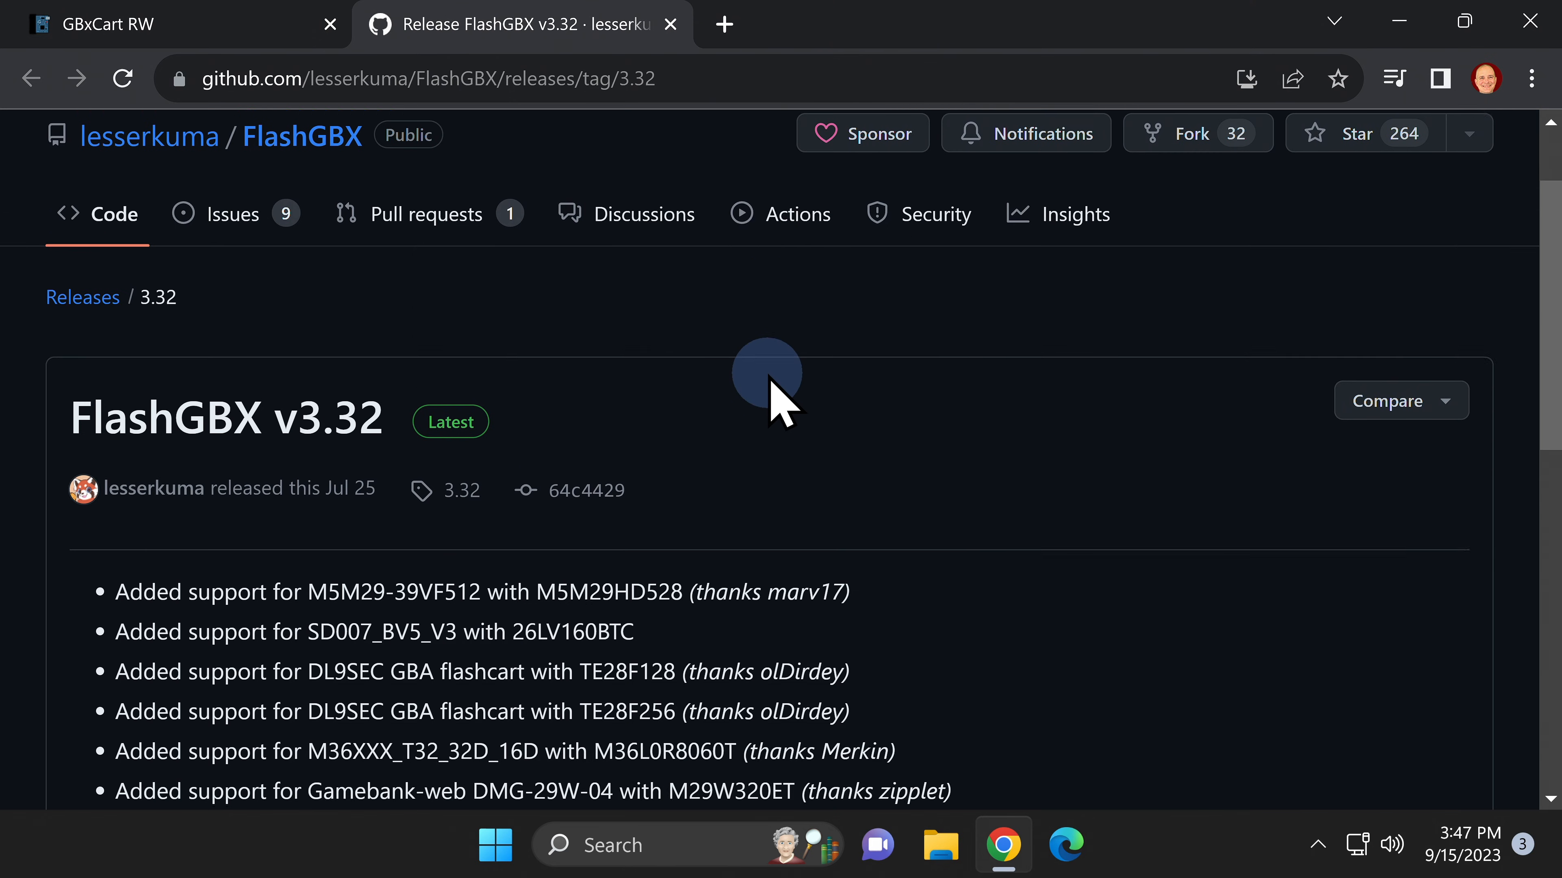
{"action": "scroll", "scroll_direction": "down", "scroll_amount": 3}
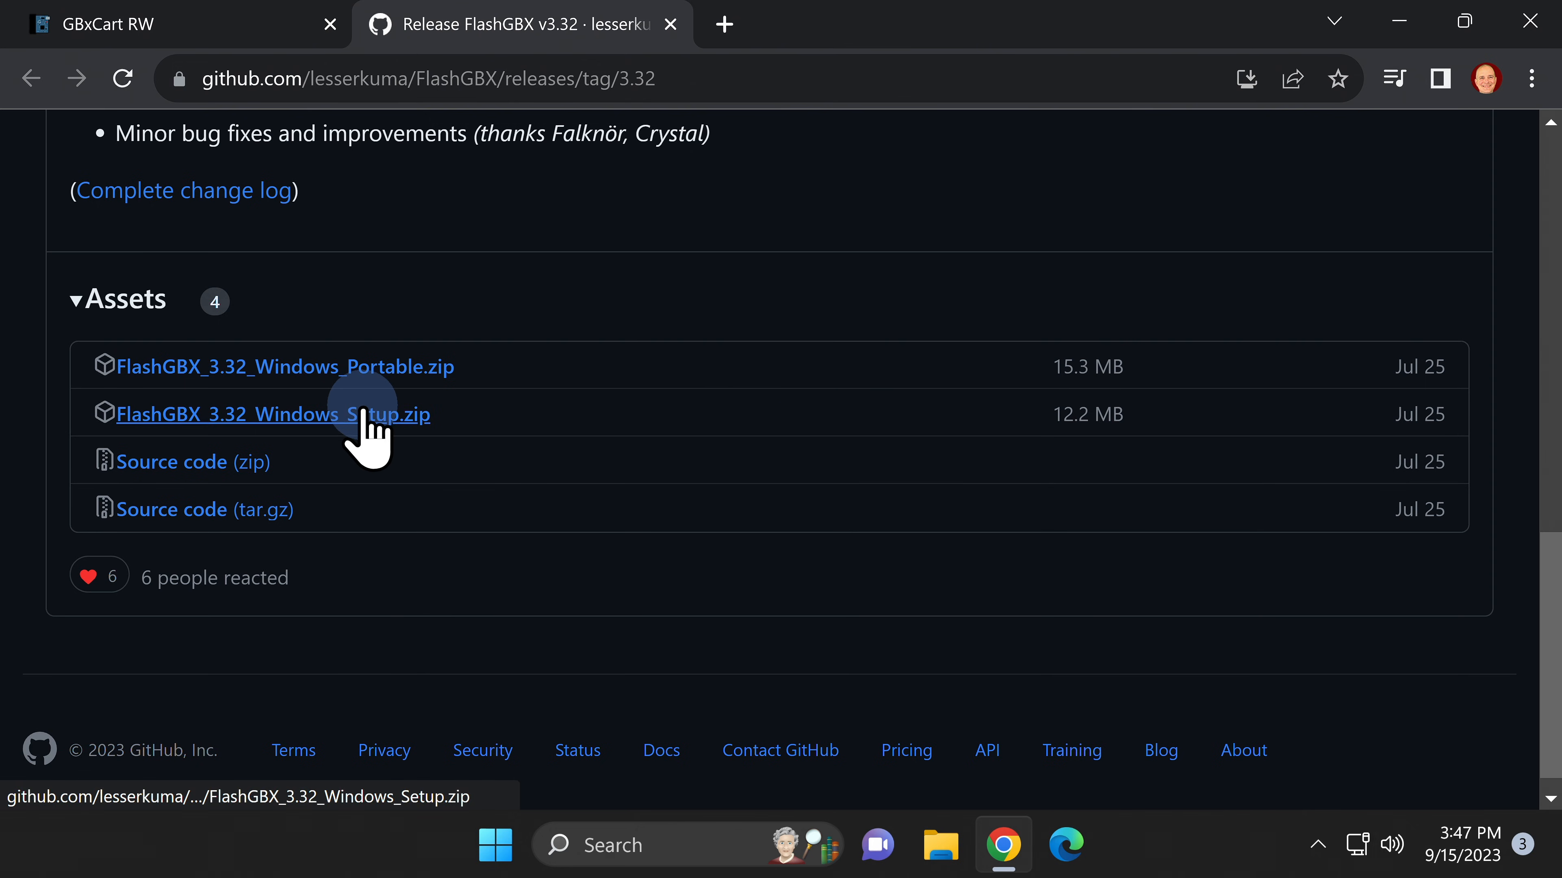
{"action": "left_click", "coordinate": [264, 414]}
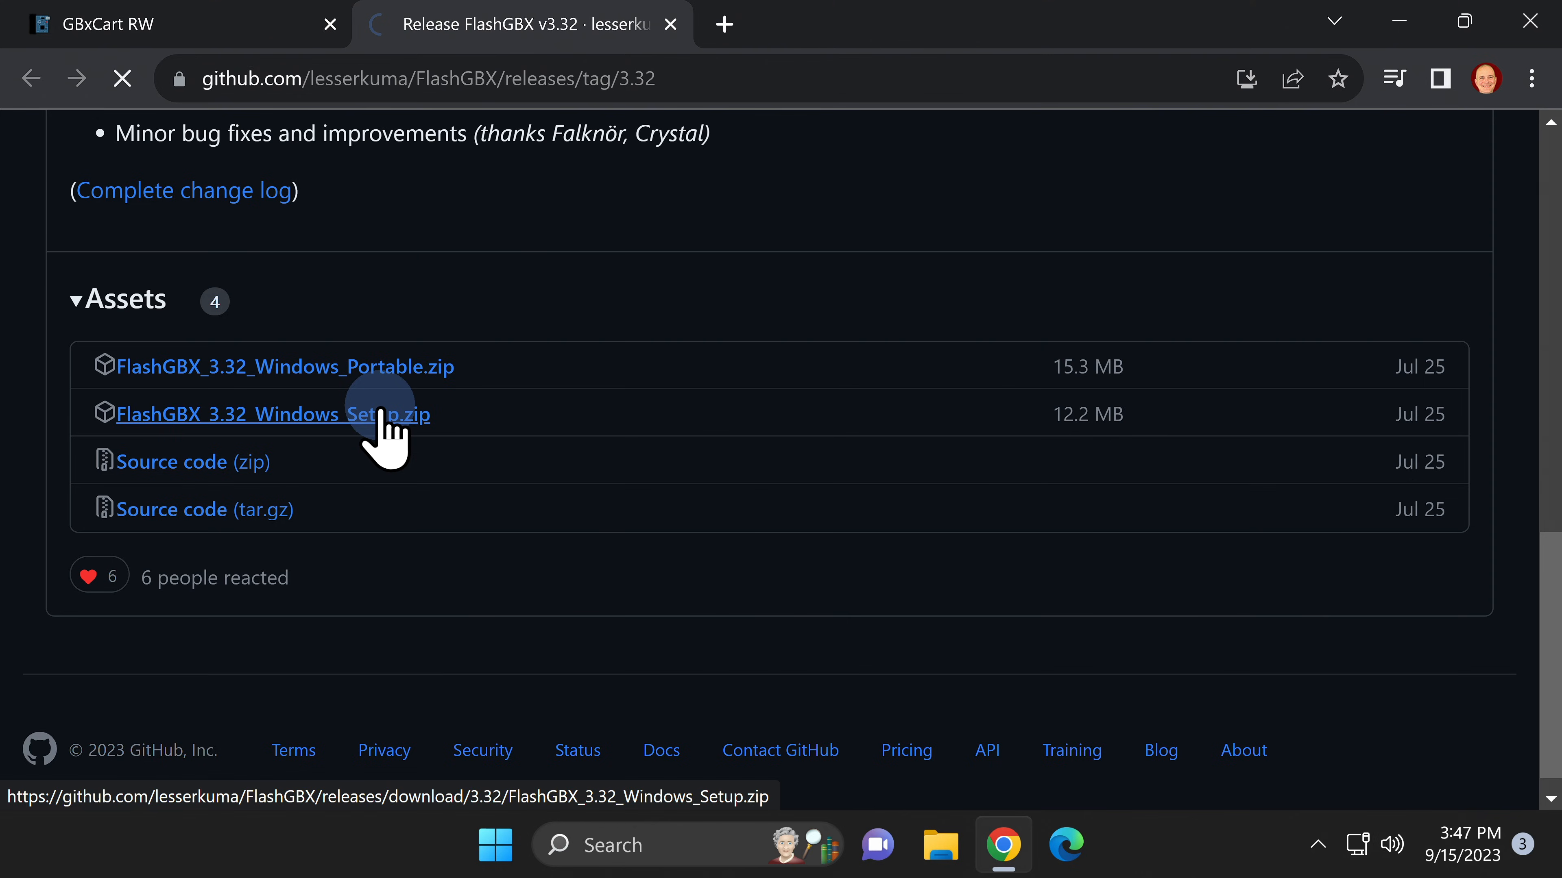
{"action": "left_click", "coordinate": [267, 414]}
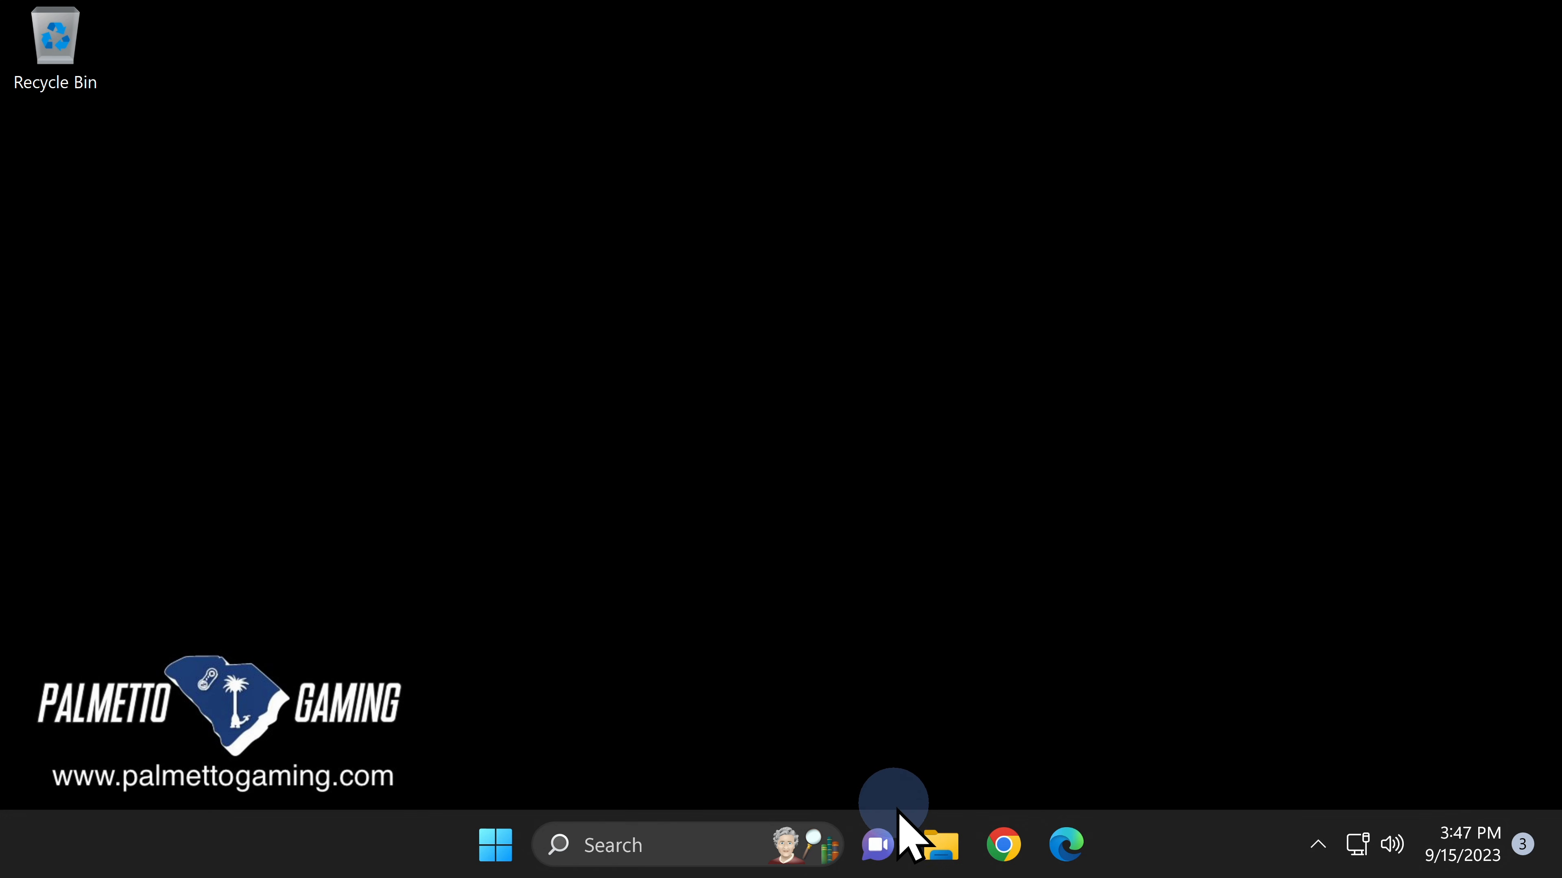
Extract the downloaded setup zip into its own folder in Downloads.
{"action": "right_click", "coordinate": [939, 844]}
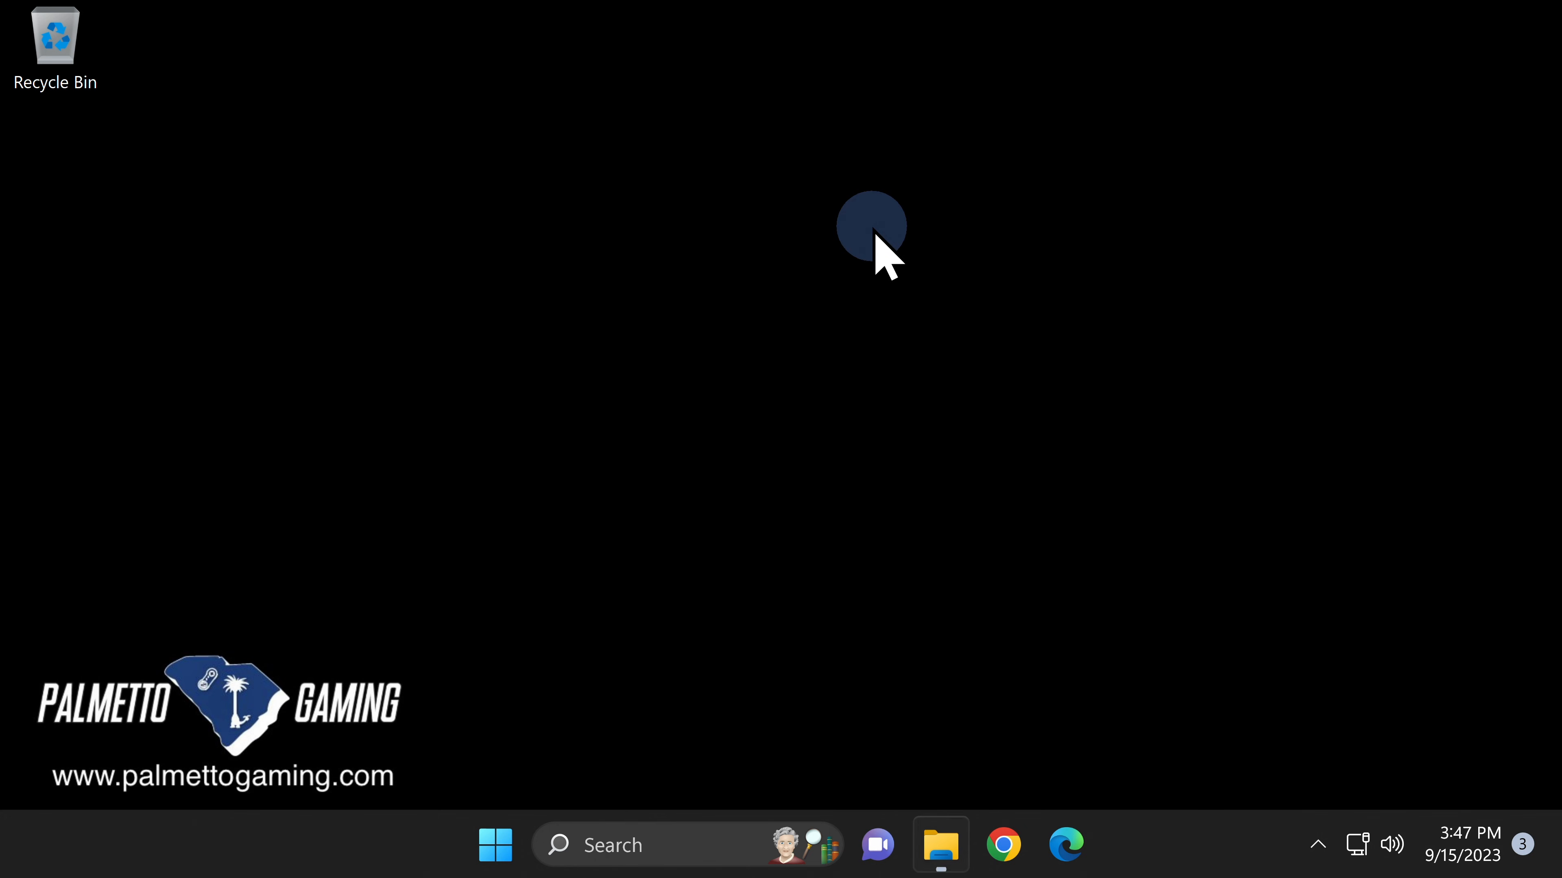
{"action": "left_click", "coordinate": [938, 844]}
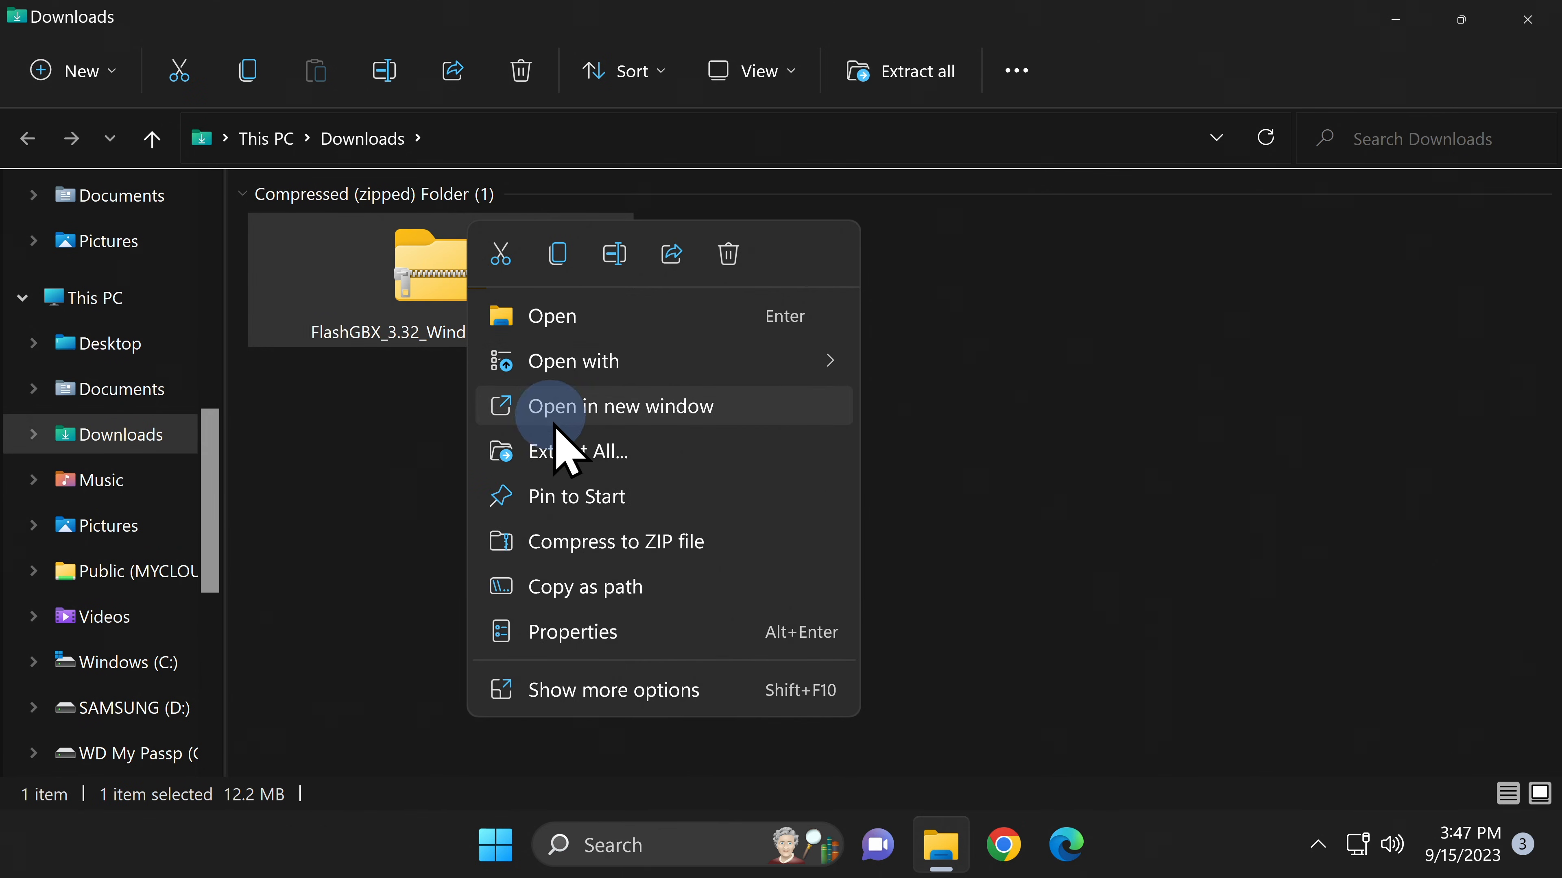
{"action": "left_click", "coordinate": [577, 452]}
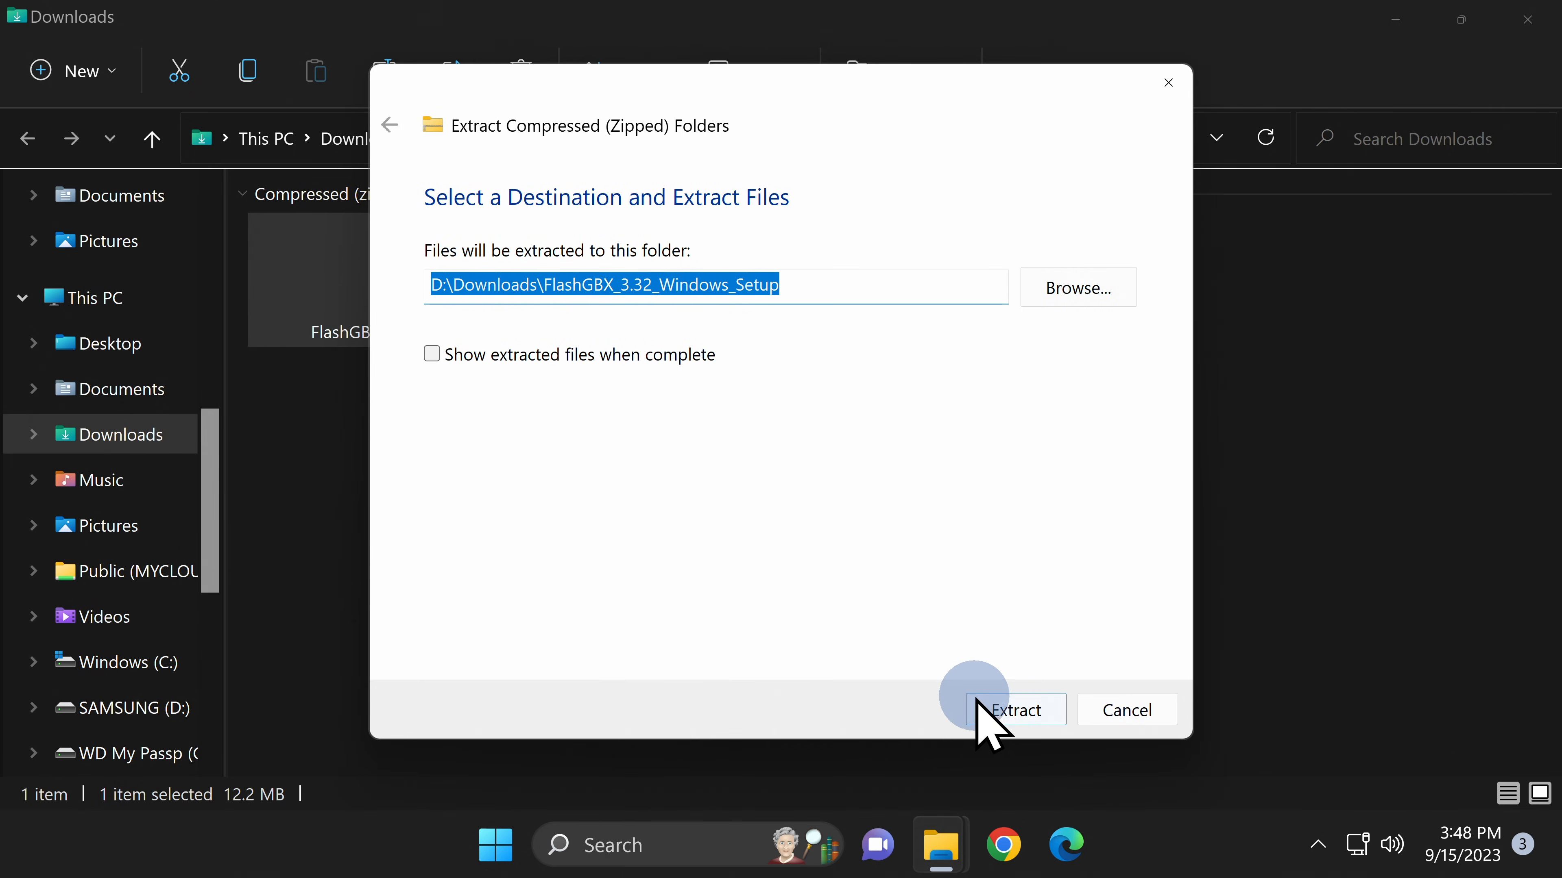
{"action": "left_click", "coordinate": [1015, 710]}
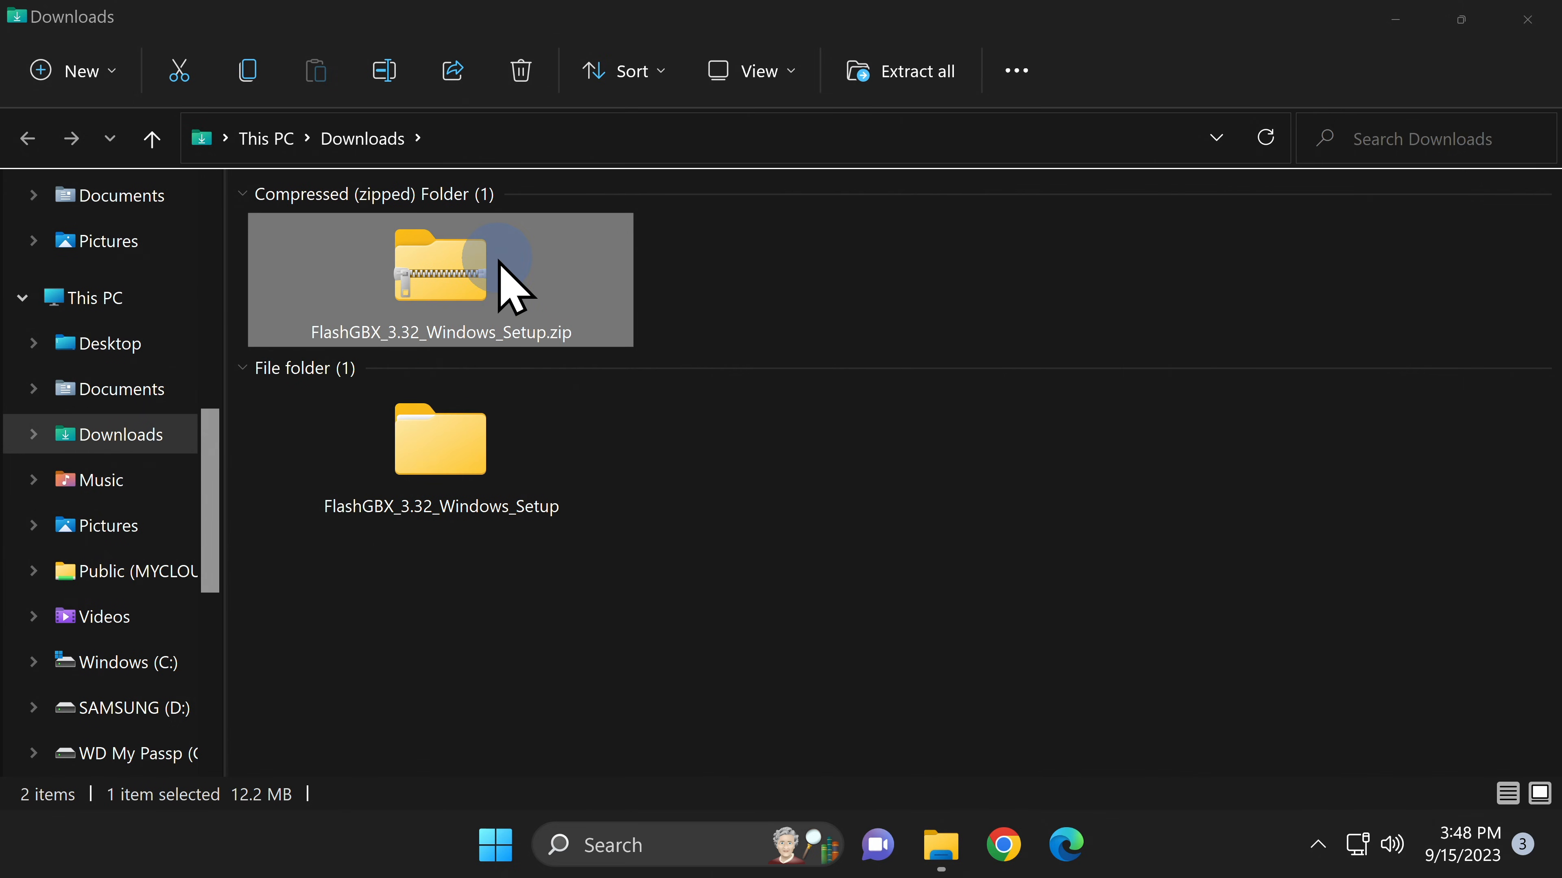
Delete the zip and open the extracted FlashGBX_3.32_Windows_Setup folder.
{"action": "right_click", "coordinate": [439, 266]}
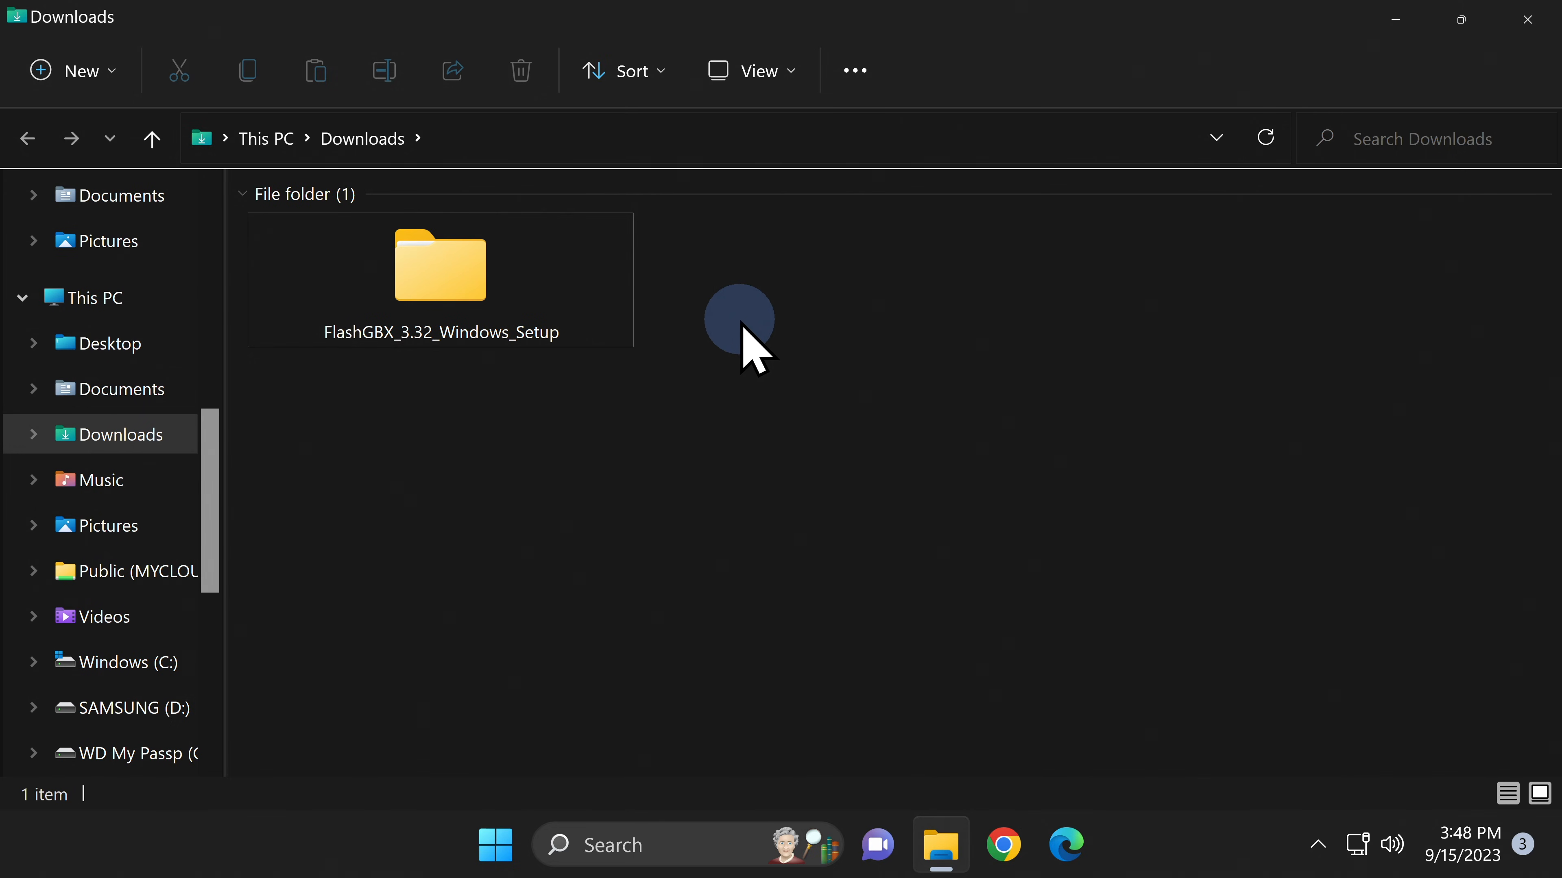
{"action": "left_click", "coordinate": [440, 265]}
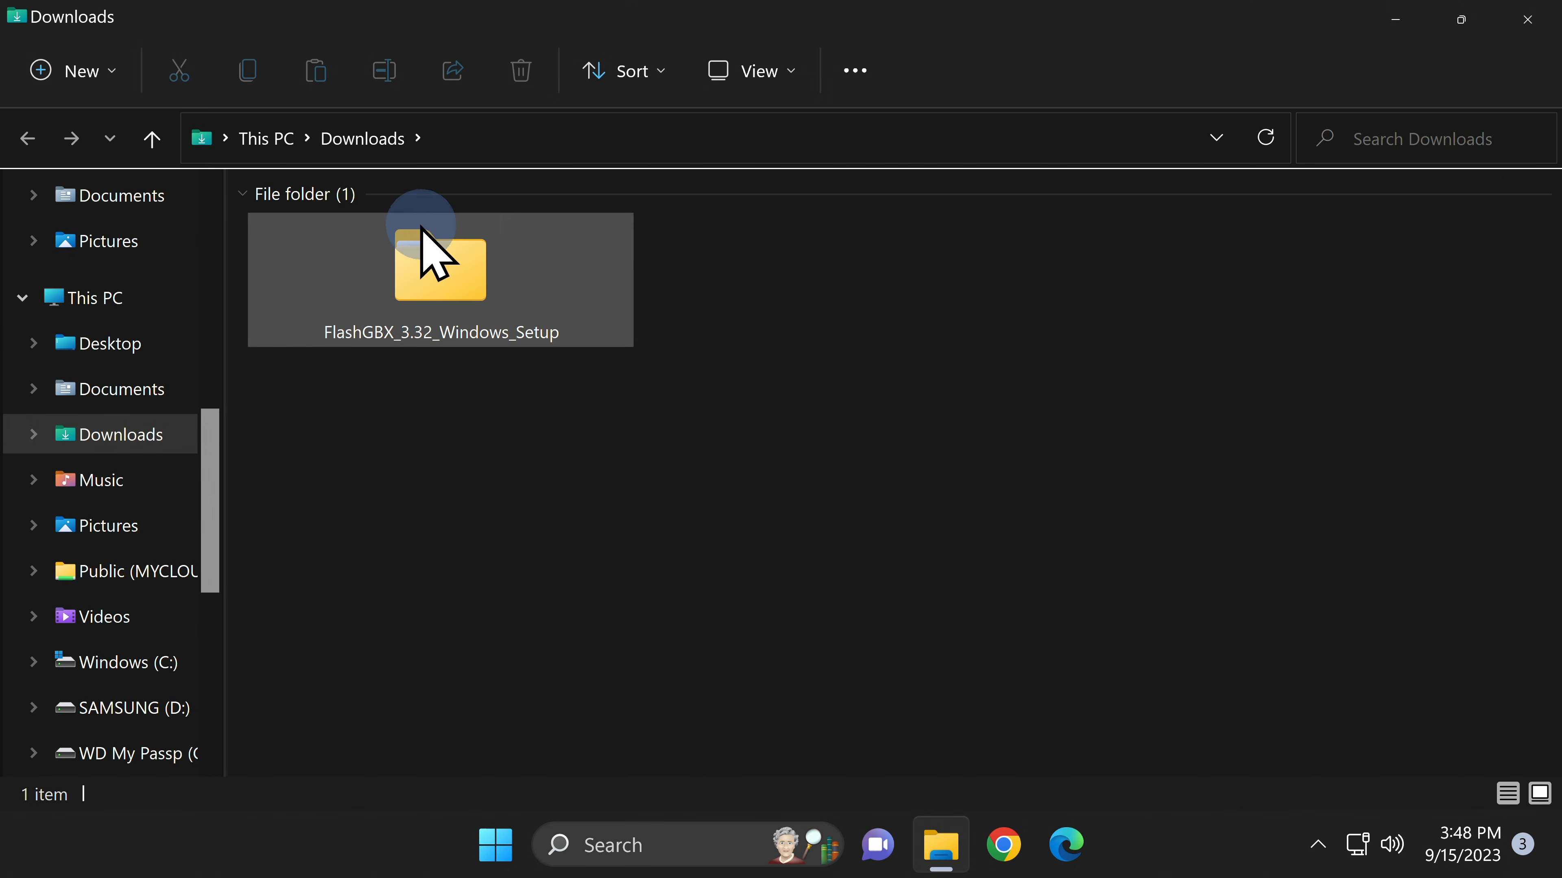
{"action": "left_click", "coordinate": [439, 264]}
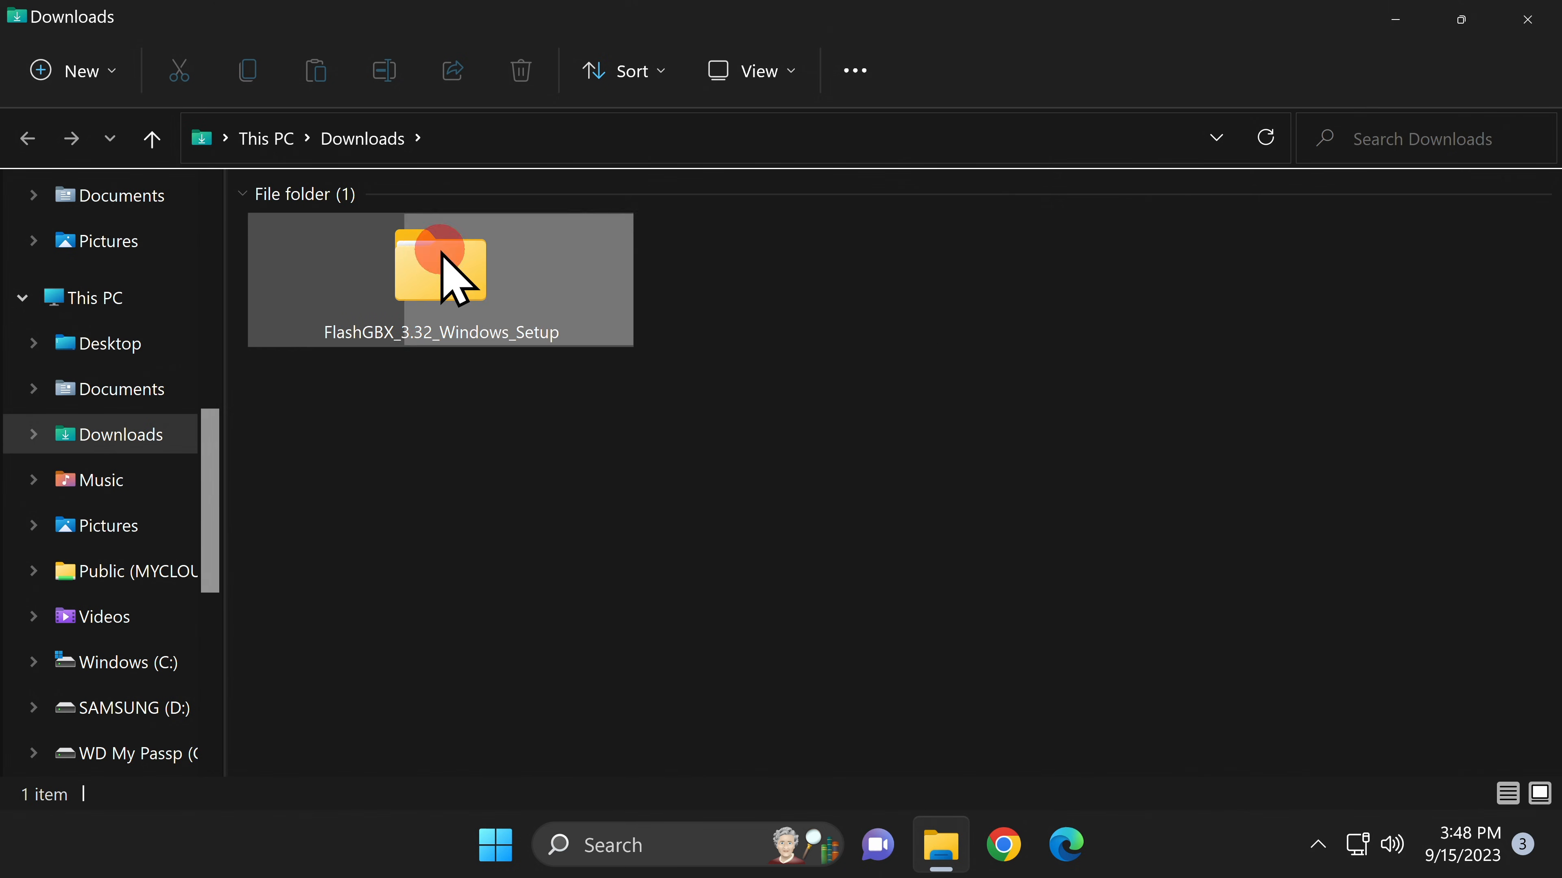
{"action": "double_click", "coordinate": [440, 267]}
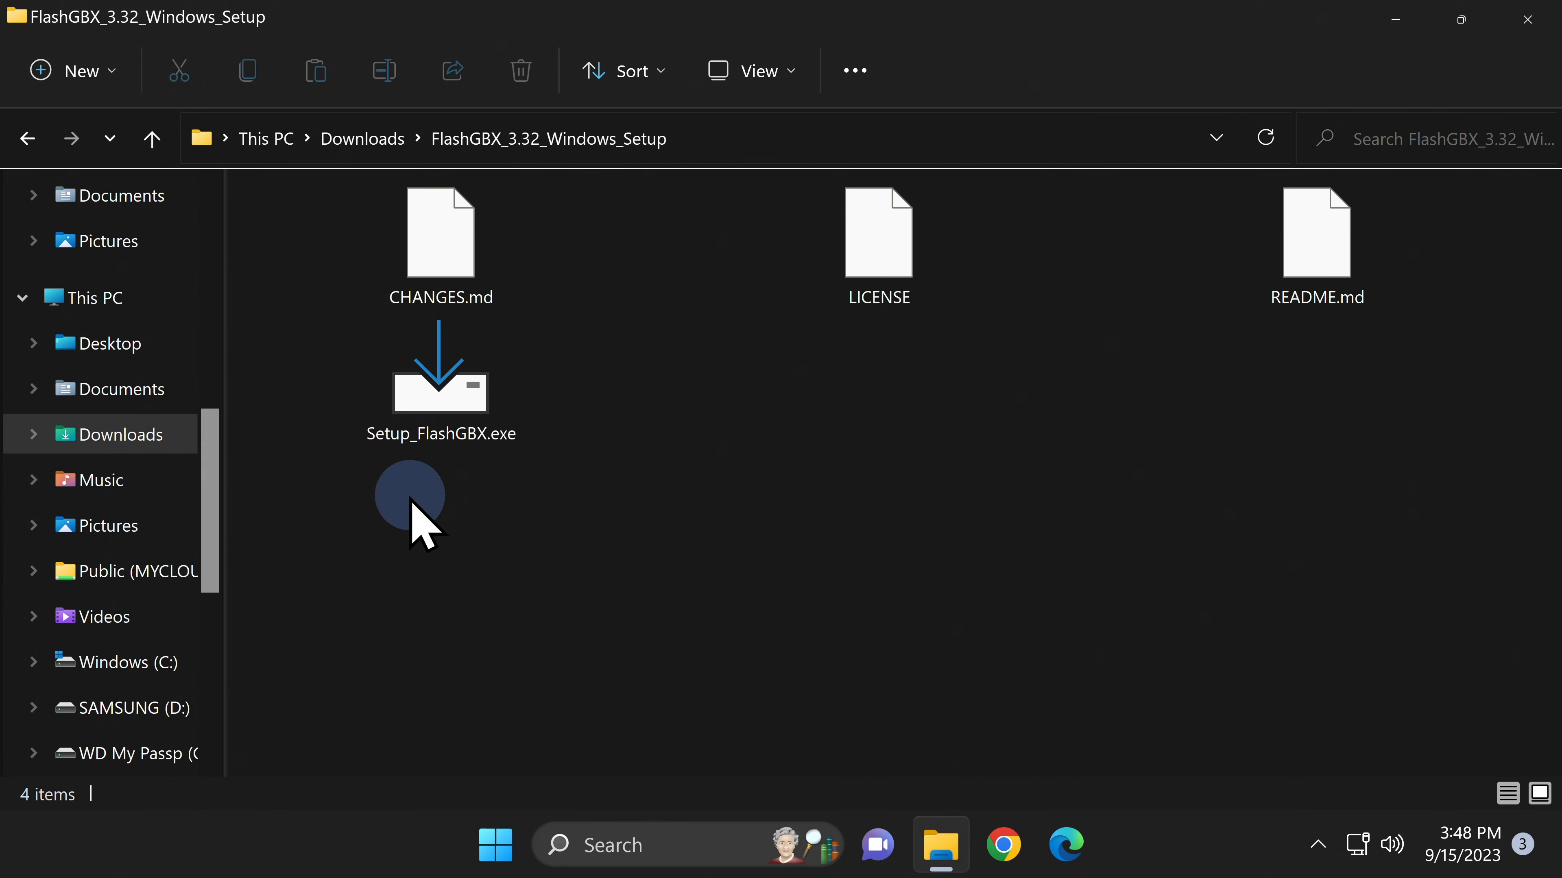
Launch Setup_FlashGBX.exe as an all-users install, allowing UAC changes.
{"action": "left_click", "coordinate": [440, 388]}
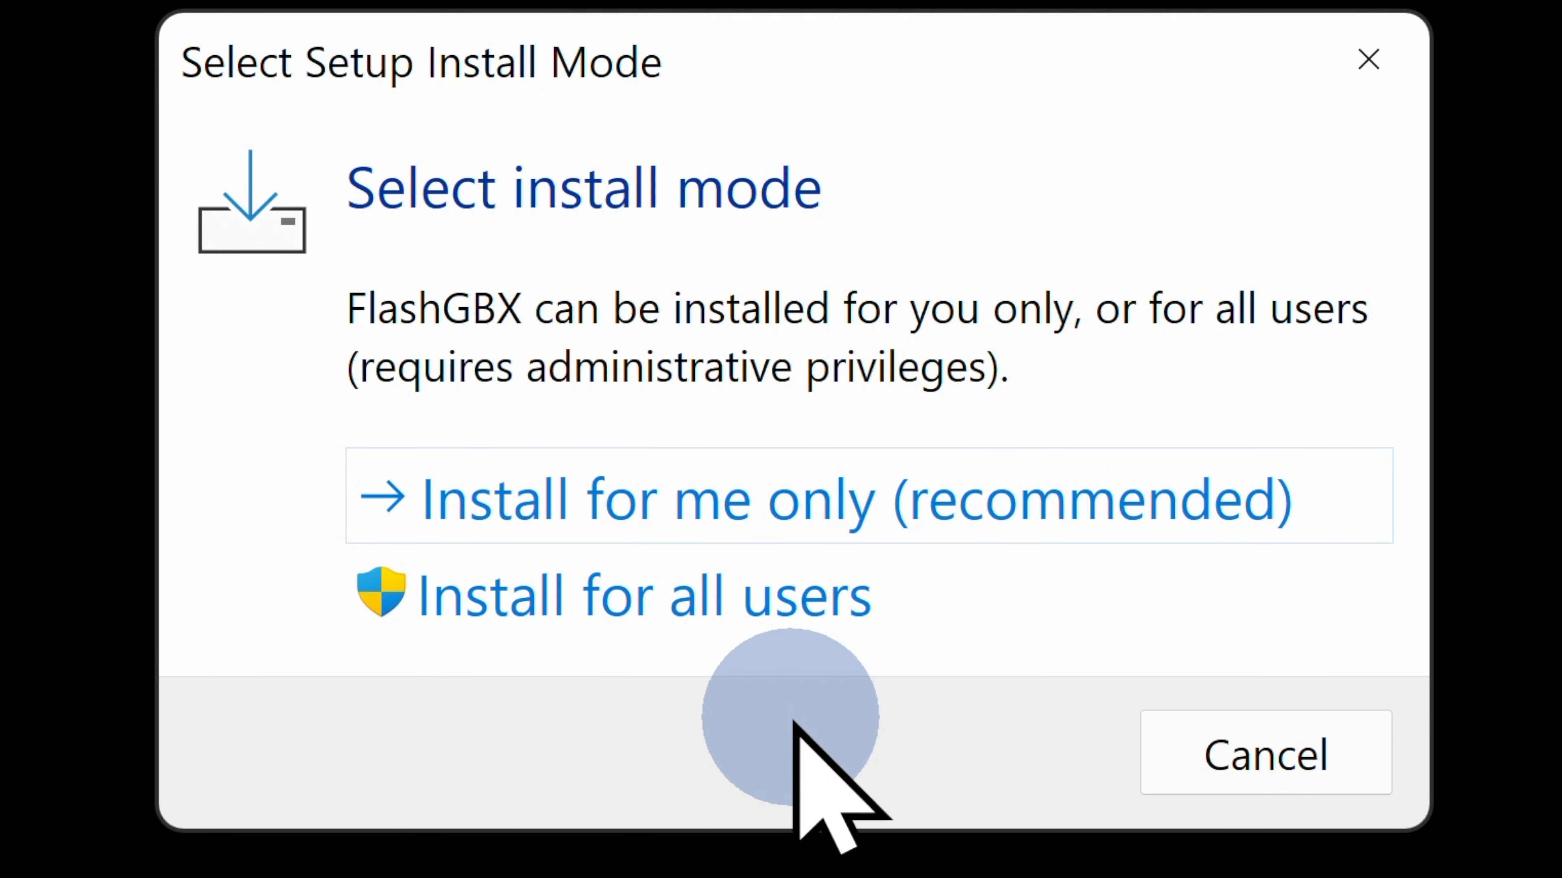
{"action": "mouse_move", "coordinate": [648, 598]}
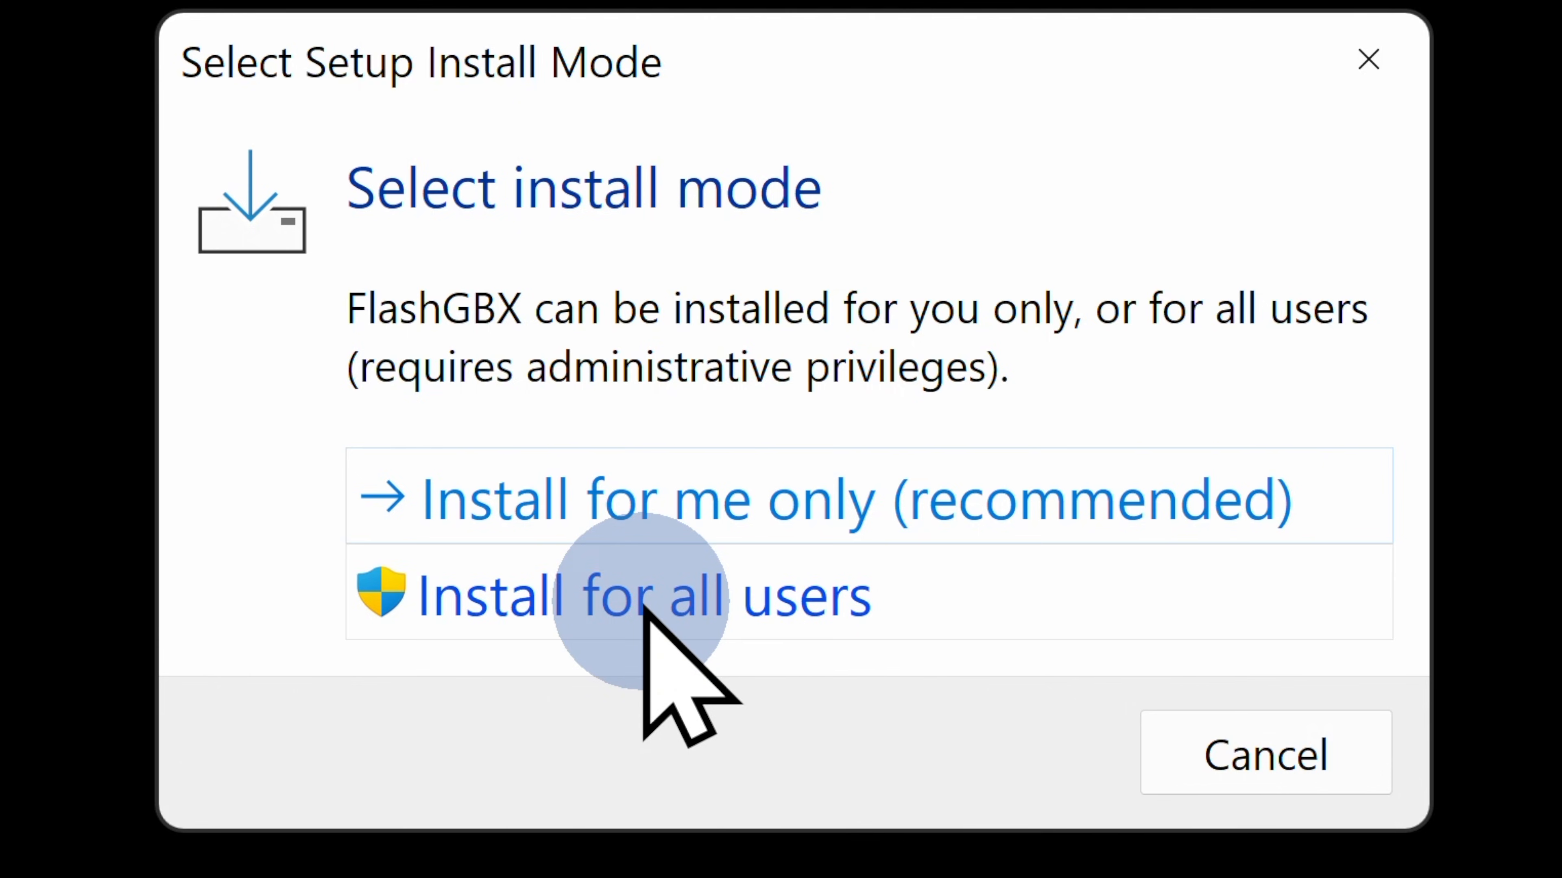
{"action": "left_click", "coordinate": [644, 596]}
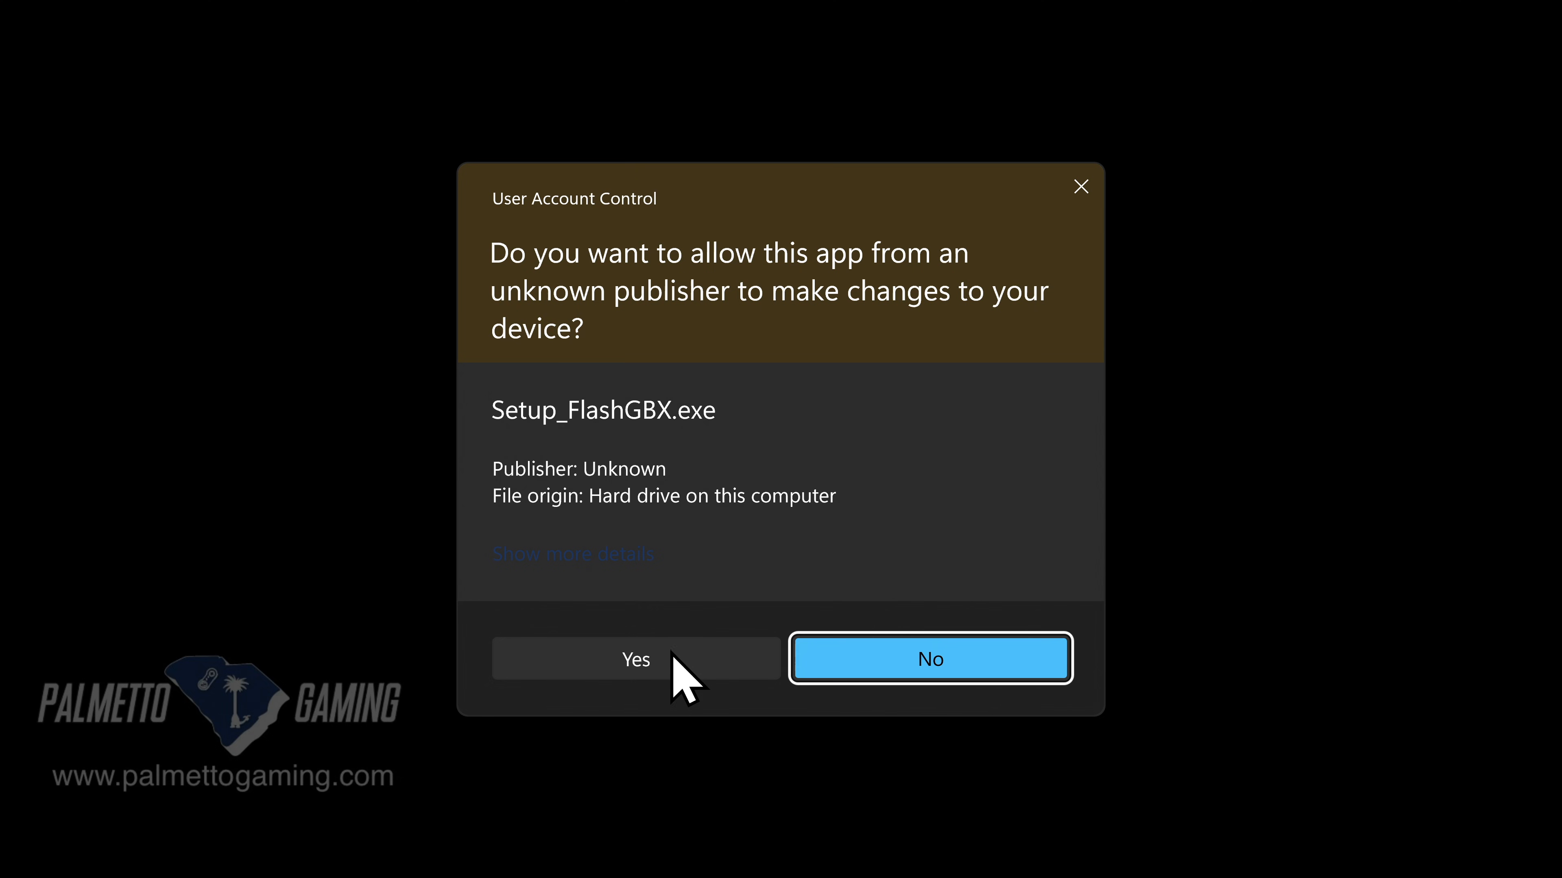
{"action": "left_click", "coordinate": [635, 658]}
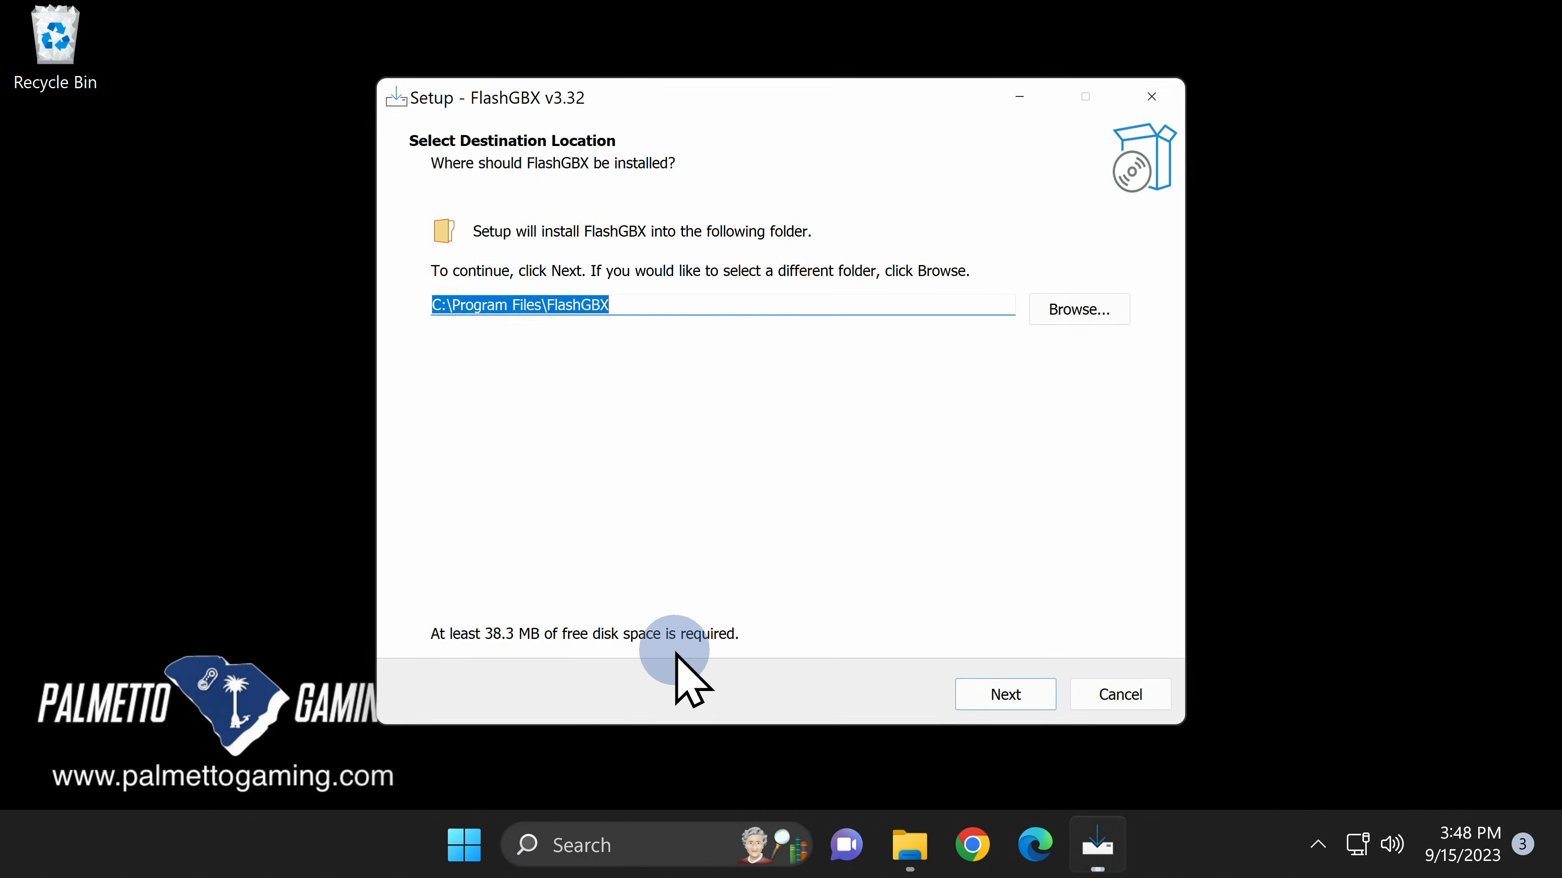
{"action": "mouse_move", "coordinate": [690, 662]}
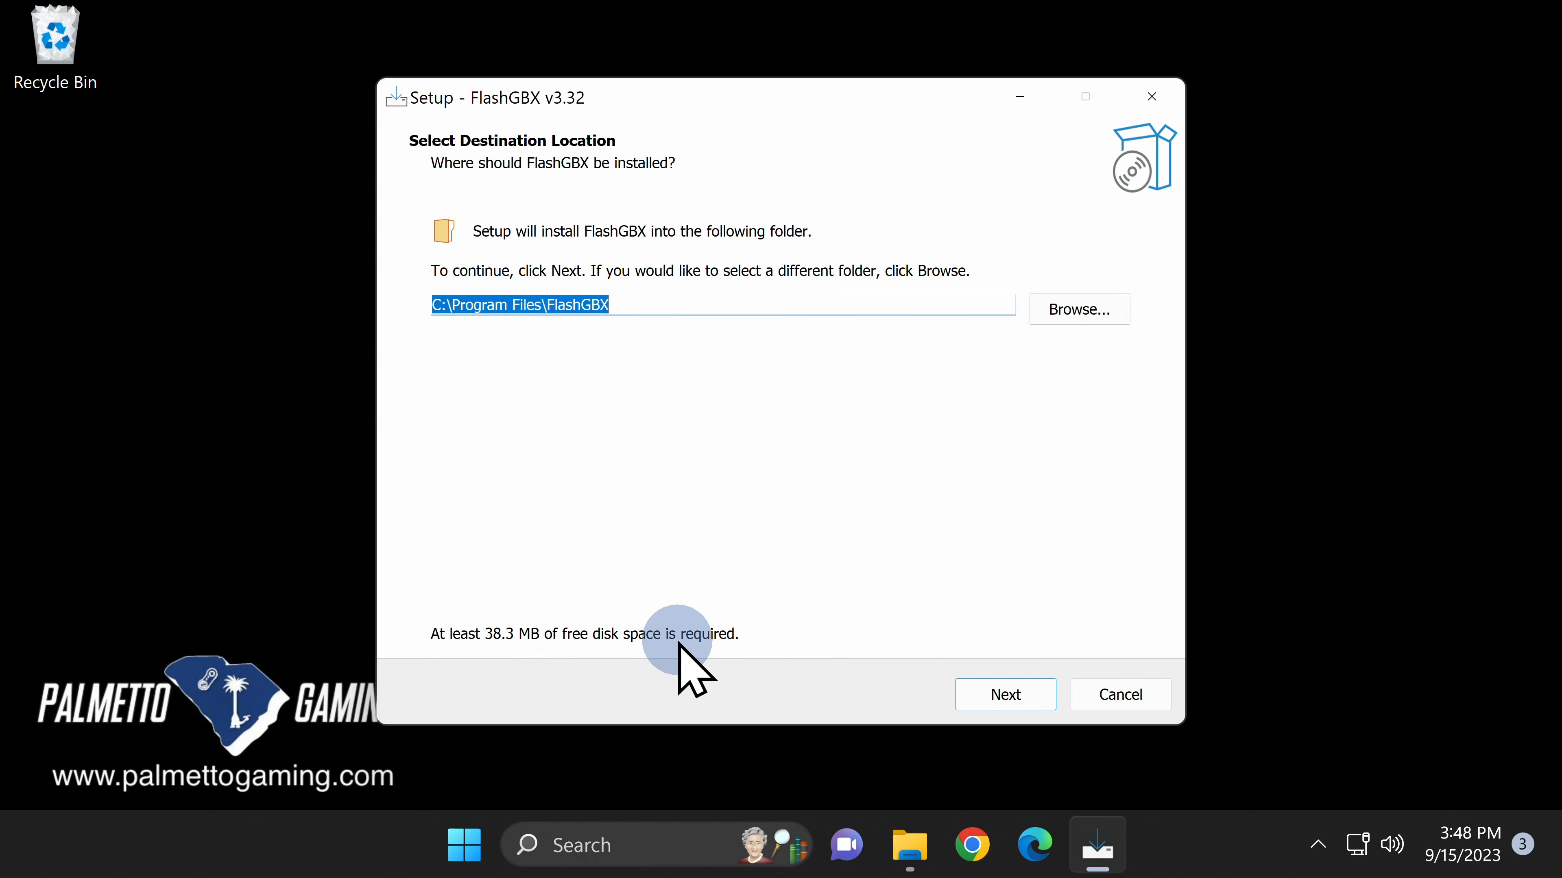
{"action": "mouse_move", "coordinate": [510, 433]}
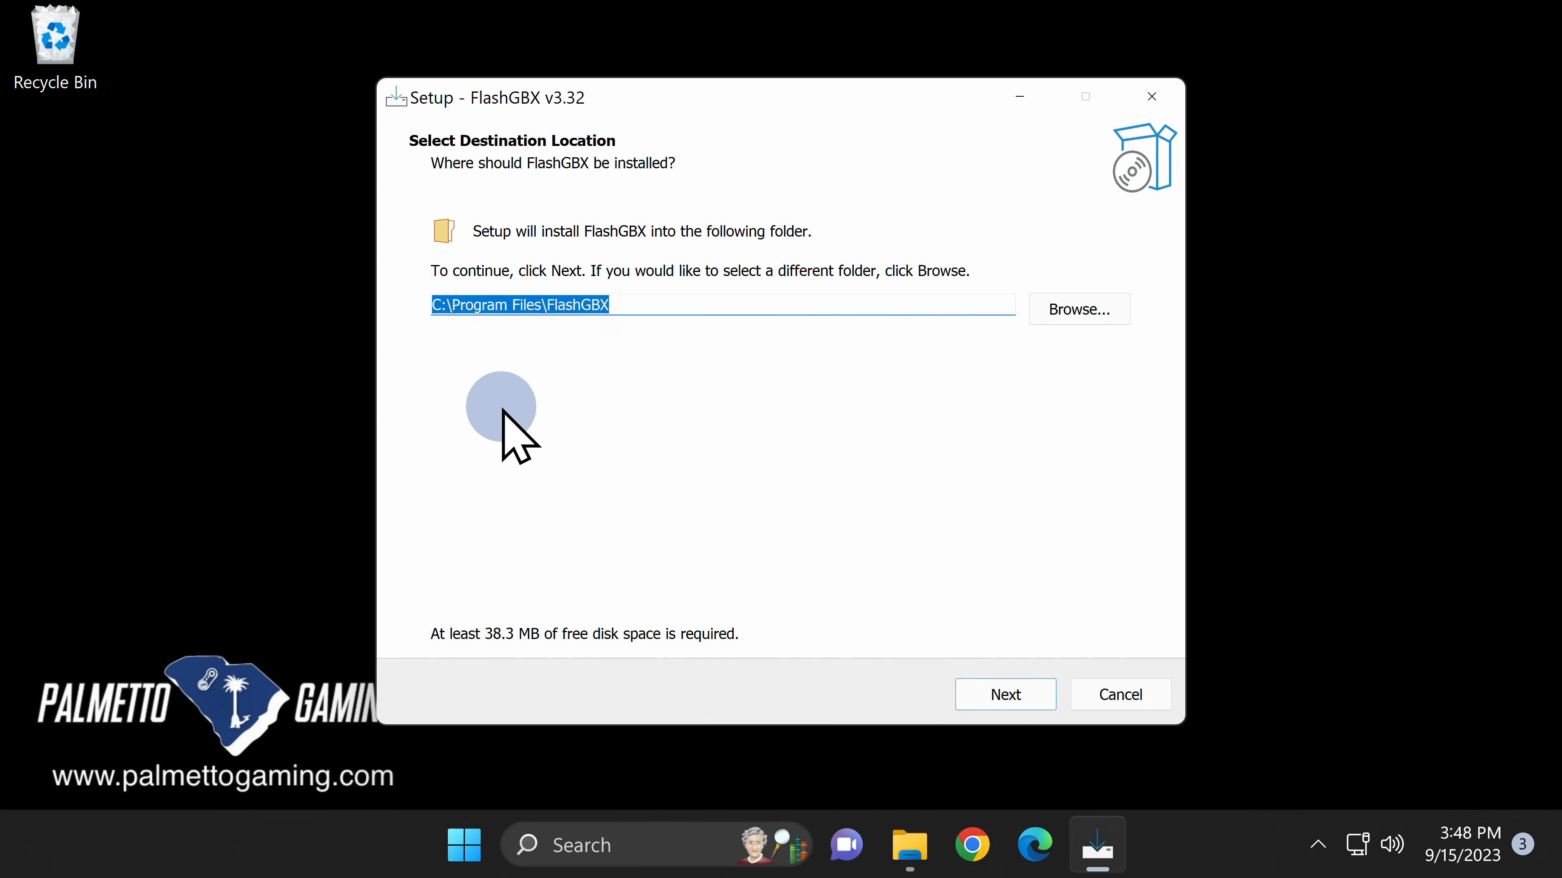
Accept default C:\Program Files\FlashGBX folder, CH340/CH341 driver component and desktop shortcut.
{"action": "left_click", "coordinate": [1004, 694]}
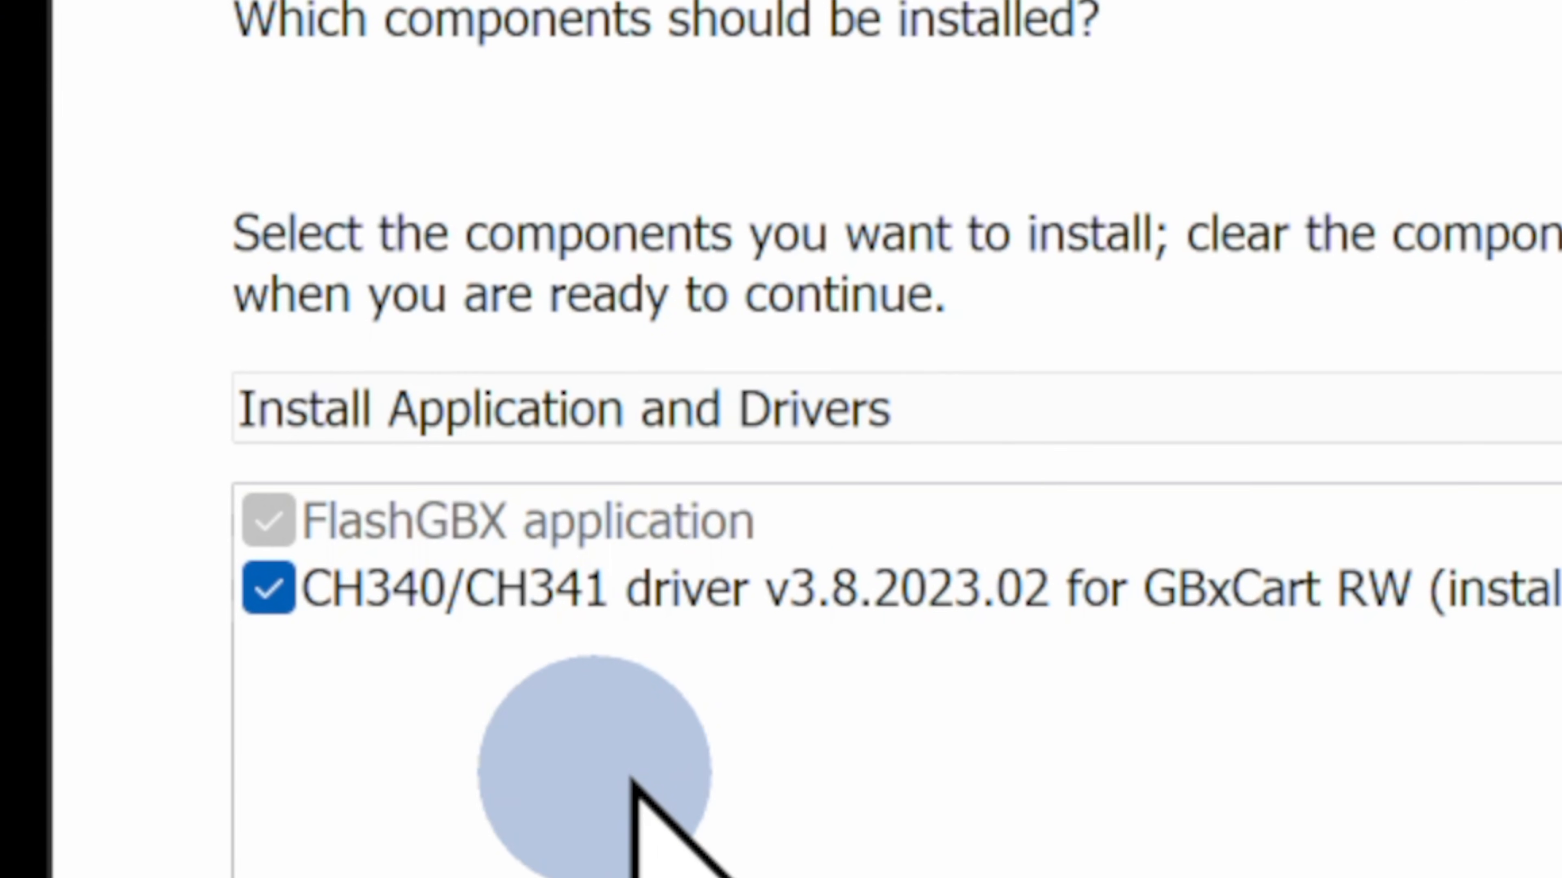
{"action": "mouse_move", "coordinate": [757, 797]}
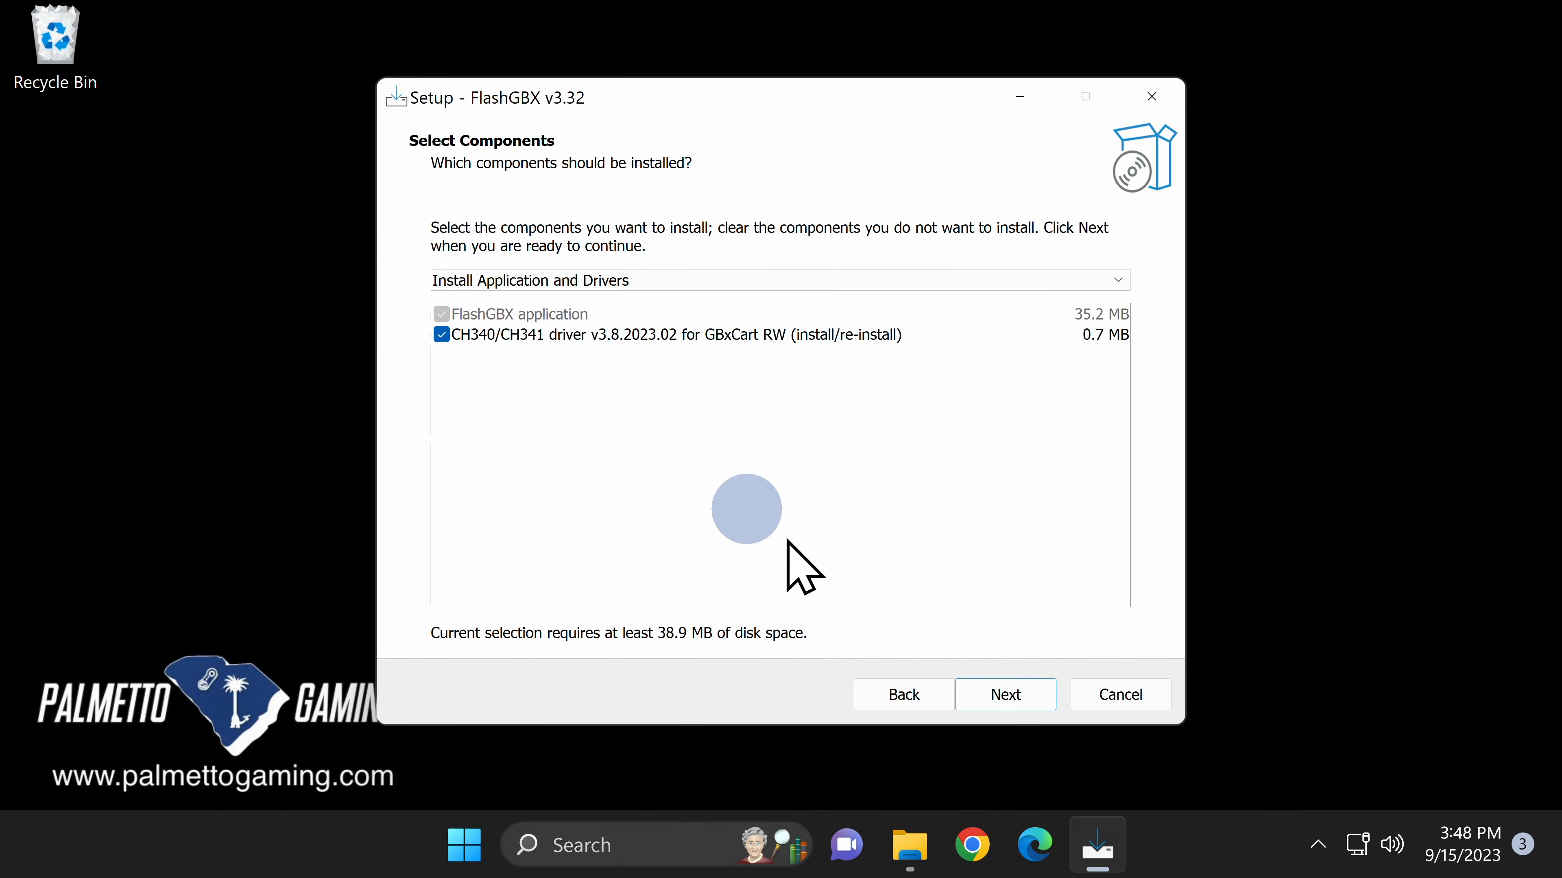
{"action": "left_click", "coordinate": [1006, 693]}
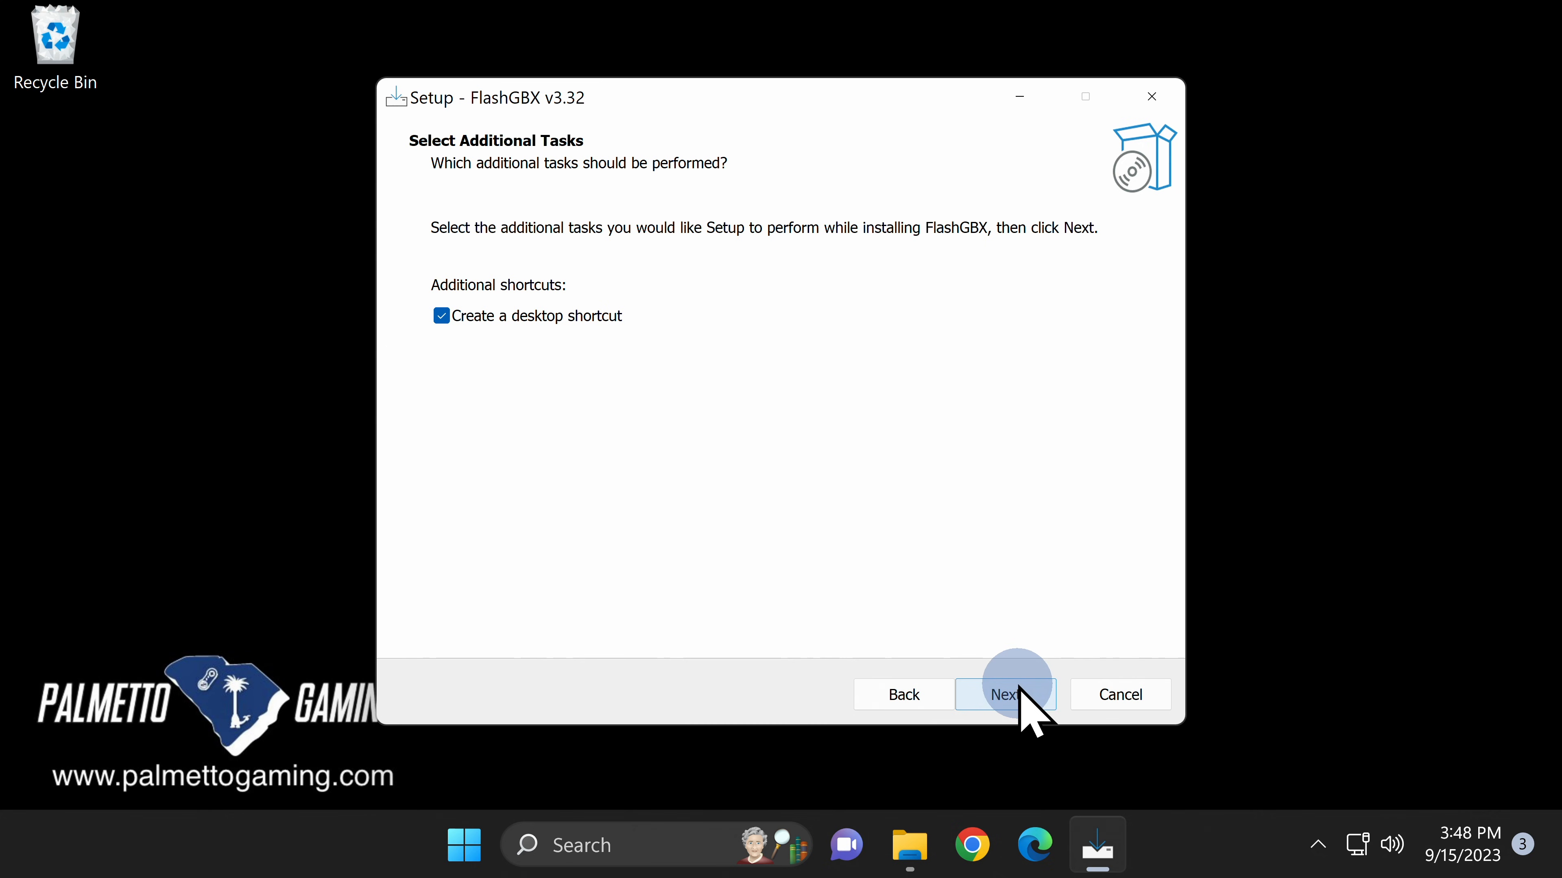
{"action": "left_click", "coordinate": [1005, 694]}
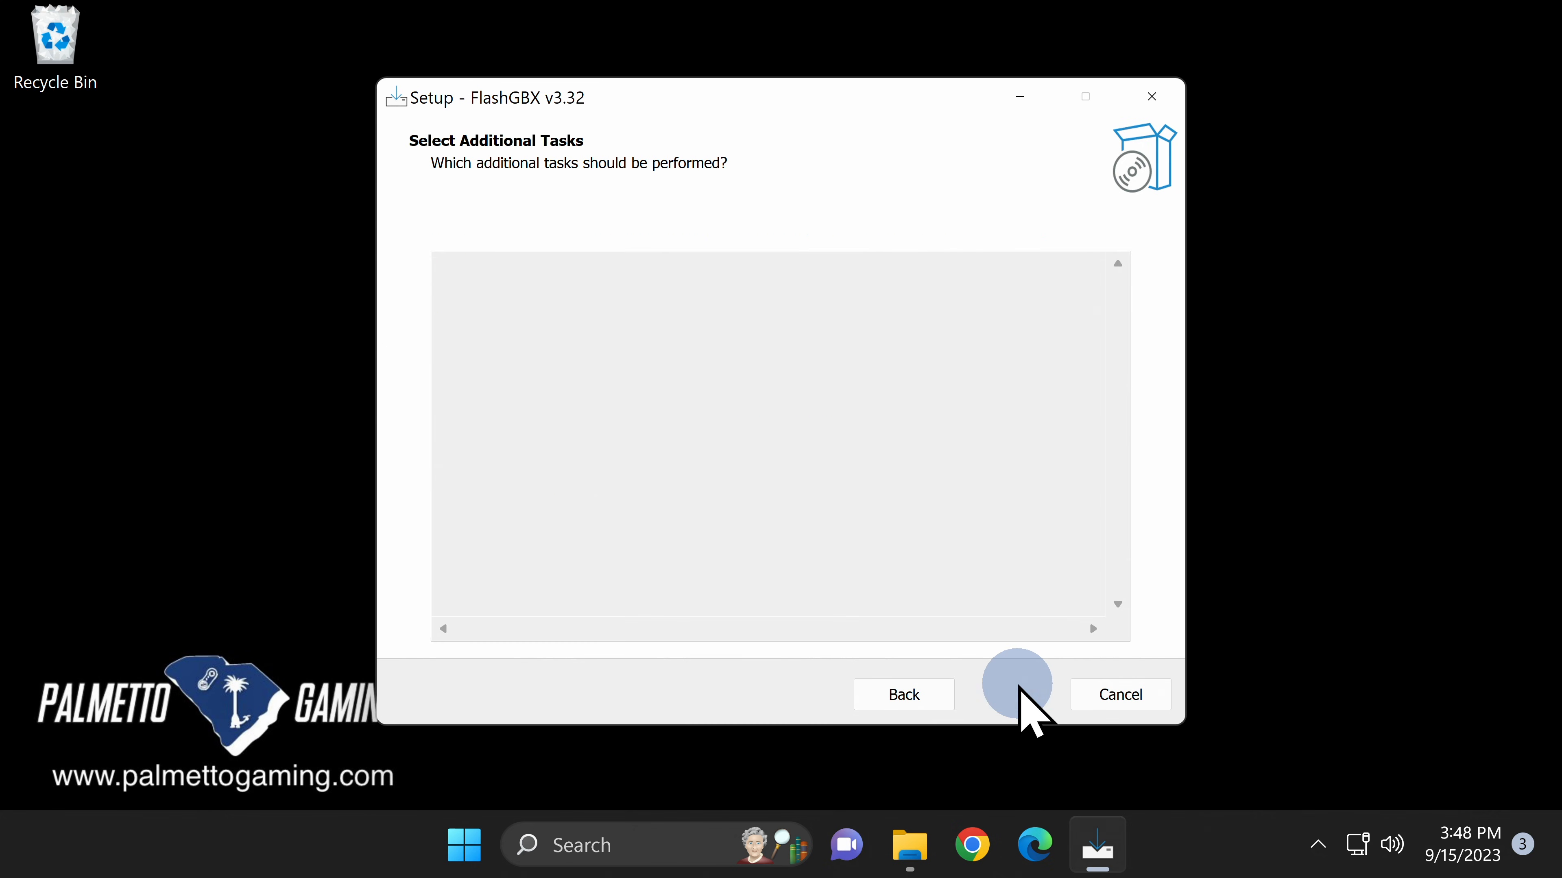
{"action": "left_click", "coordinate": [1015, 694]}
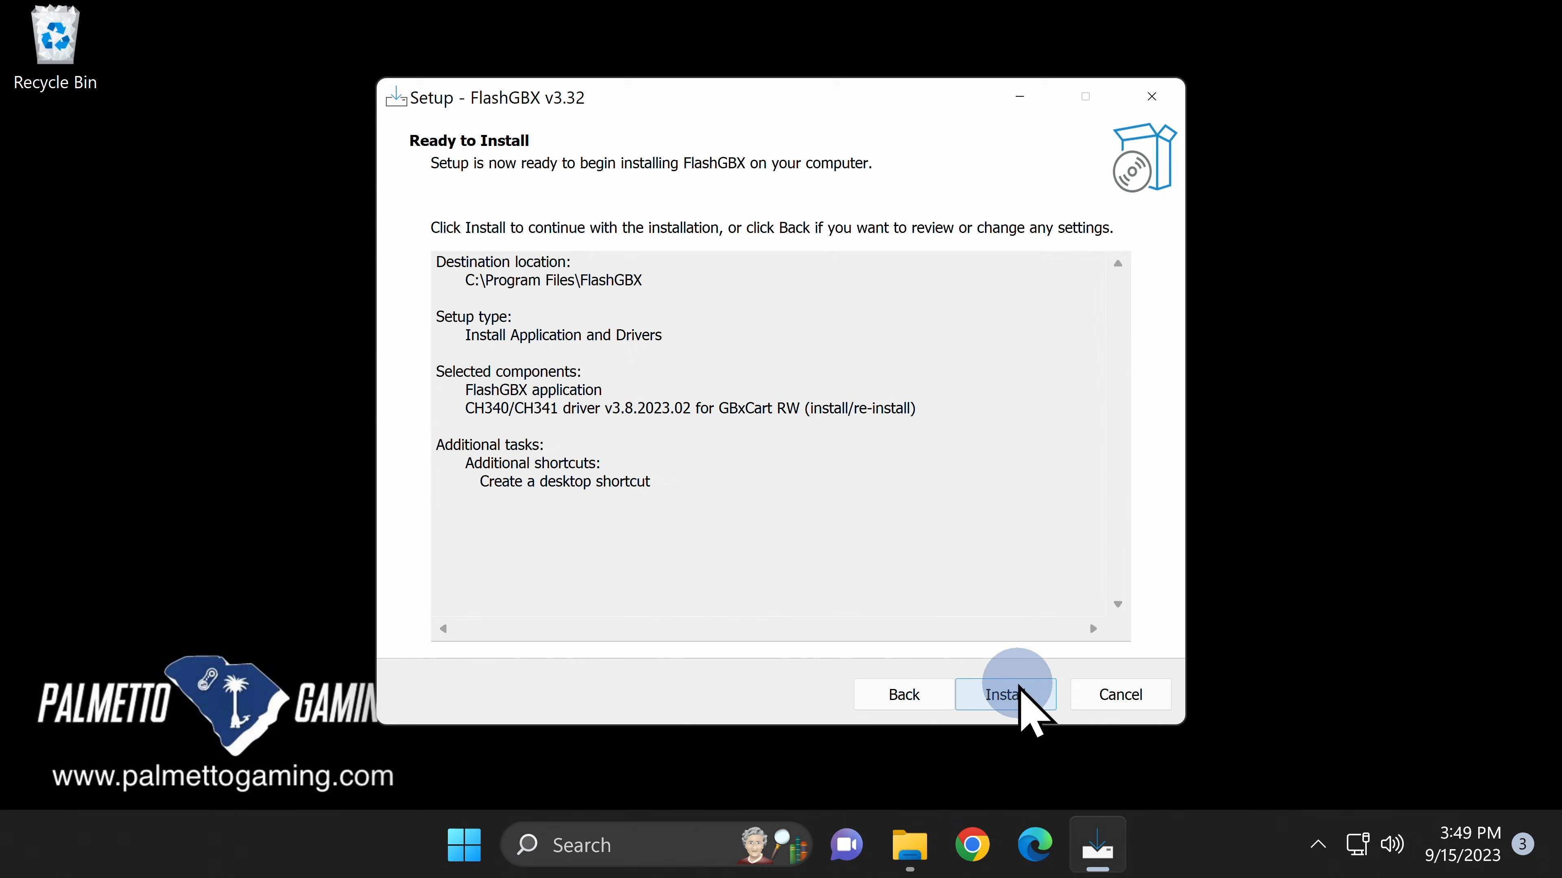
Start the install and pre-install the USB-SERIAL CH340 driver, dismissing its success message.
{"action": "left_click", "coordinate": [1006, 693]}
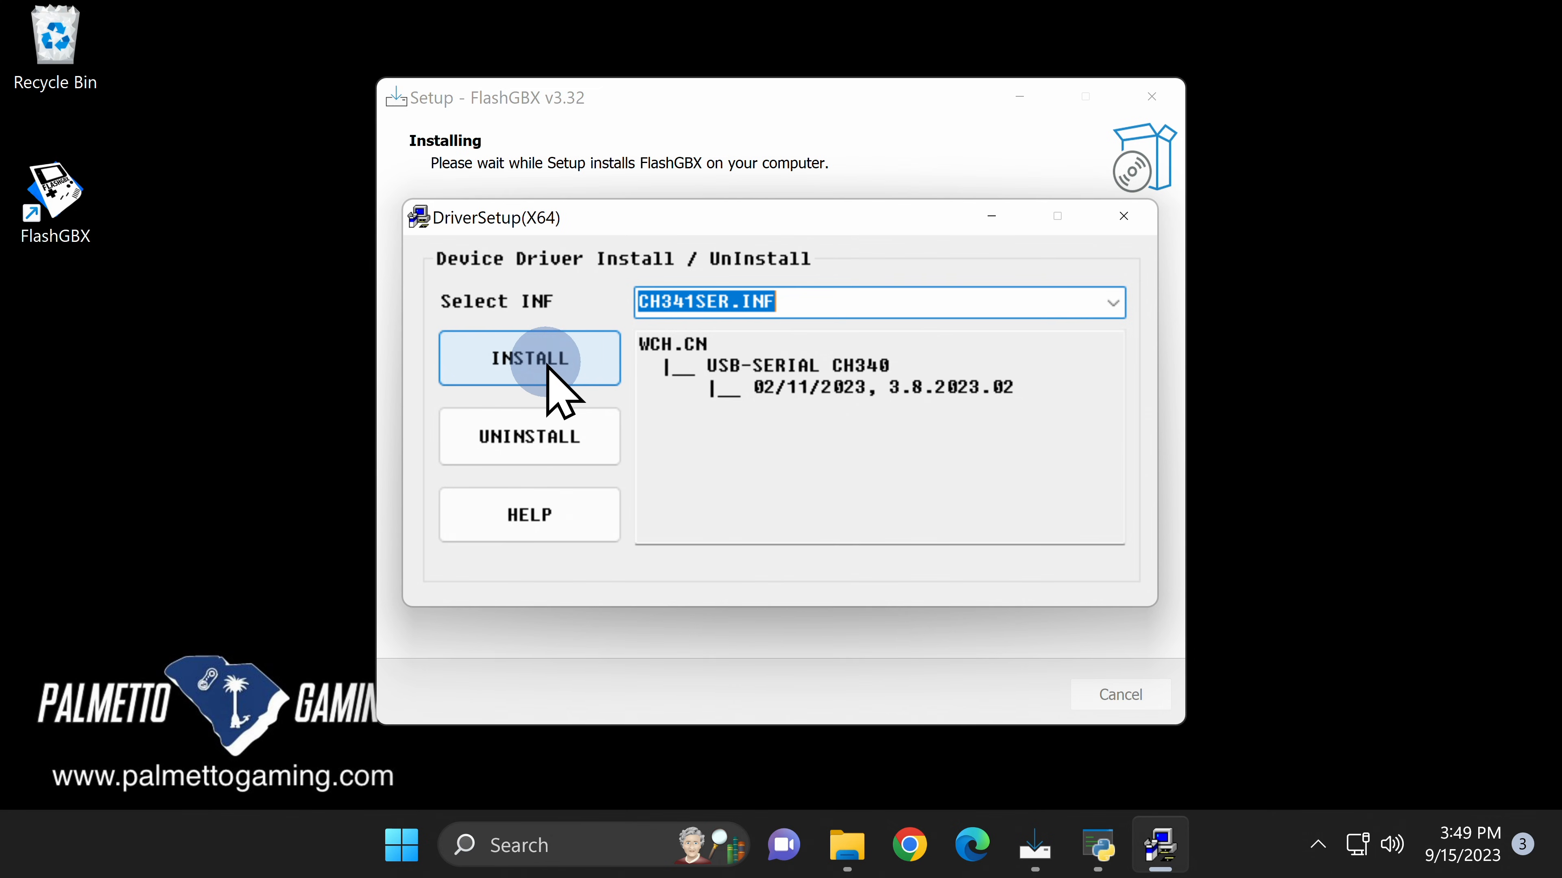
{"action": "left_click", "coordinate": [529, 358]}
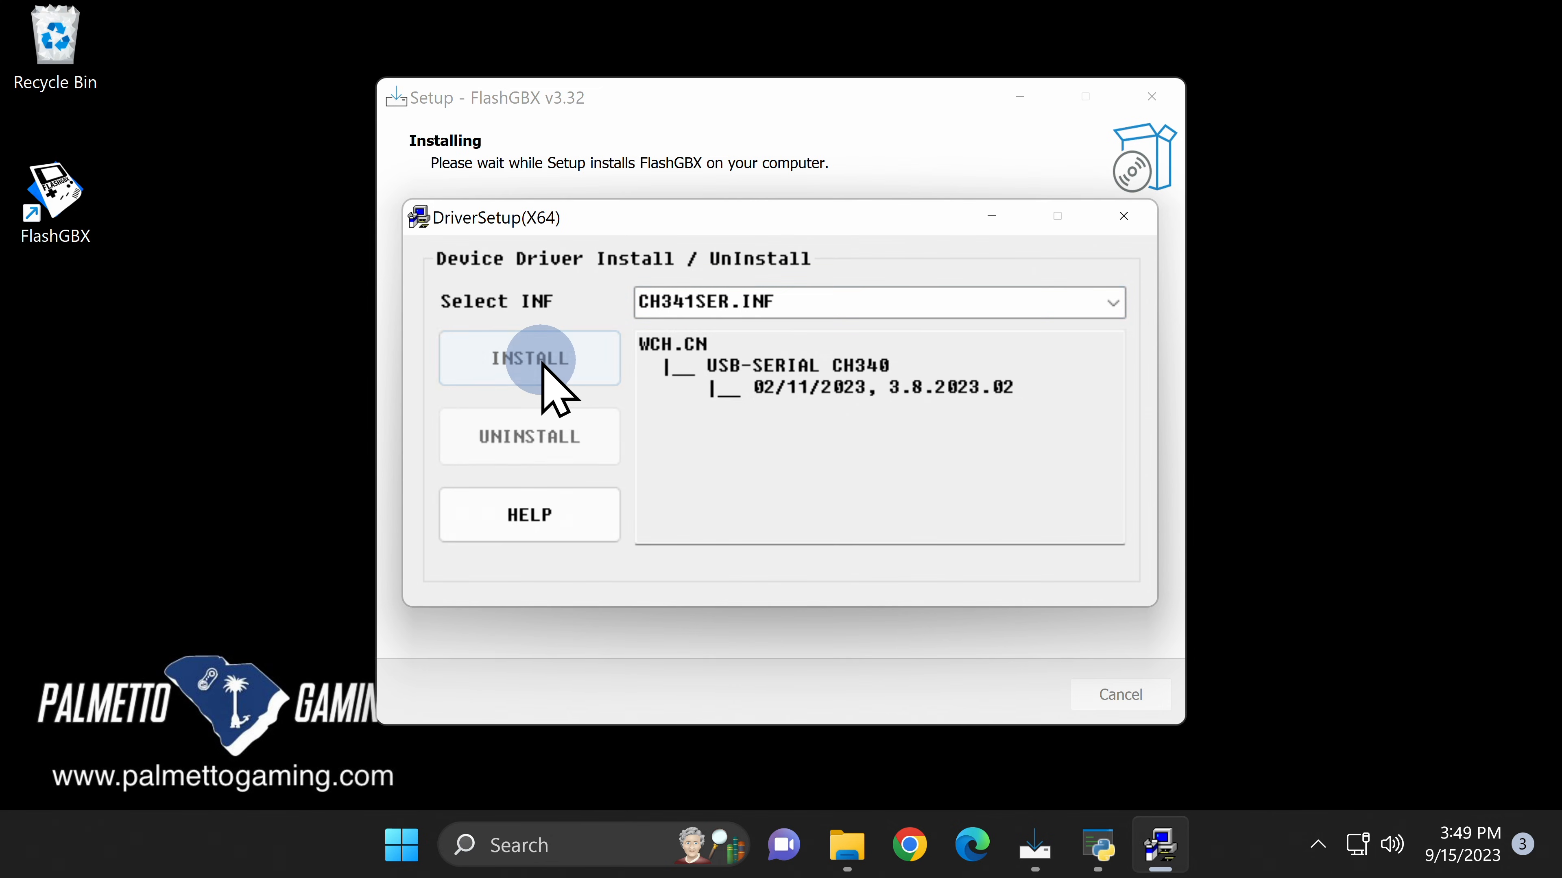
{"action": "left_click", "coordinate": [529, 359]}
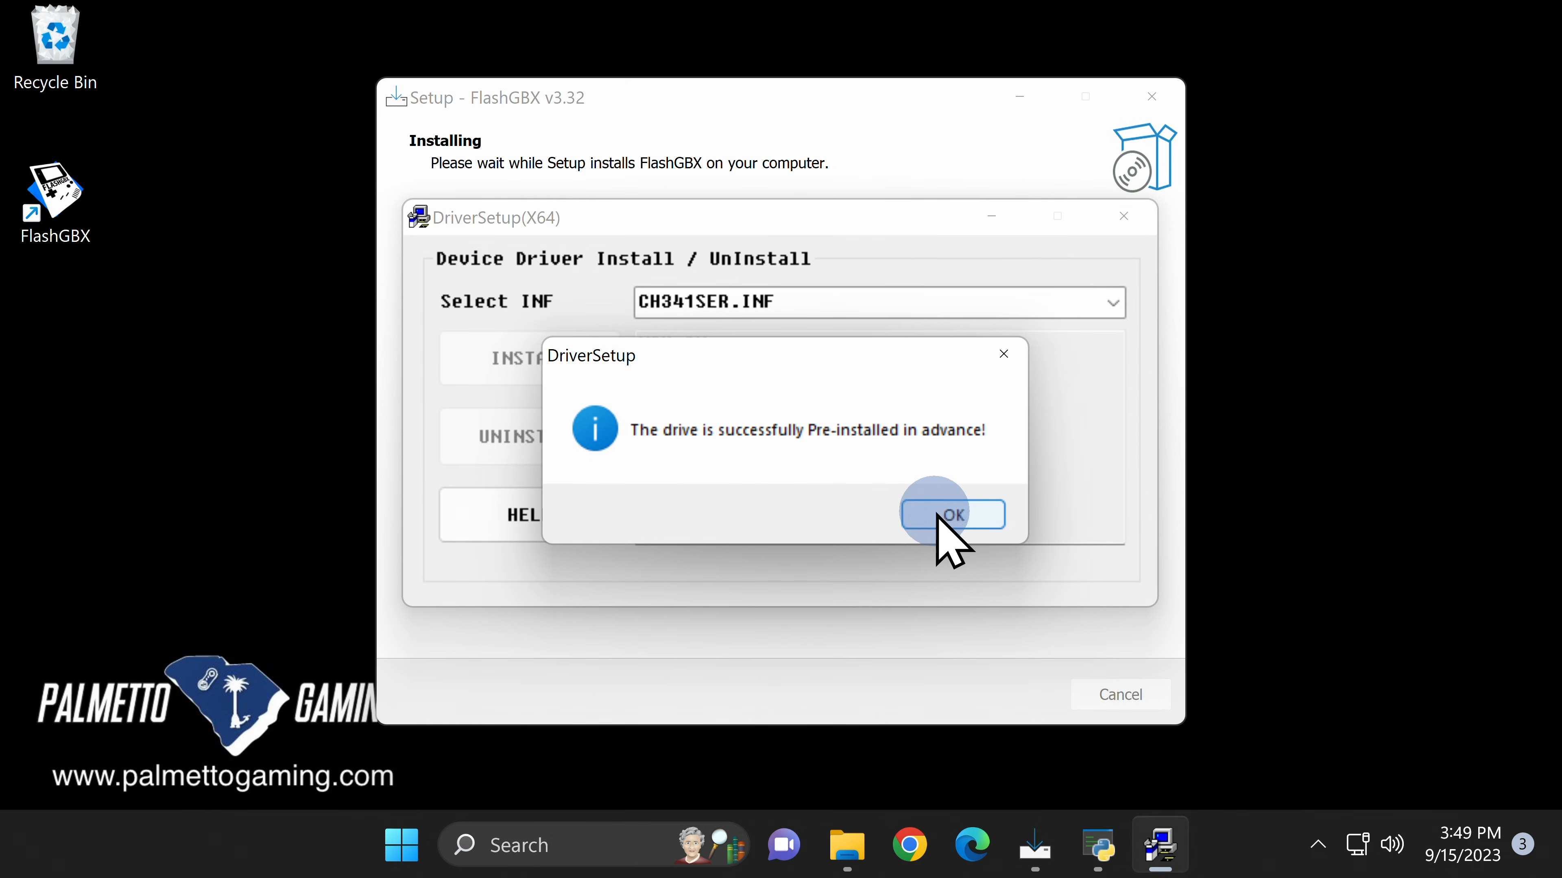
{"action": "left_click", "coordinate": [947, 514]}
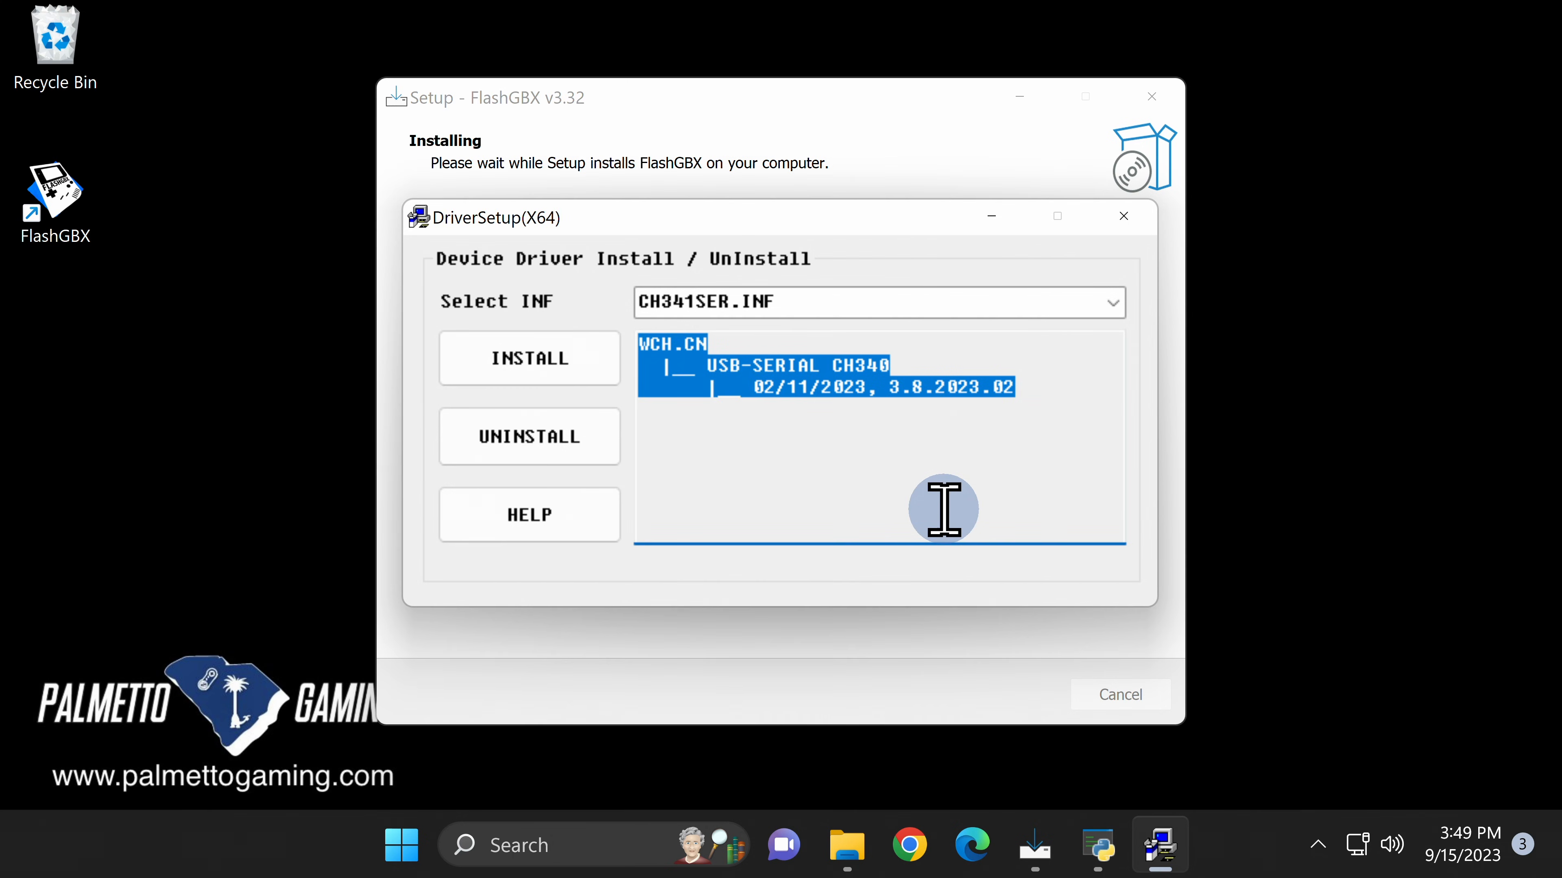
{"action": "mouse_move", "coordinate": [947, 506]}
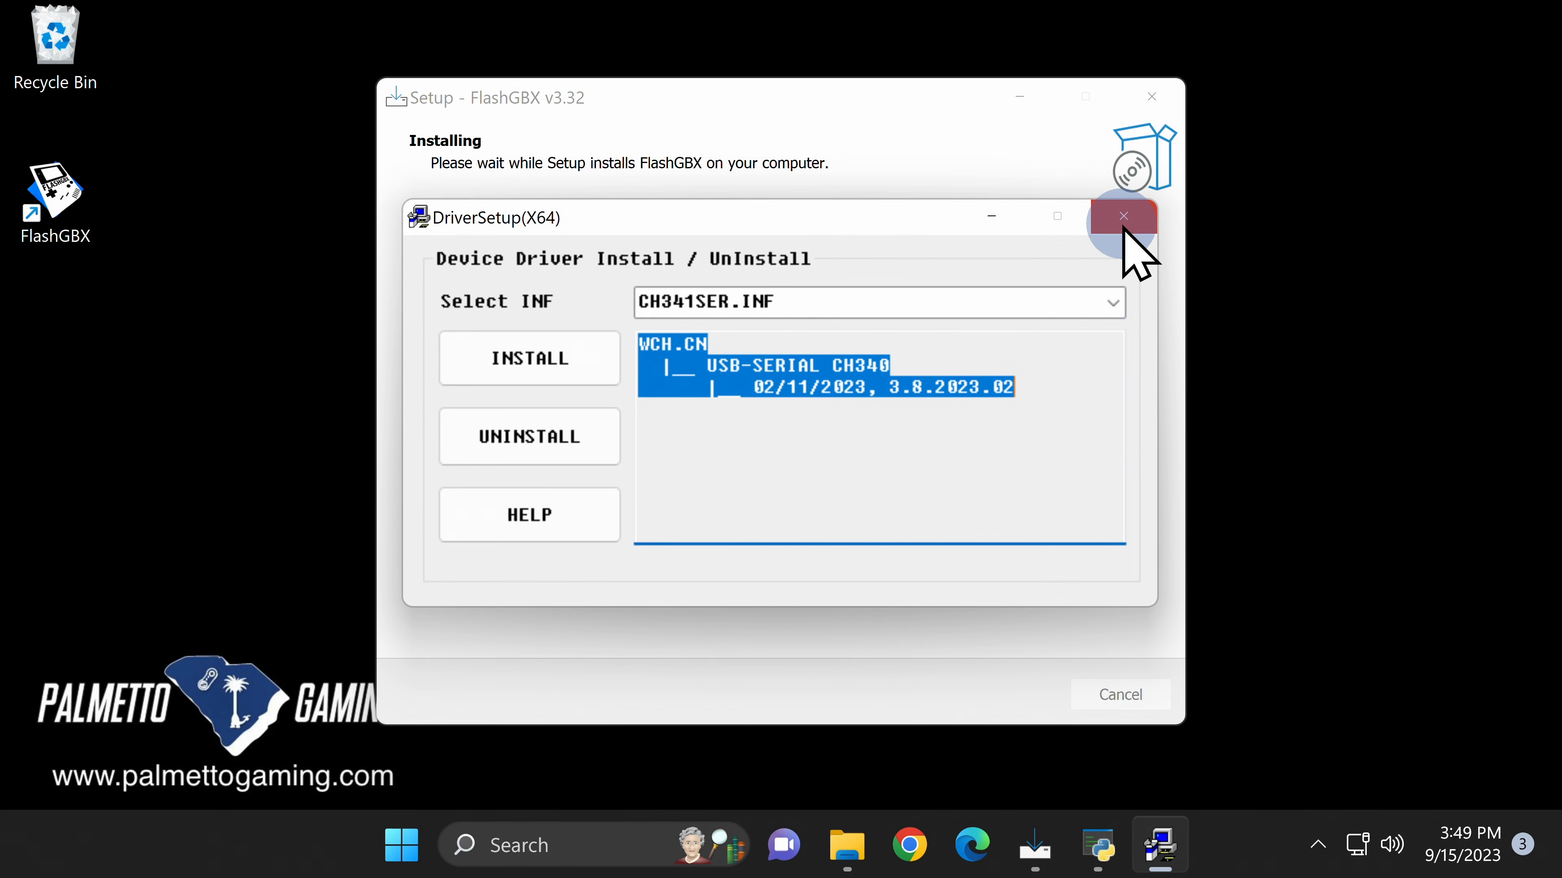
Close DriverSetup and finish setup without launching FlashGBX.
{"action": "left_click", "coordinate": [1123, 216]}
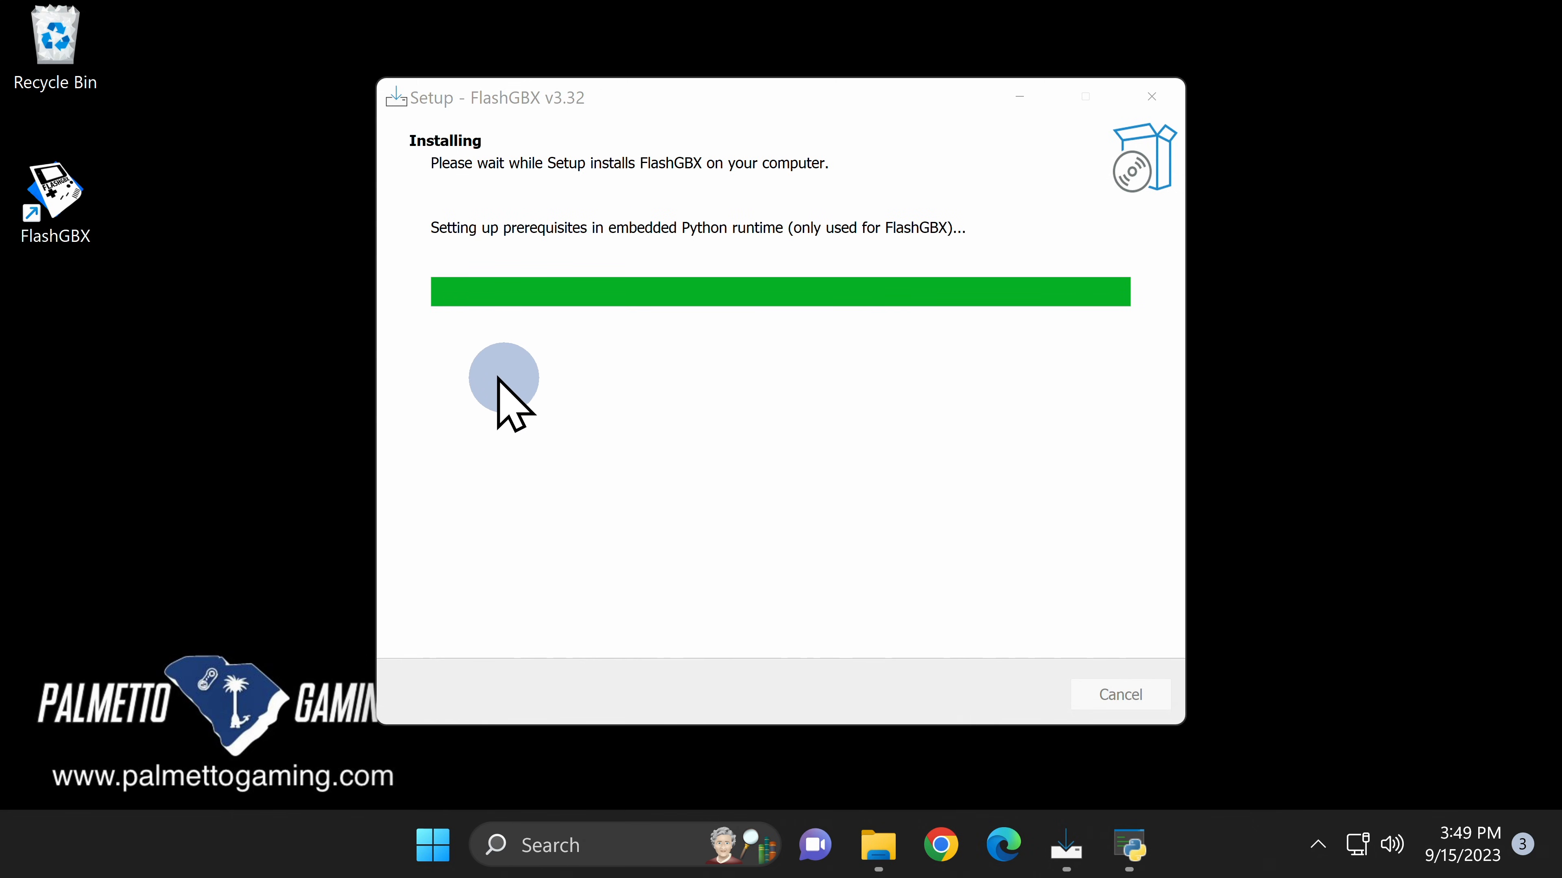
{"action": "mouse_move", "coordinate": [727, 399]}
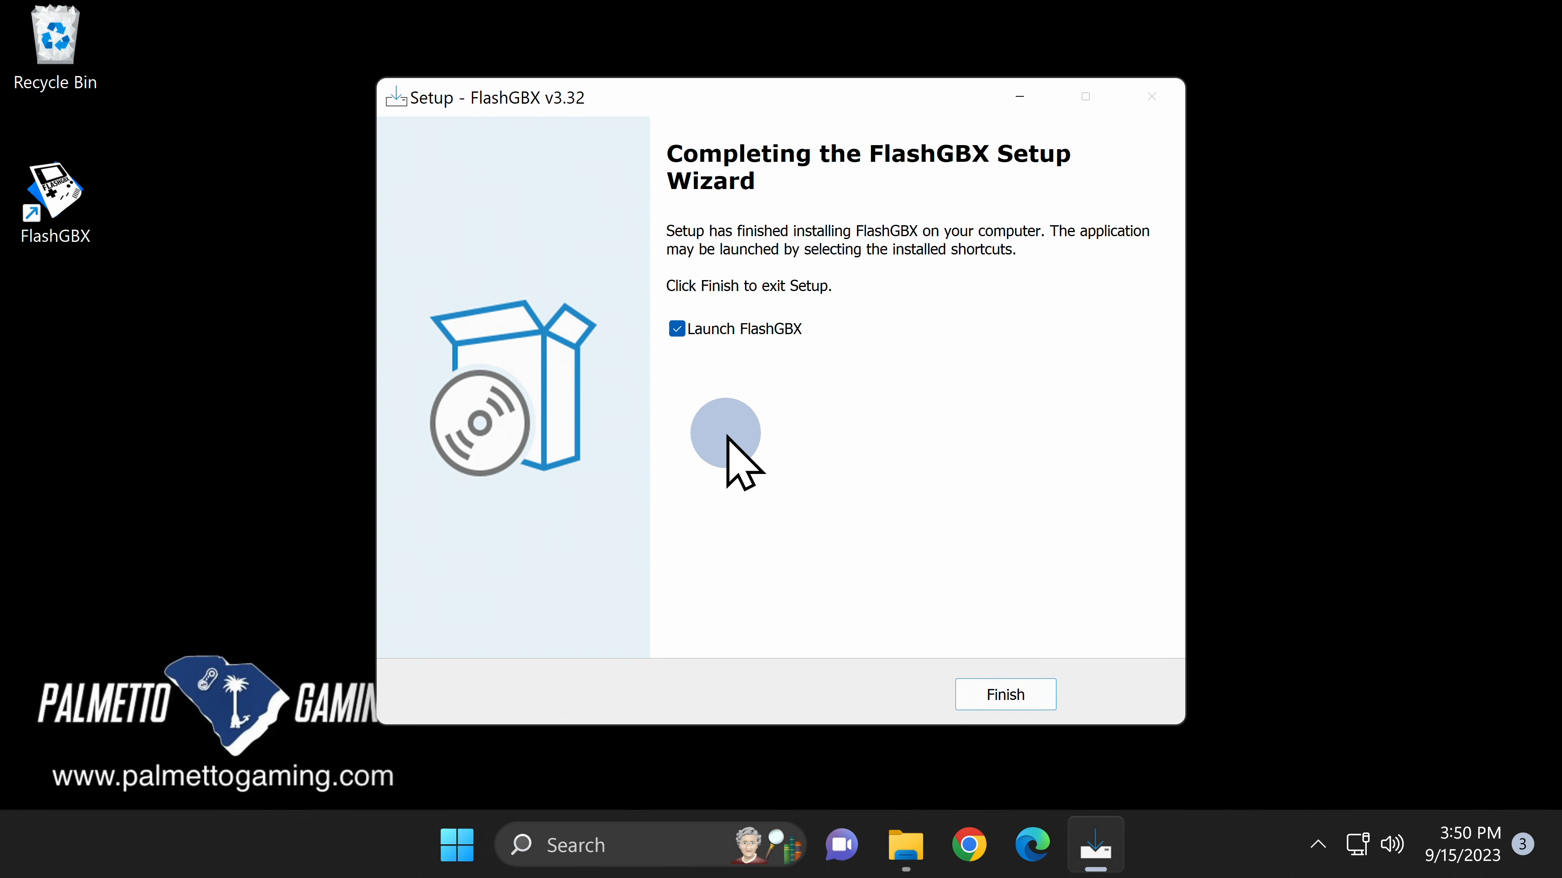
{"action": "mouse_move", "coordinate": [709, 449]}
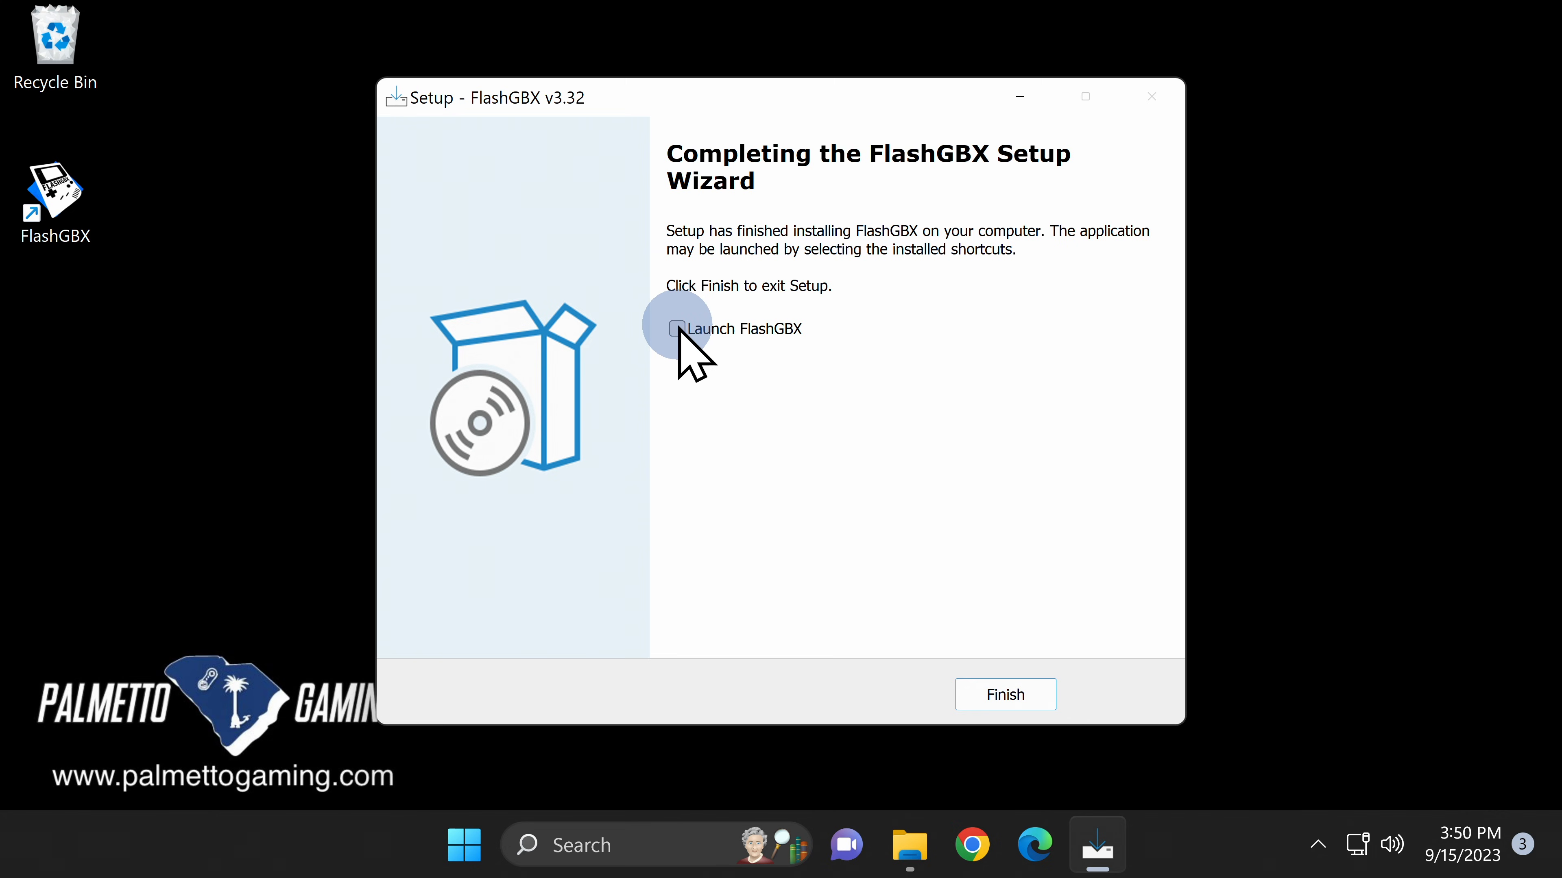
{"action": "mouse_move", "coordinate": [1026, 697]}
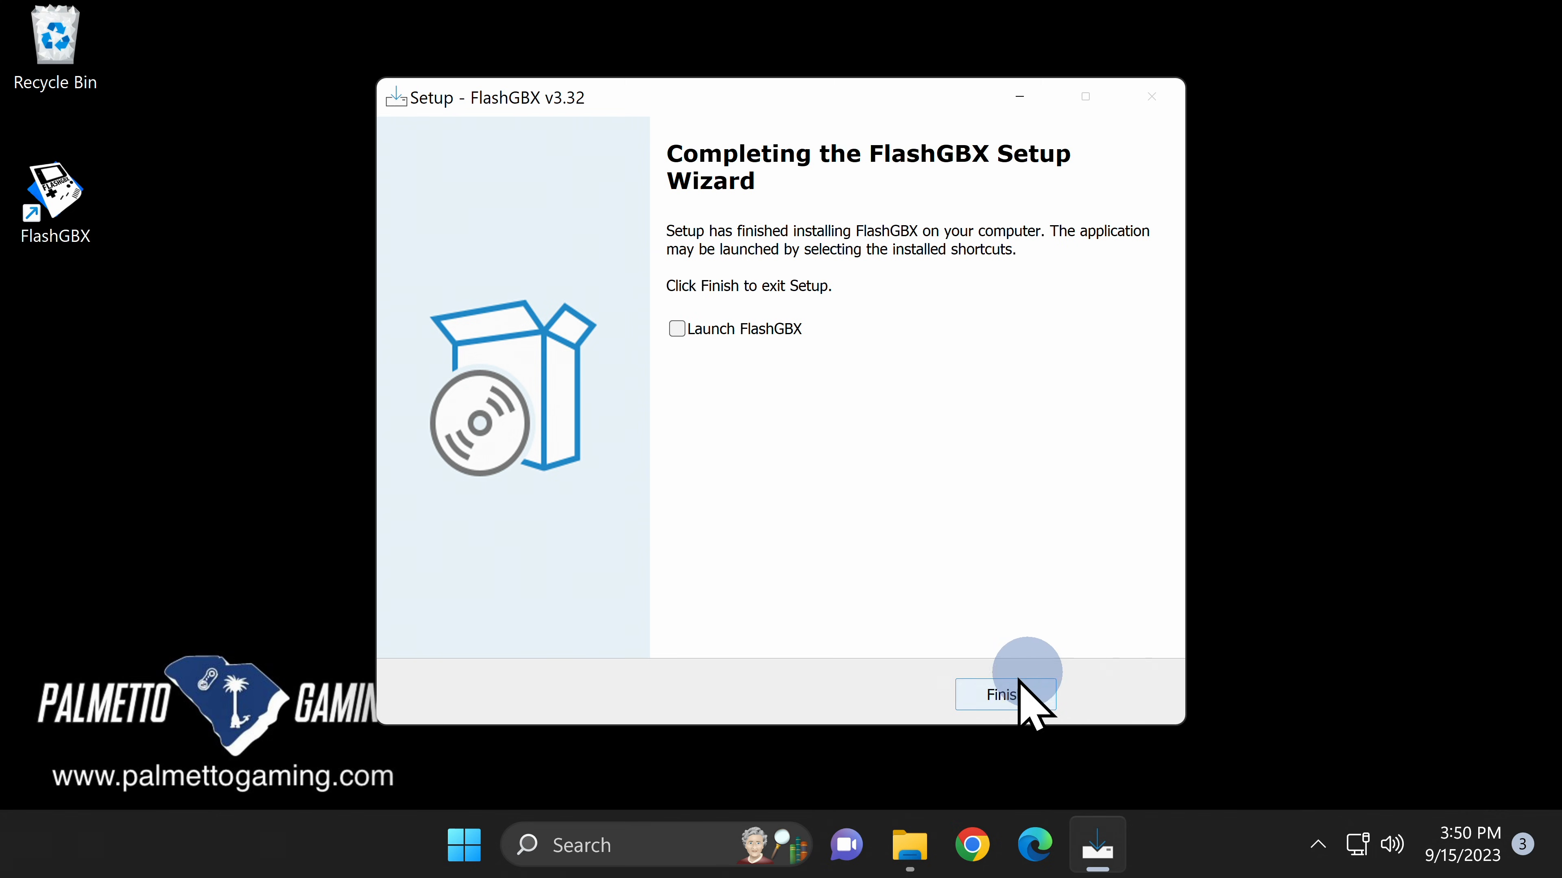
{"action": "left_click", "coordinate": [1004, 694]}
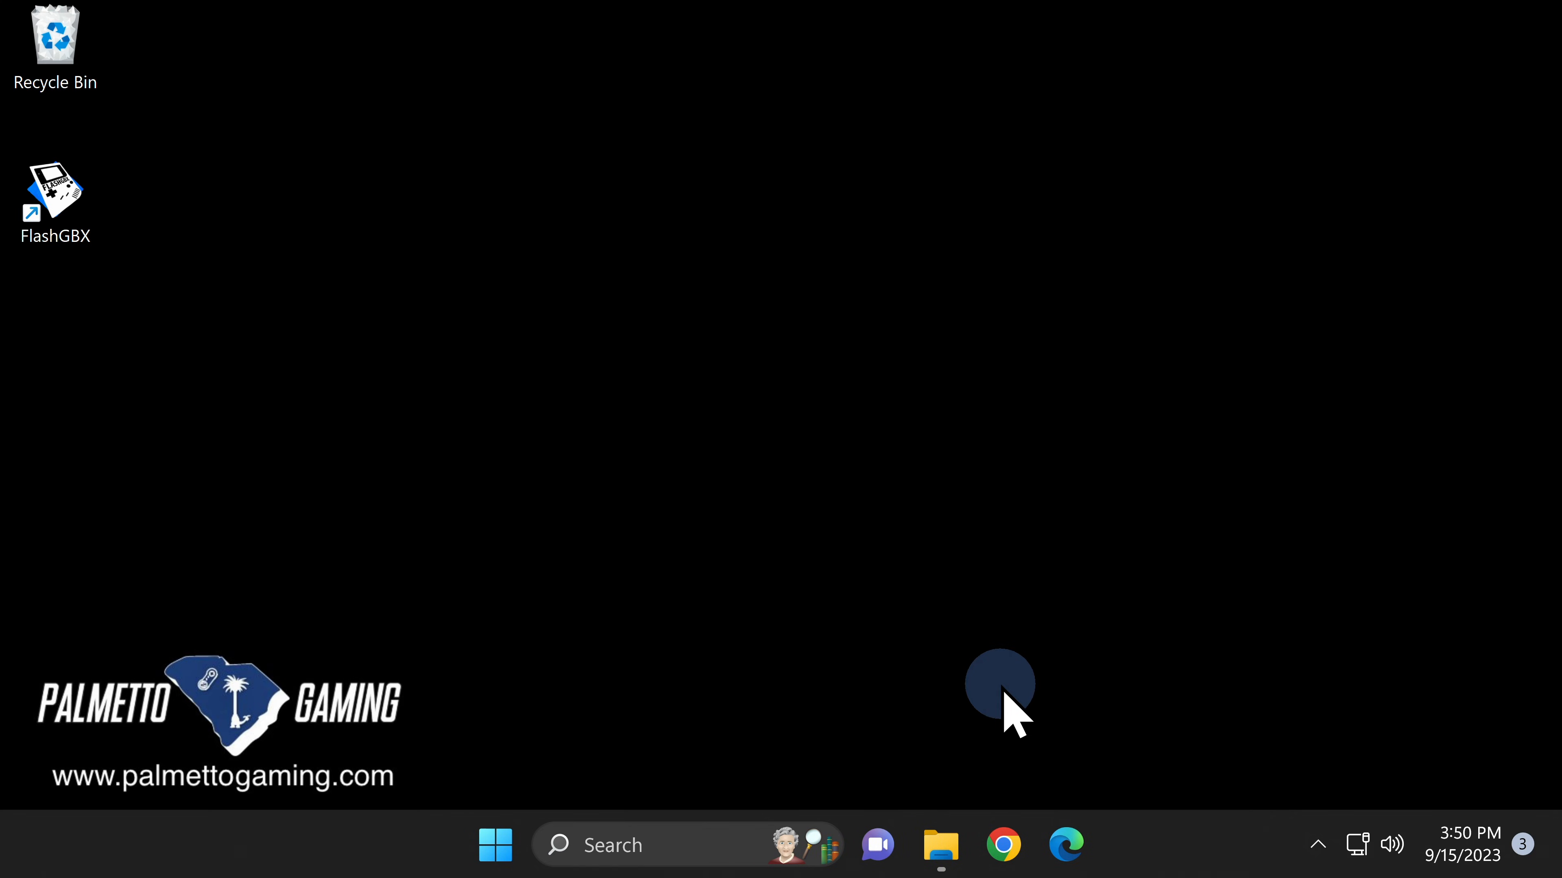
Delete the FlashGBX_3.32_Windows_Setup folder from Downloads and close File Explorer.
{"action": "left_click", "coordinate": [937, 844]}
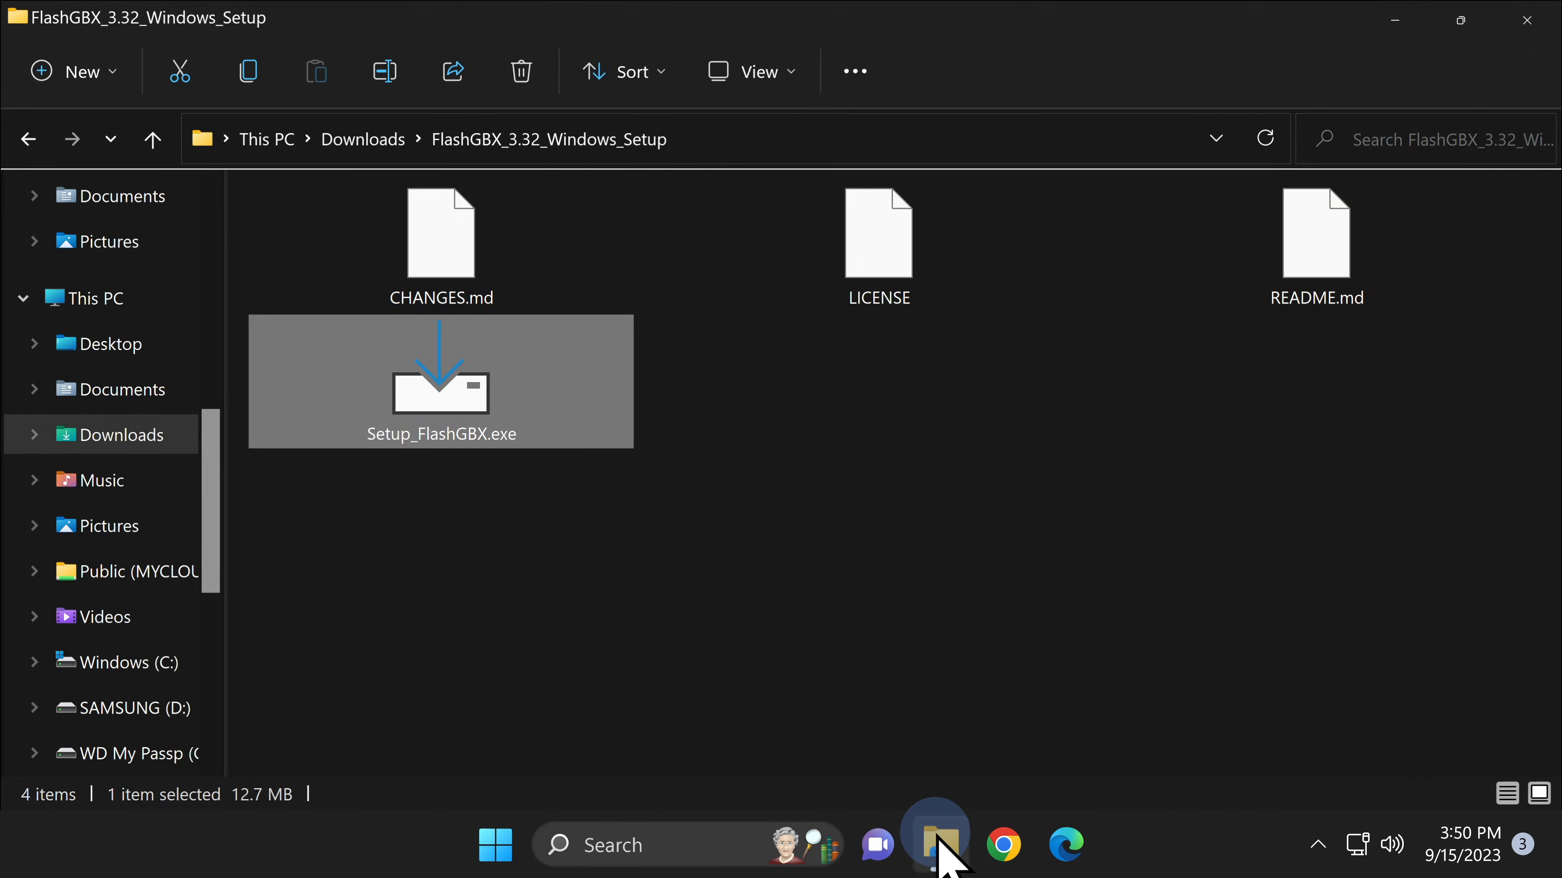
{"action": "mouse_move", "coordinate": [57, 137]}
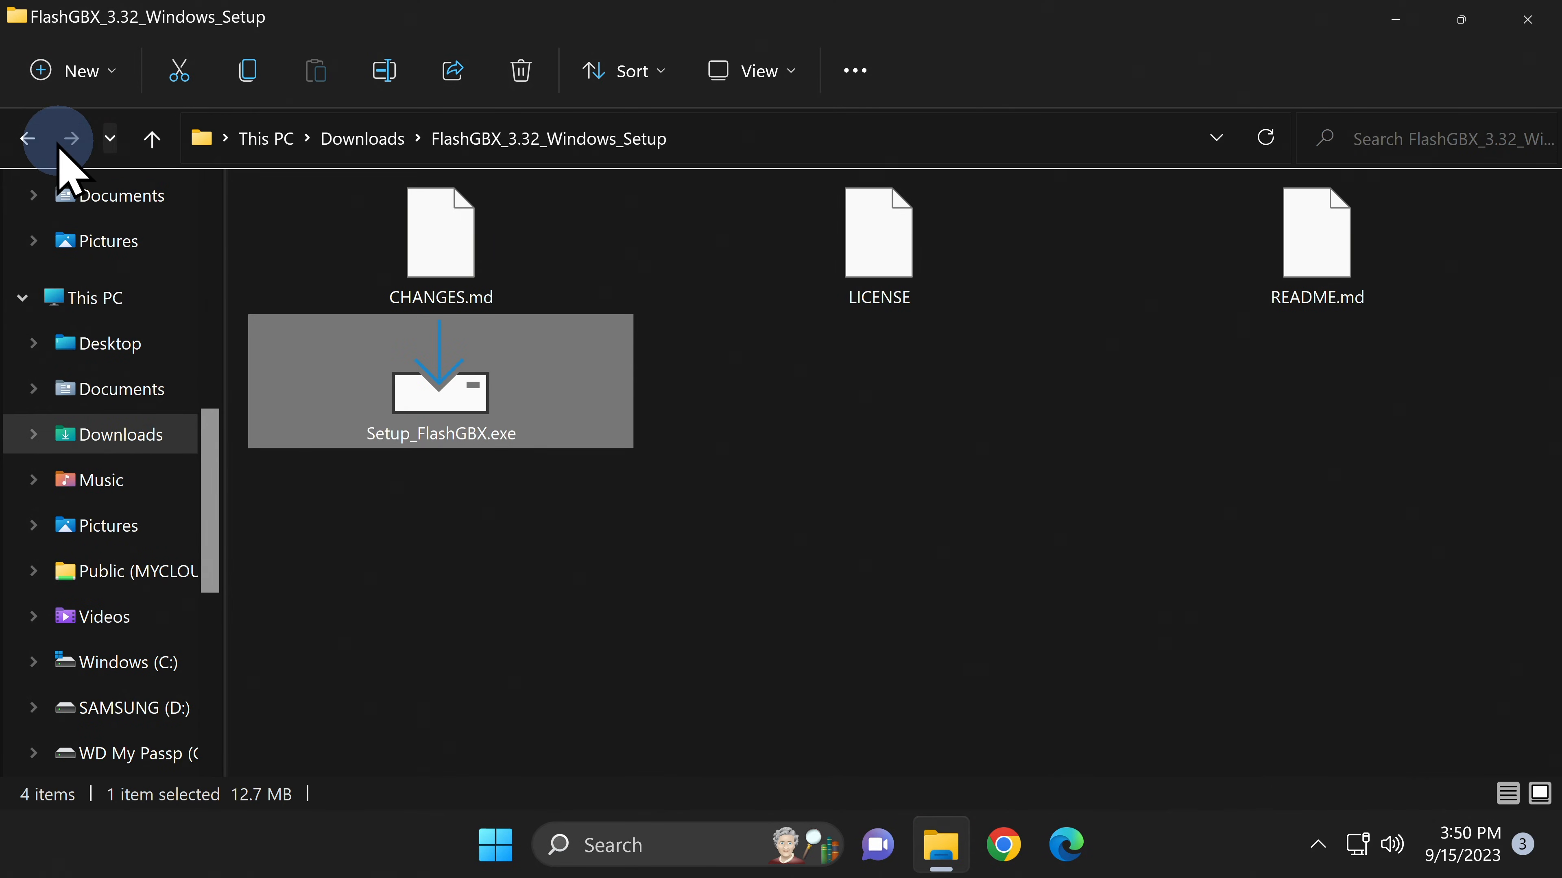
{"action": "left_click", "coordinate": [26, 138]}
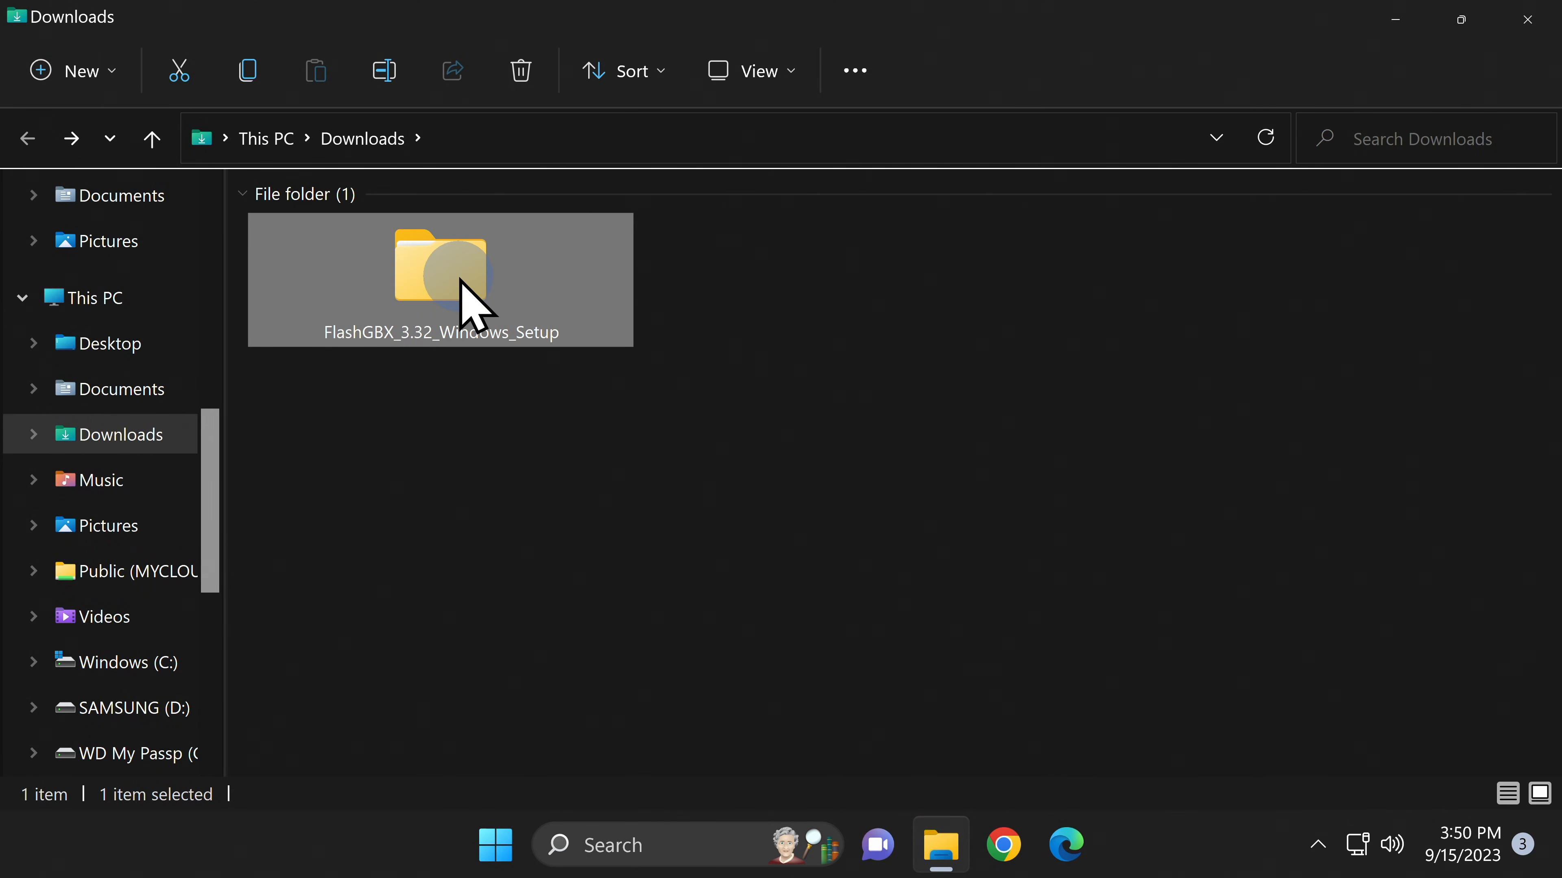
{"action": "right_click", "coordinate": [469, 298]}
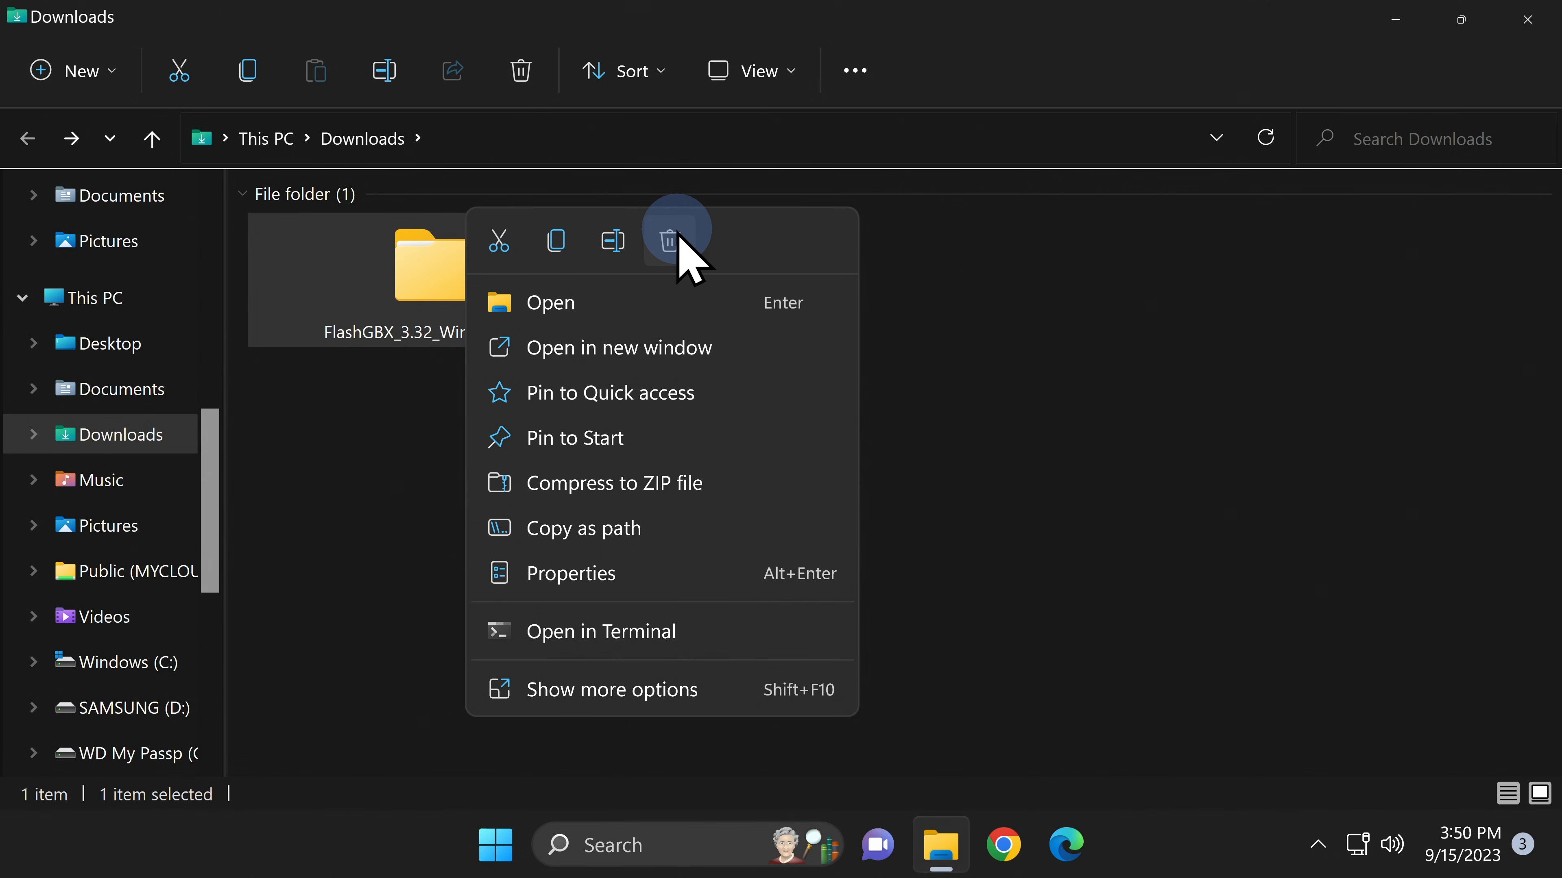
{"action": "left_click", "coordinate": [675, 240]}
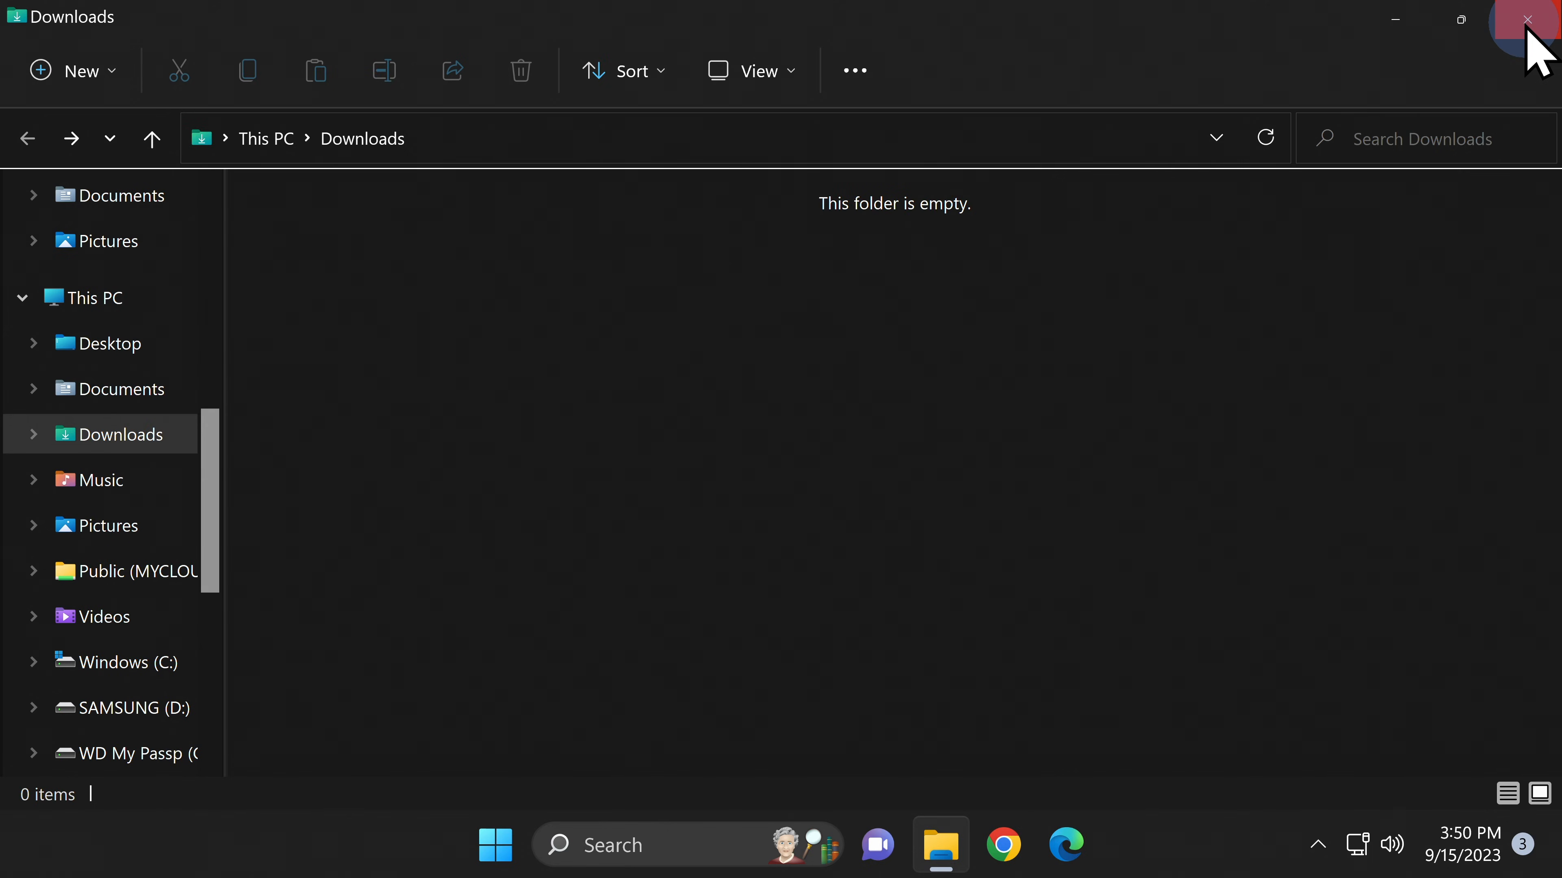
{"action": "left_click", "coordinate": [1525, 18]}
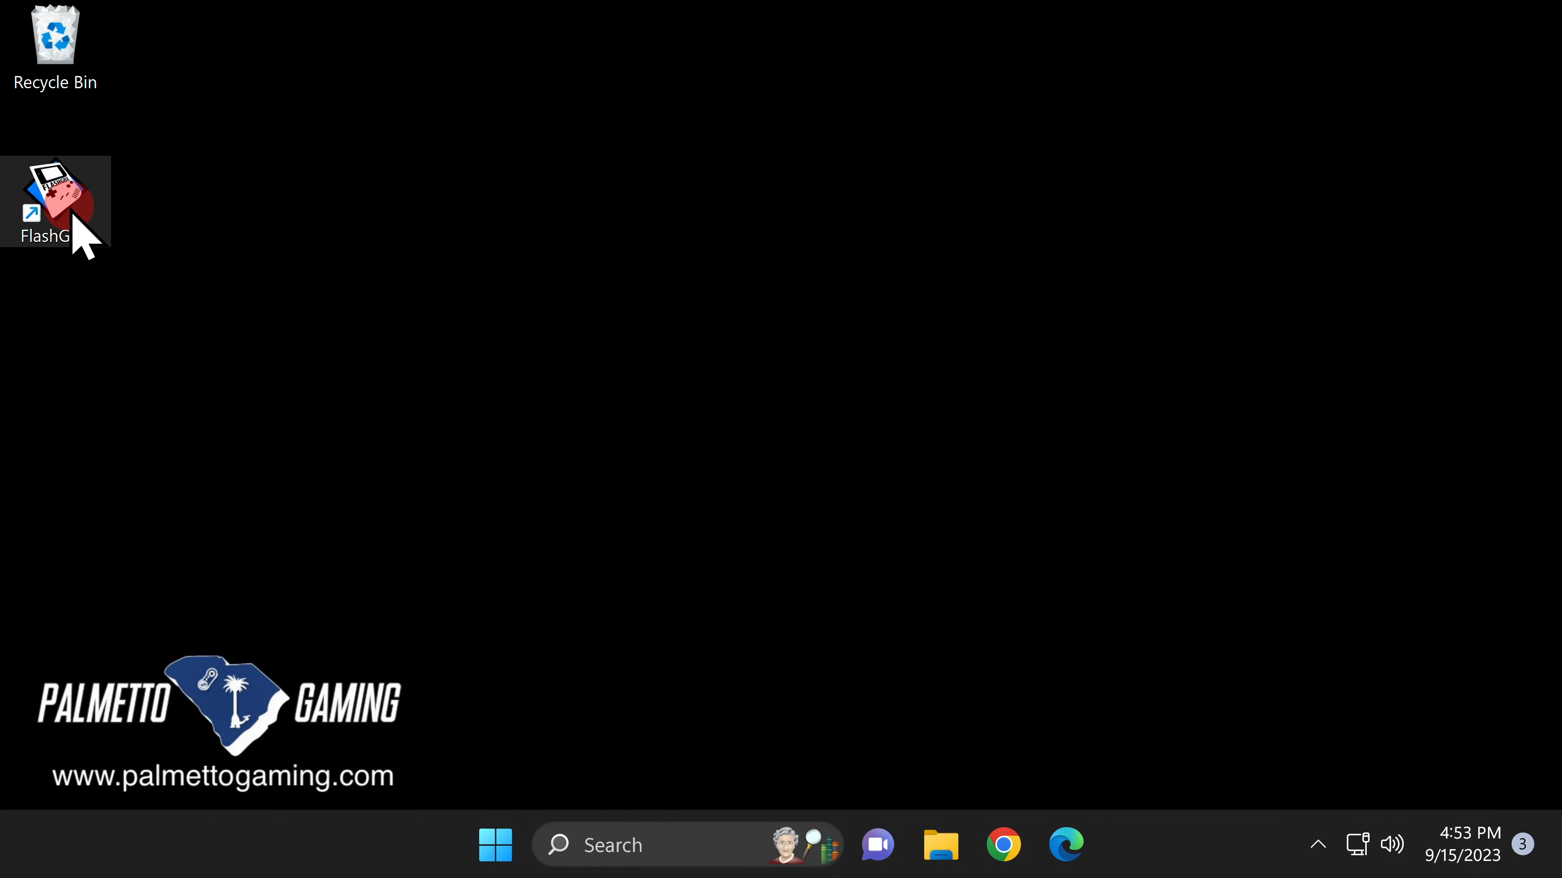
Launch FlashGBX, allow startup version checks, and accept updating the GBxCart RW firmware.
{"action": "double_click", "coordinate": [57, 199]}
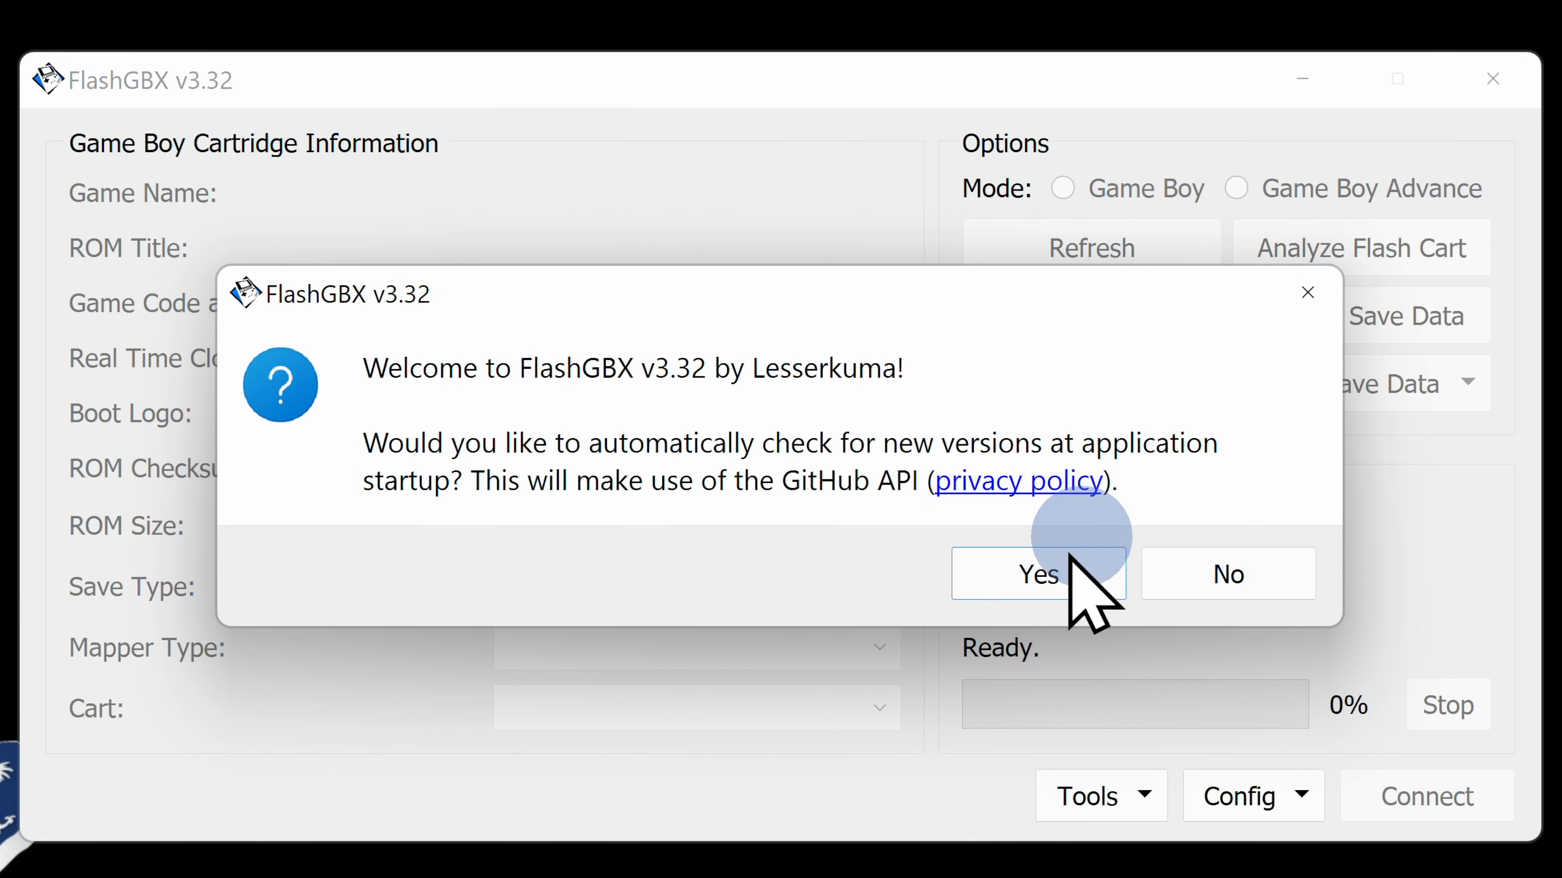
{"action": "left_click", "coordinate": [1037, 574]}
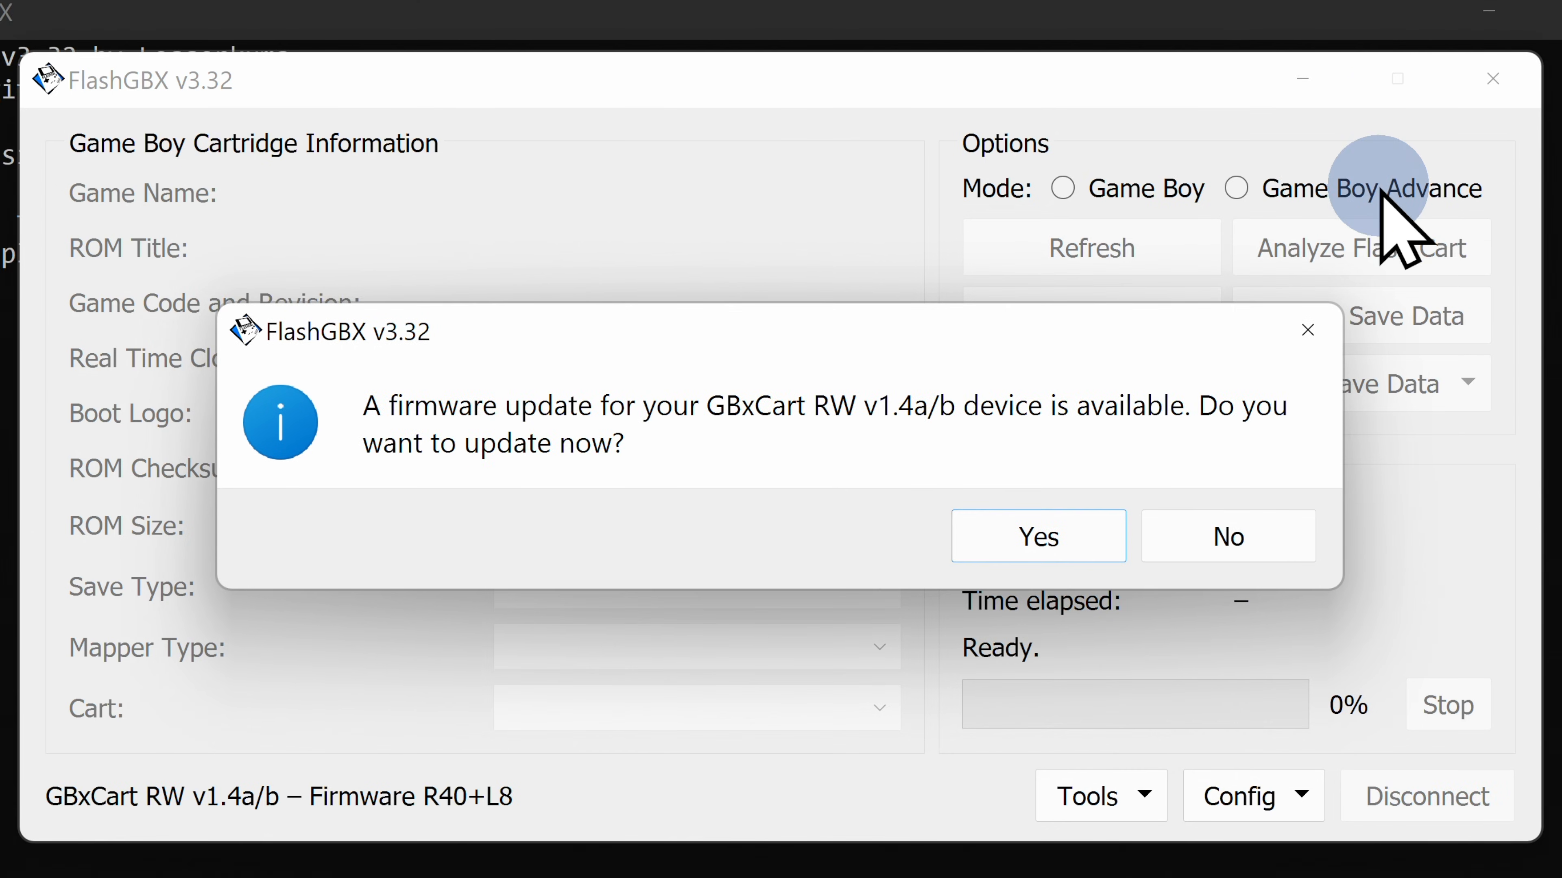
{"action": "mouse_move", "coordinate": [1464, 214]}
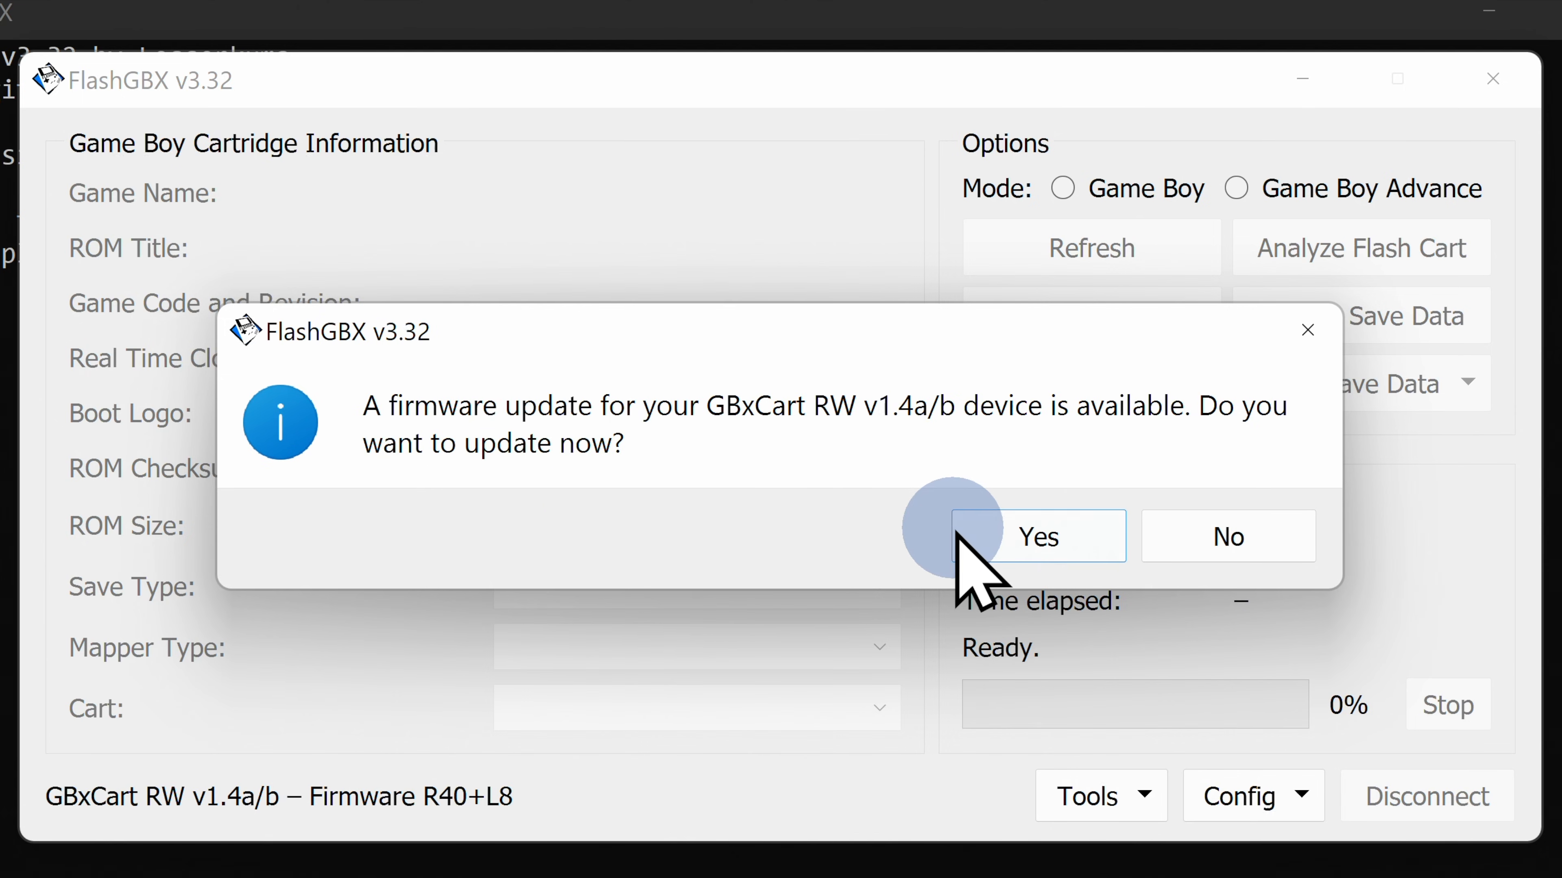
{"action": "left_click", "coordinate": [1035, 536]}
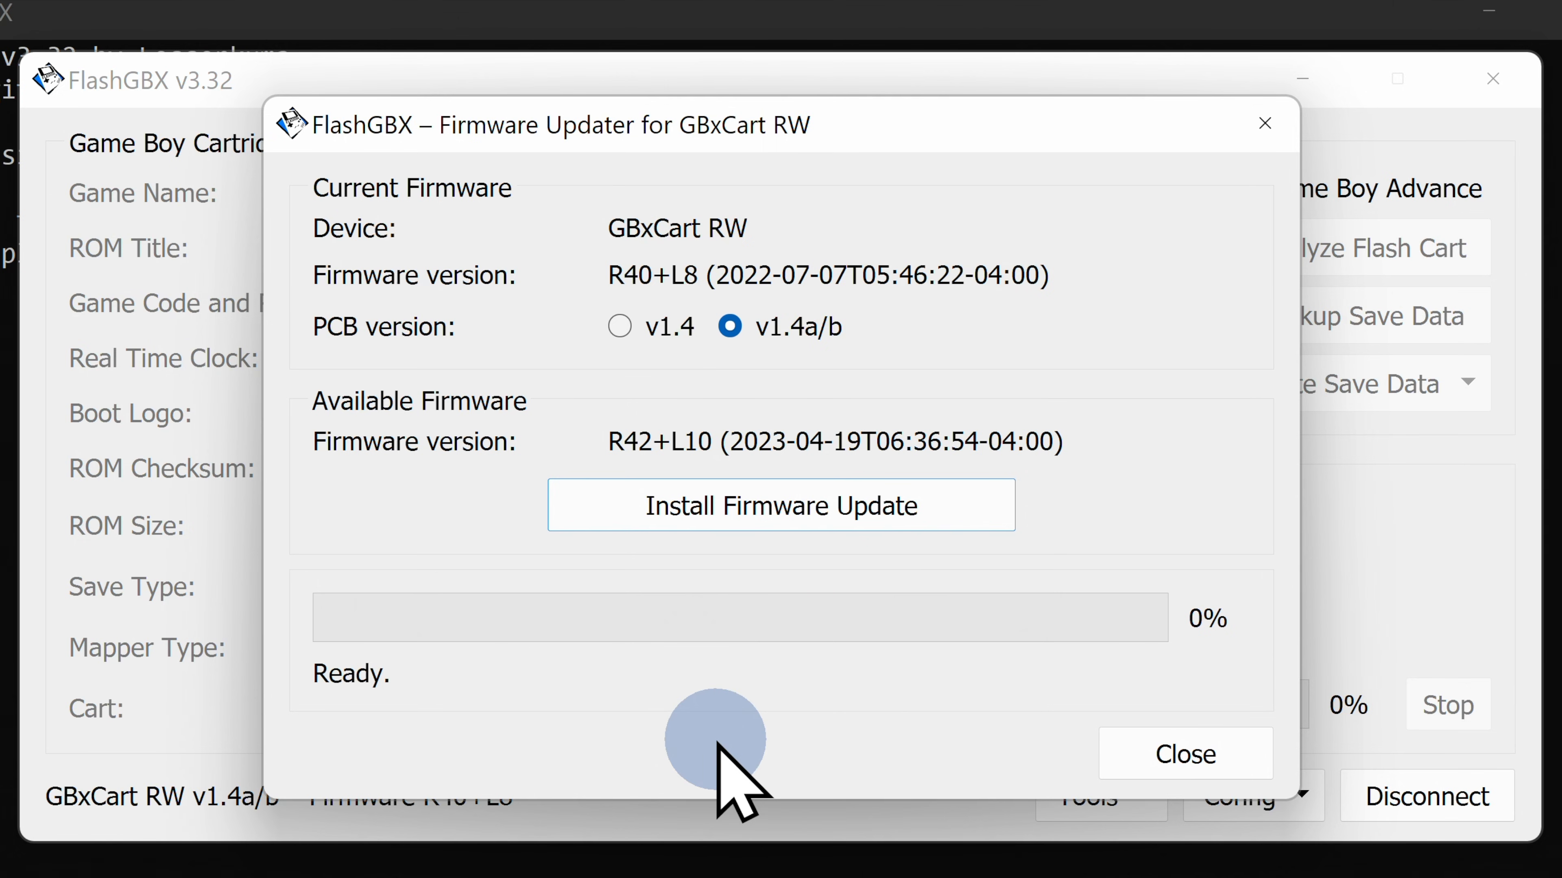
Install the R42+L10 firmware update, continuing after reconnecting the device, and acknowledge completion.
{"action": "left_click", "coordinate": [780, 505]}
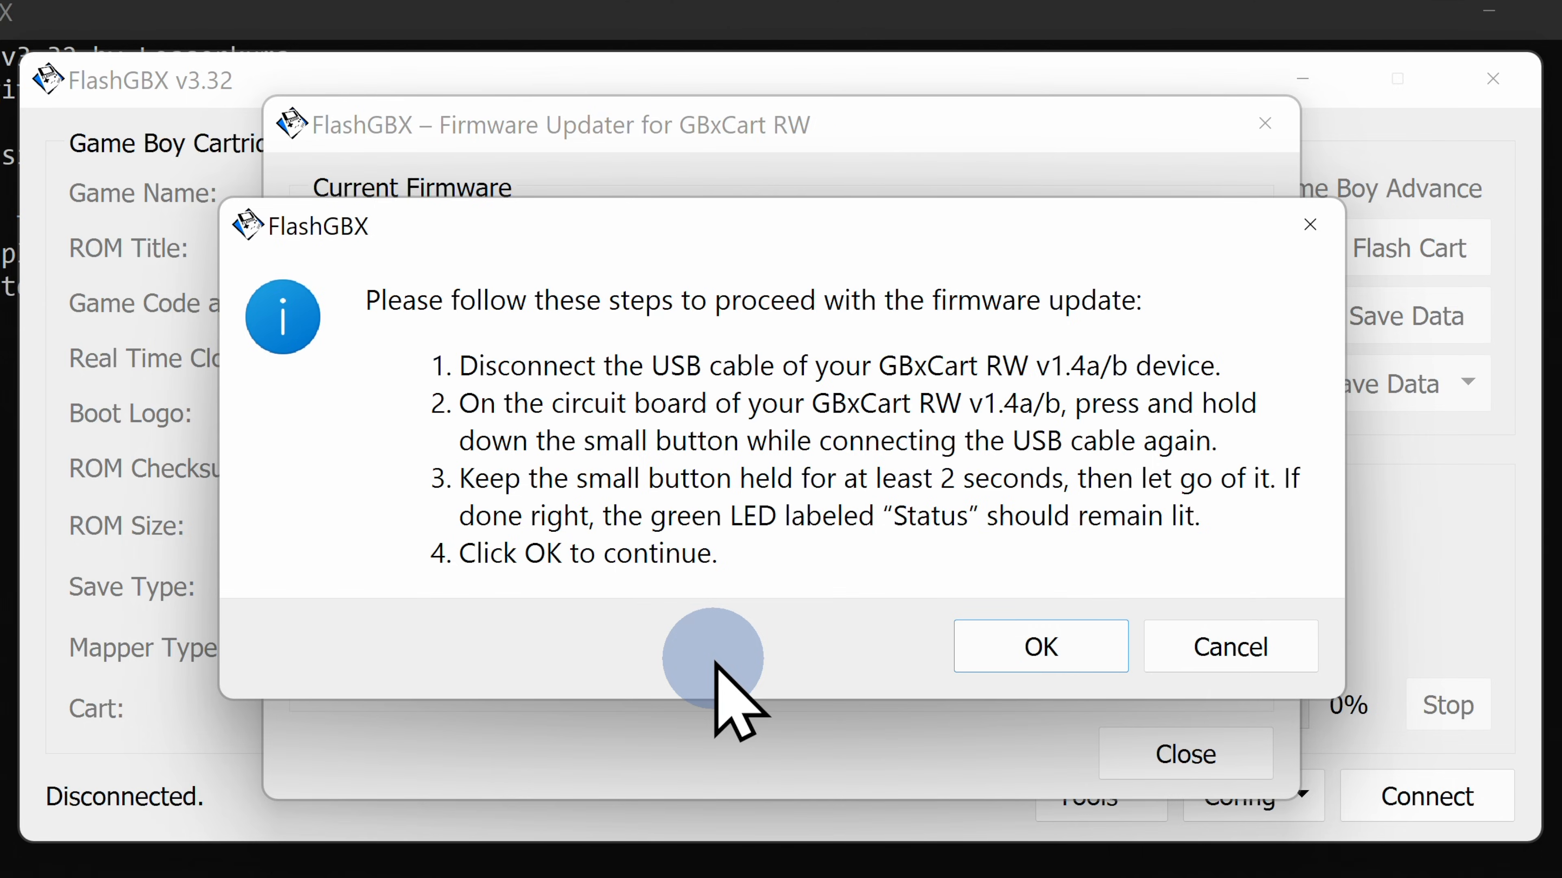
{"action": "mouse_move", "coordinate": [742, 55]}
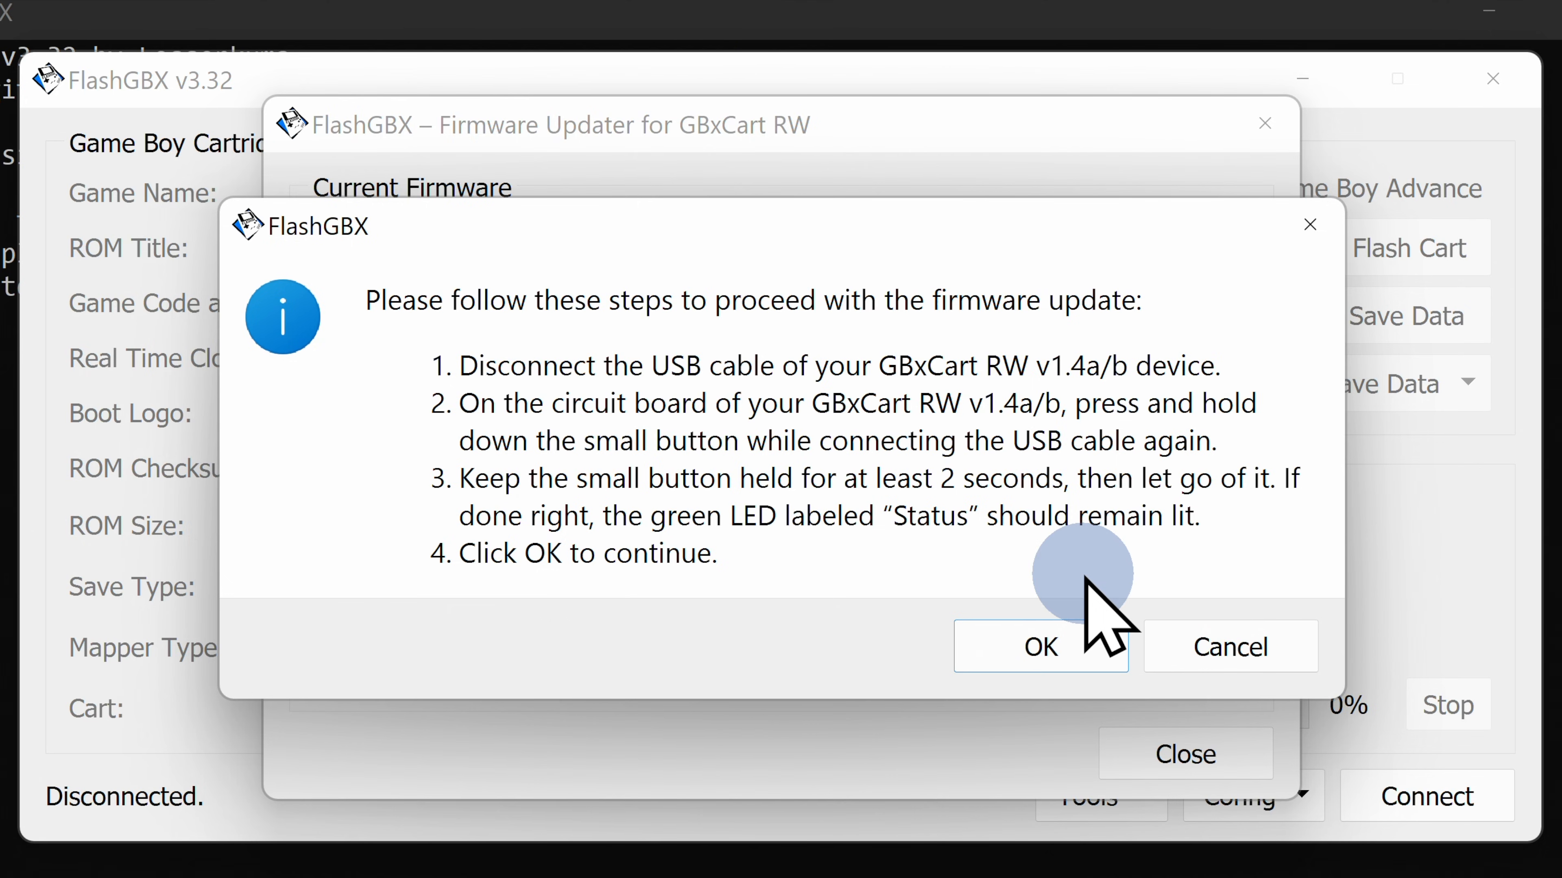
{"action": "left_click", "coordinate": [1040, 647]}
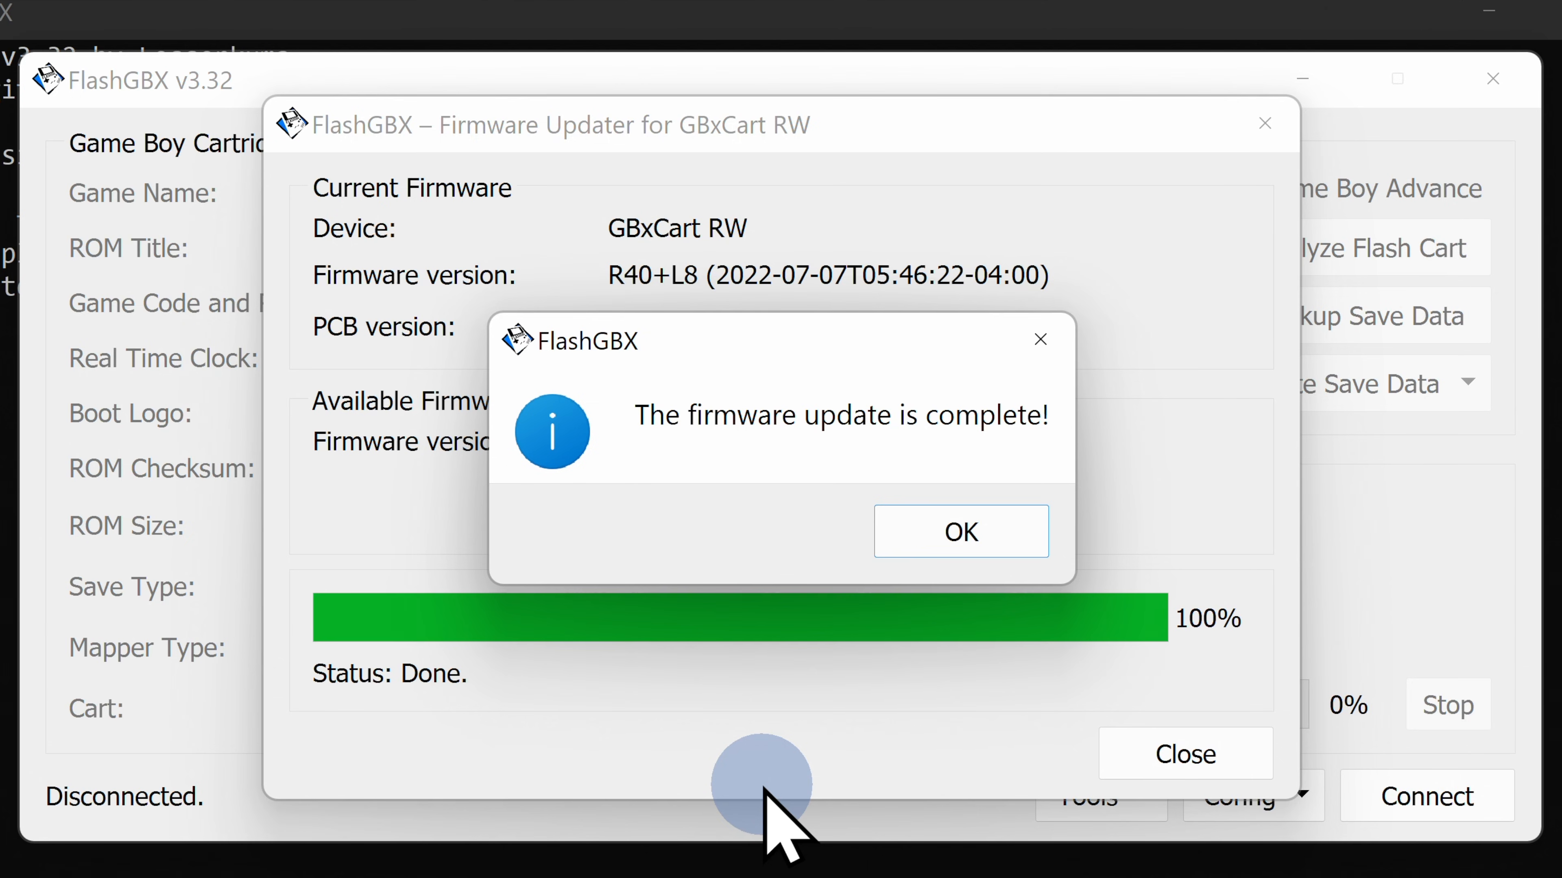
{"action": "mouse_move", "coordinate": [1008, 638]}
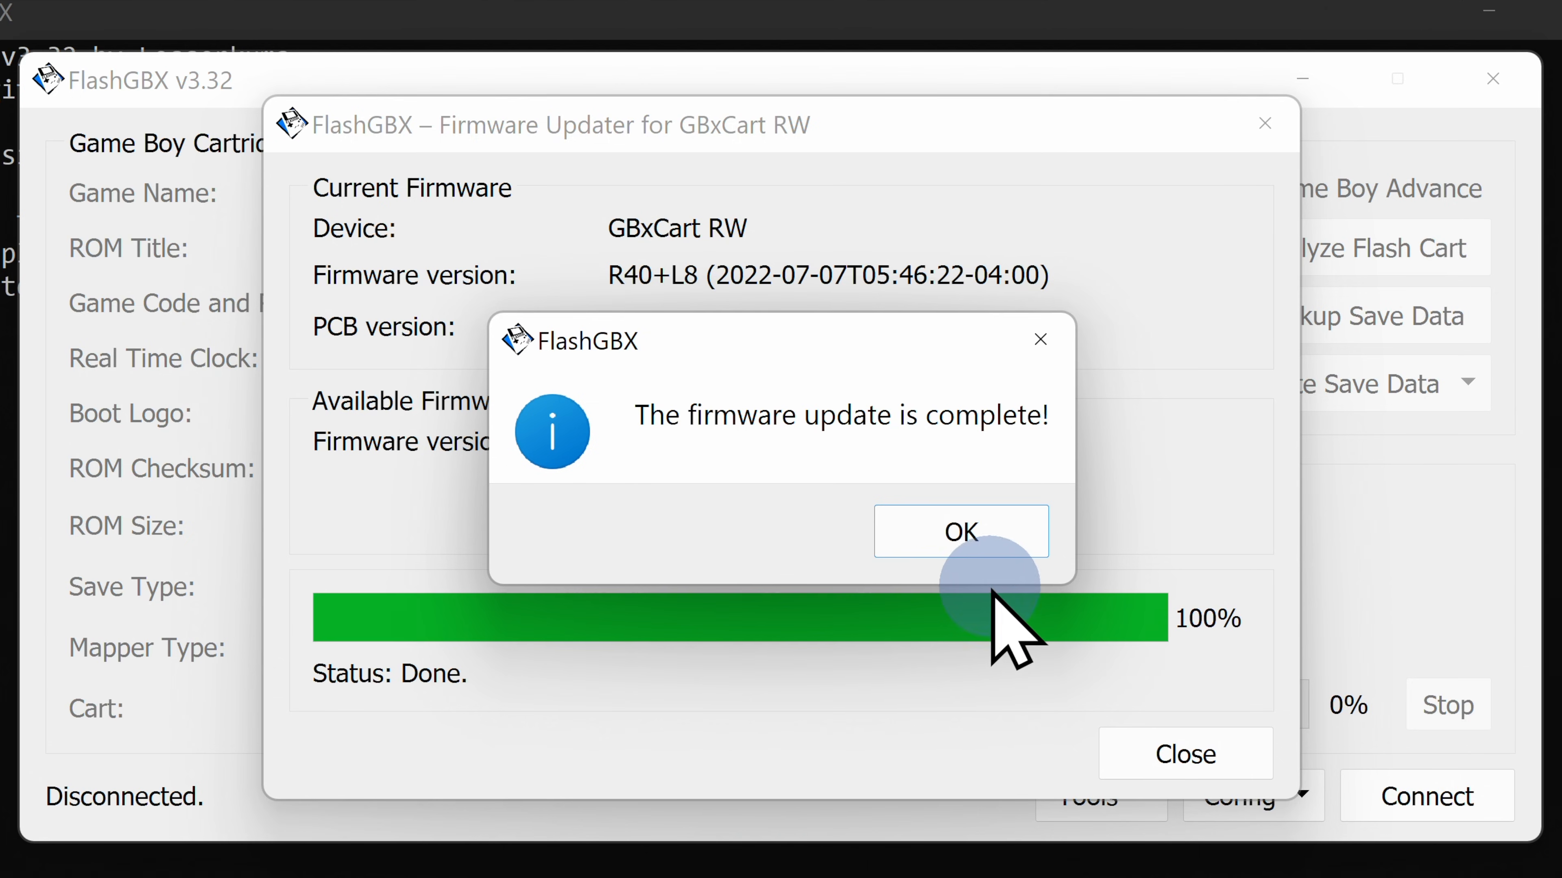
{"action": "left_click", "coordinate": [959, 531]}
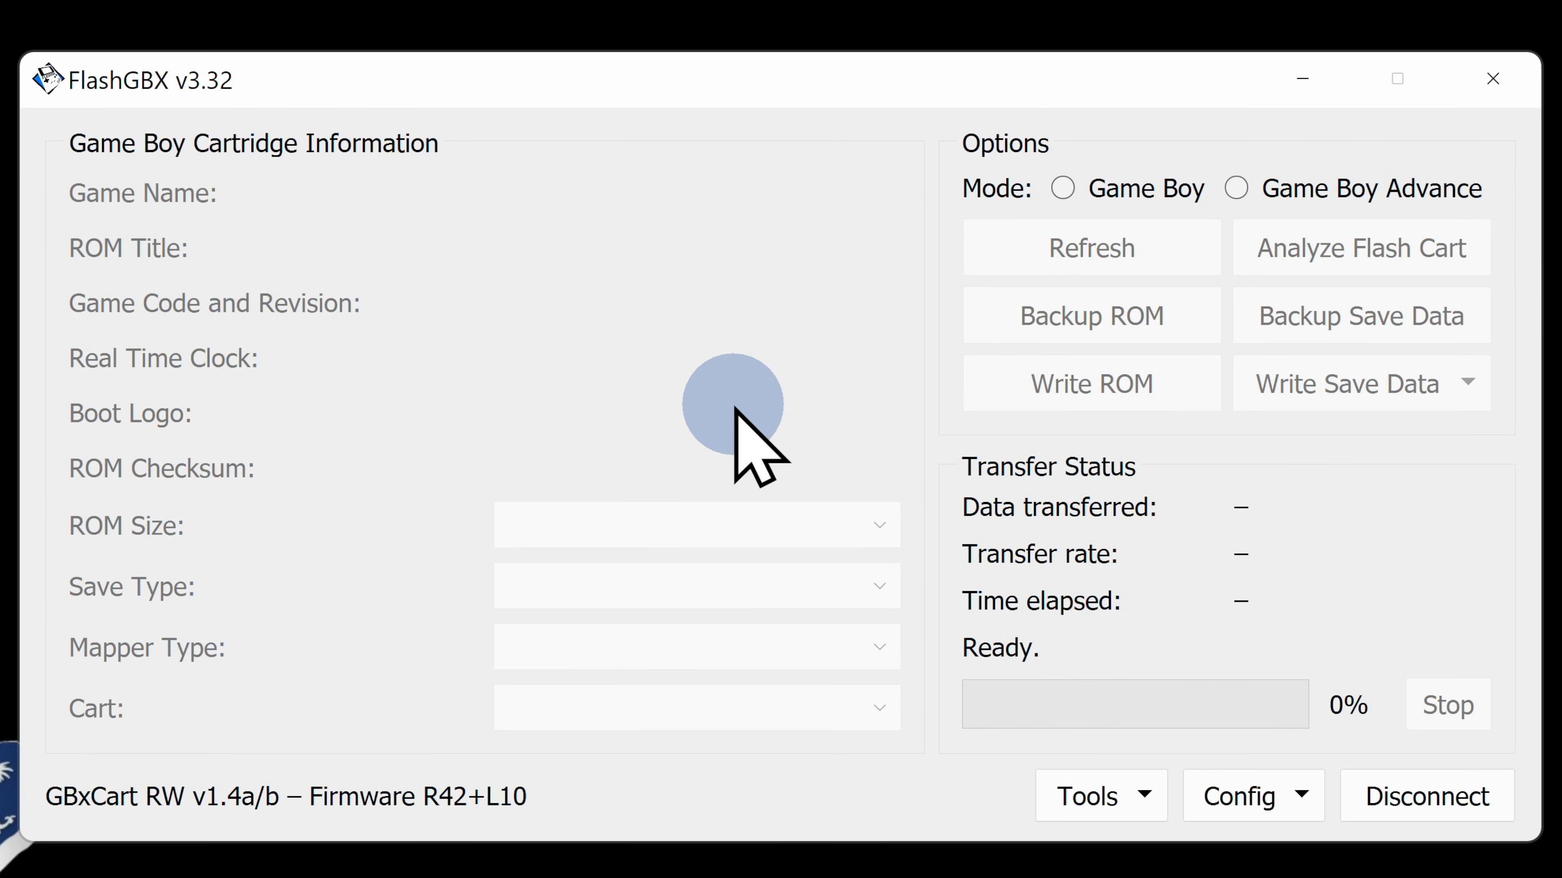
{"action": "mouse_move", "coordinate": [1234, 188]}
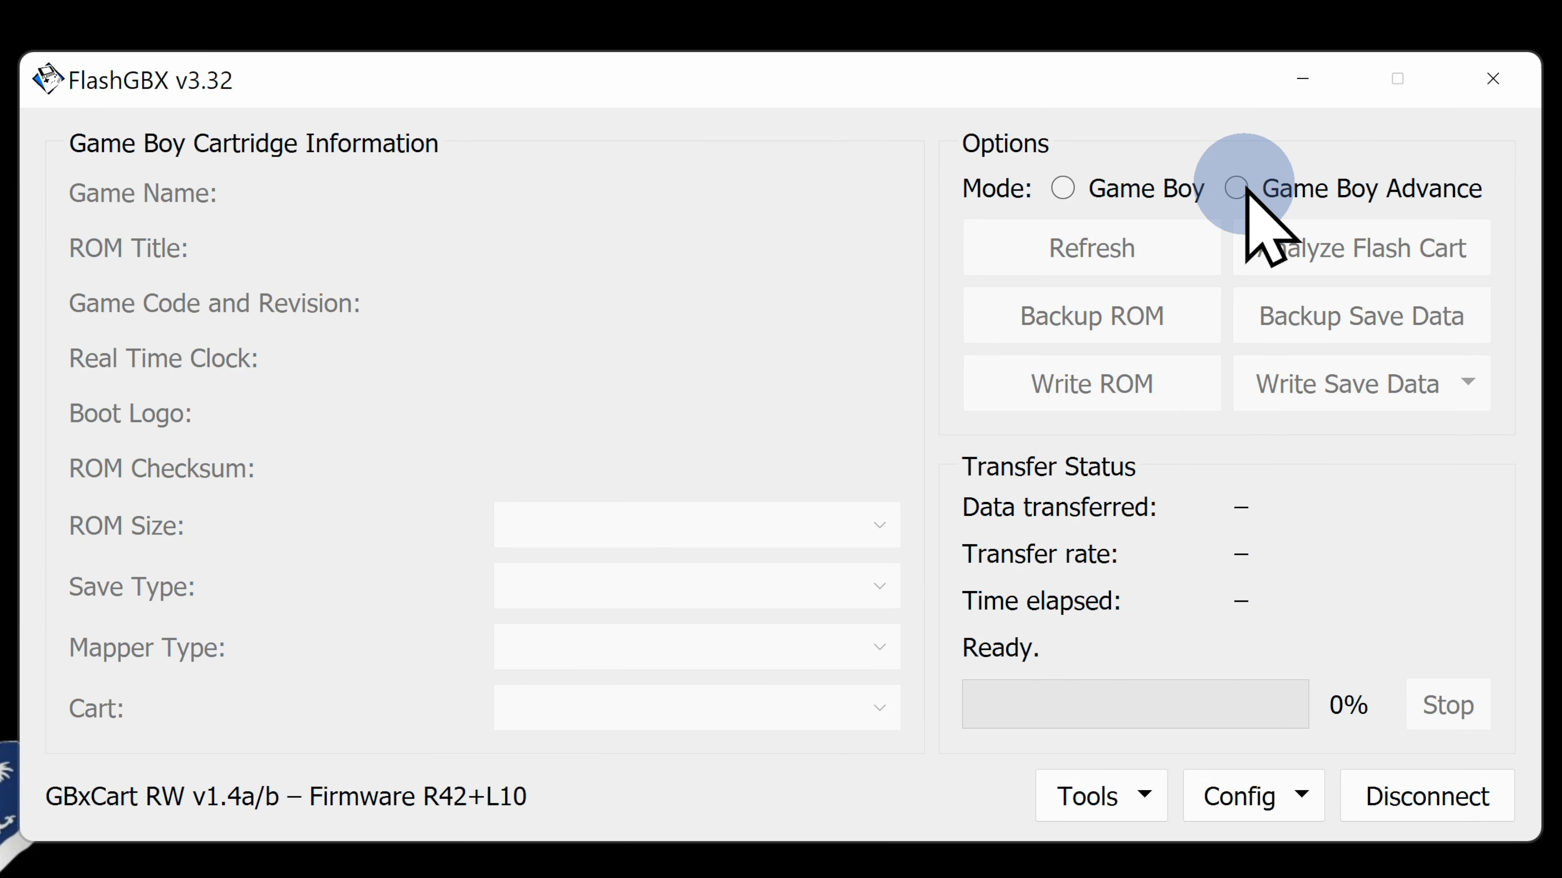
{"action": "left_click", "coordinate": [1234, 188]}
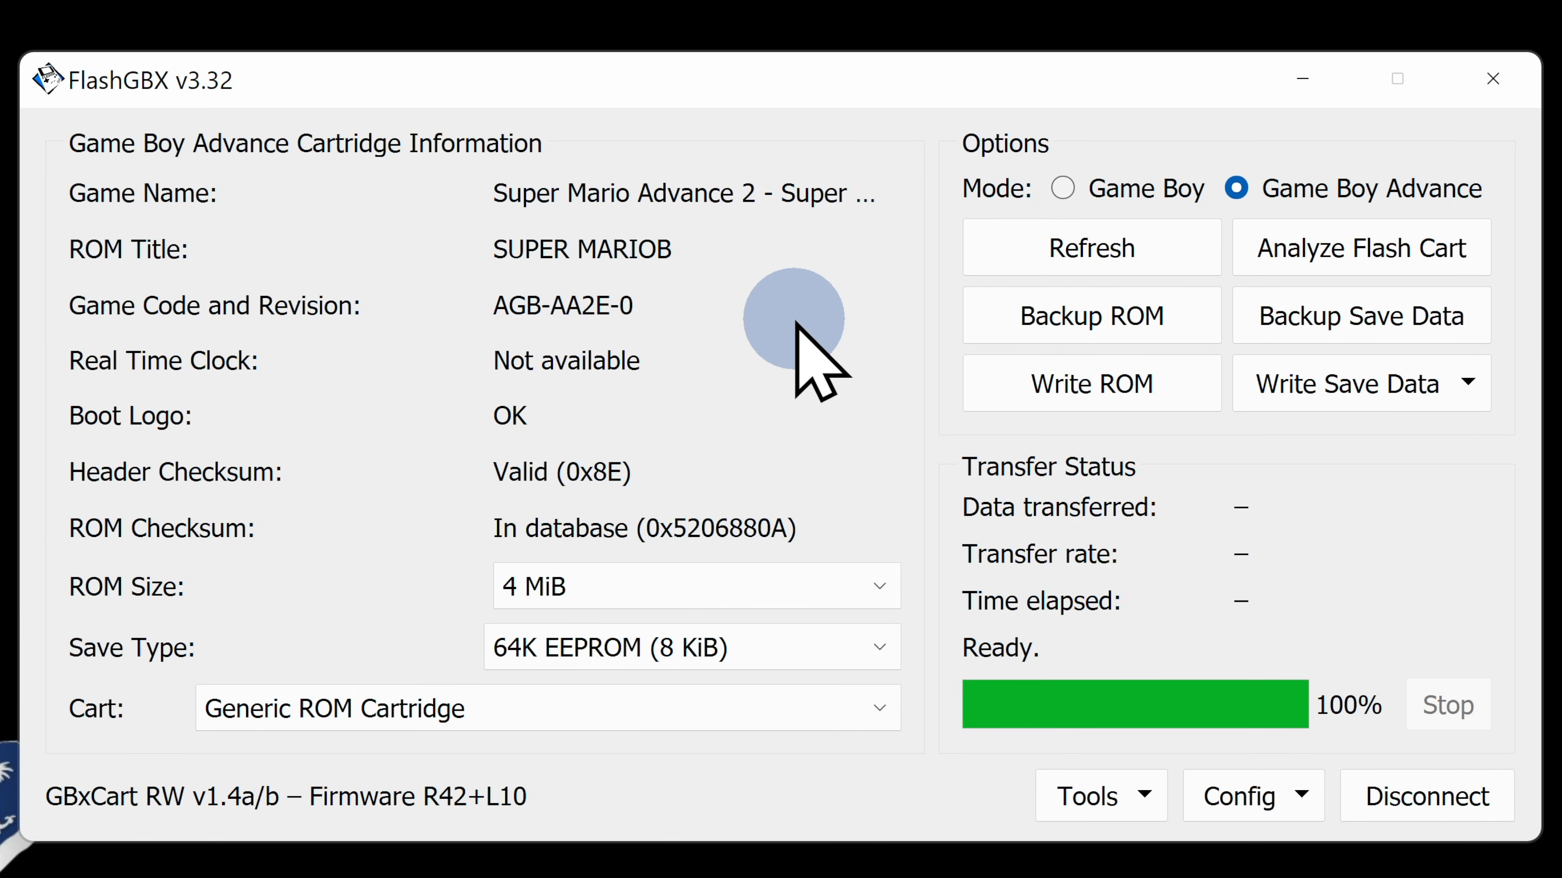
{"action": "mouse_move", "coordinate": [781, 429]}
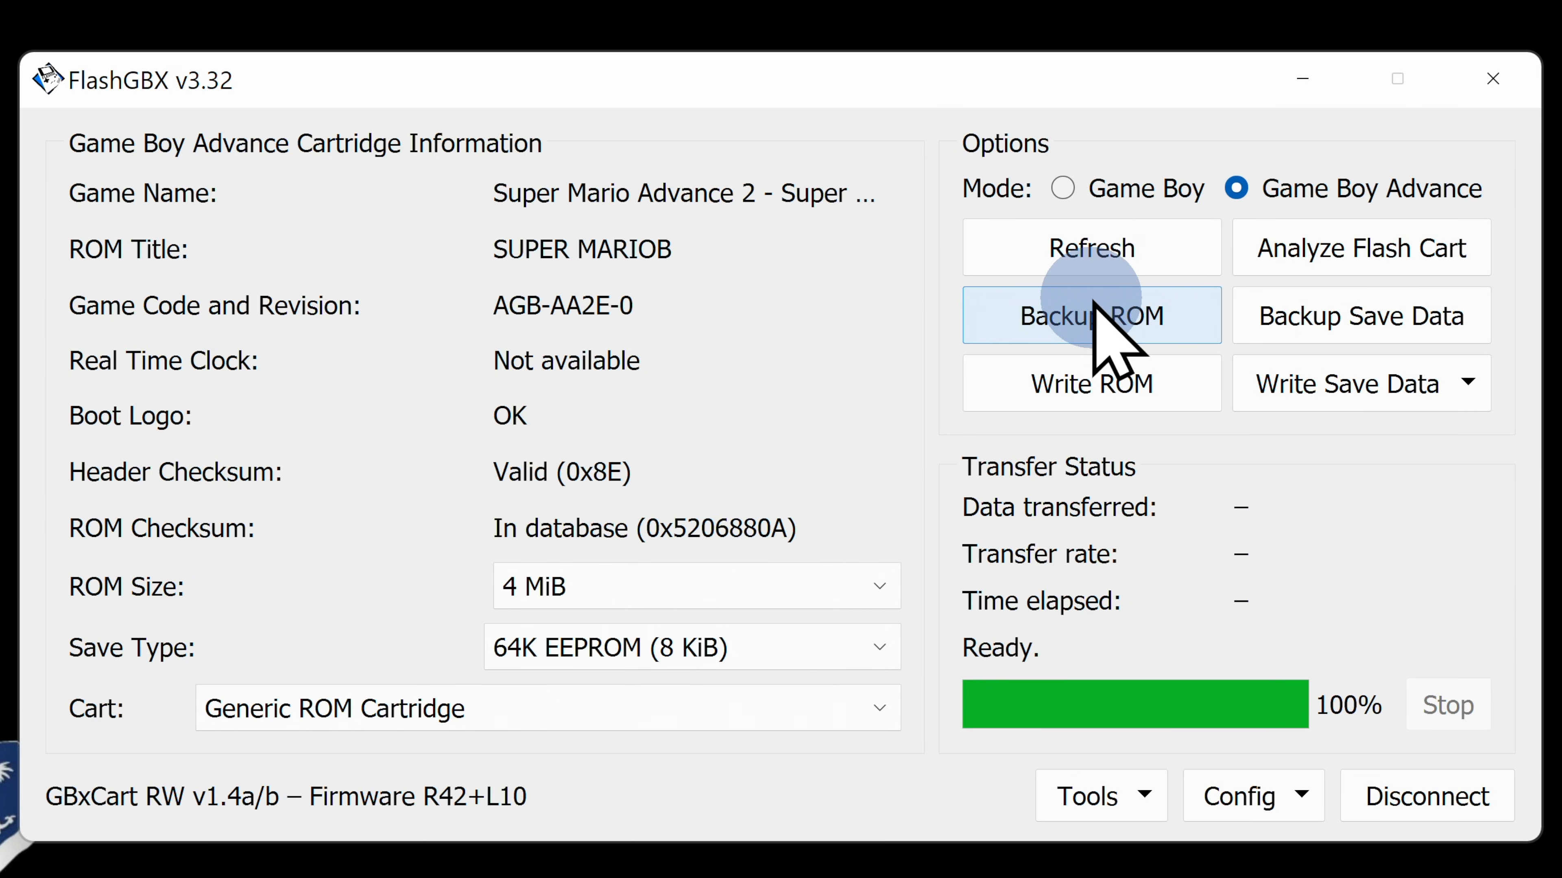
Back up the Super Mario Advance 2 ROM as a .gba file in Downloads and confirm completion.
{"action": "left_click", "coordinate": [1090, 316]}
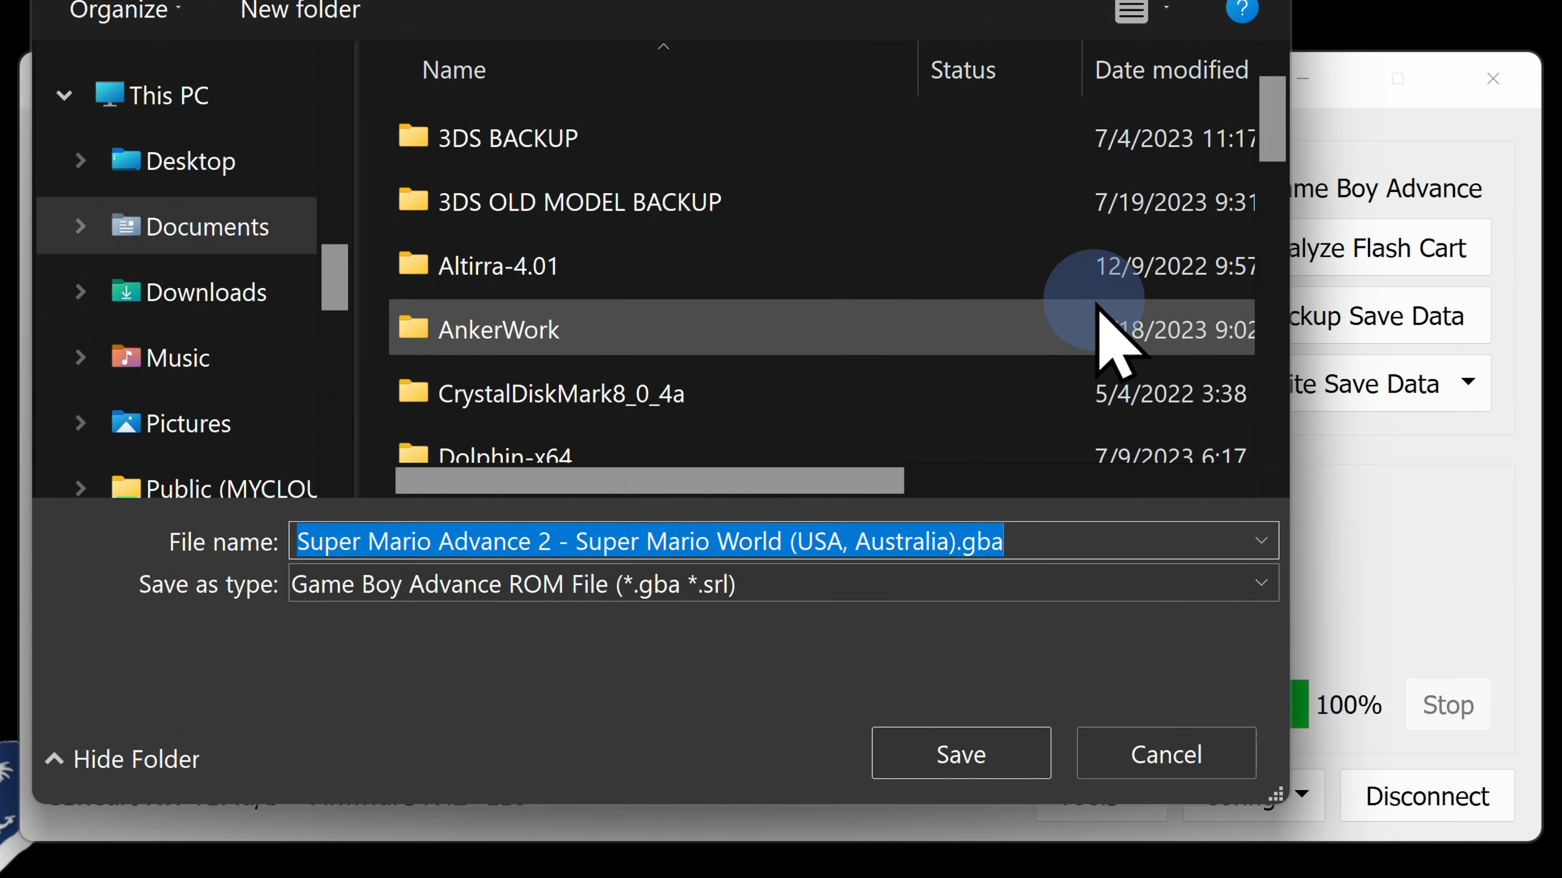
{"action": "mouse_move", "coordinate": [1095, 329]}
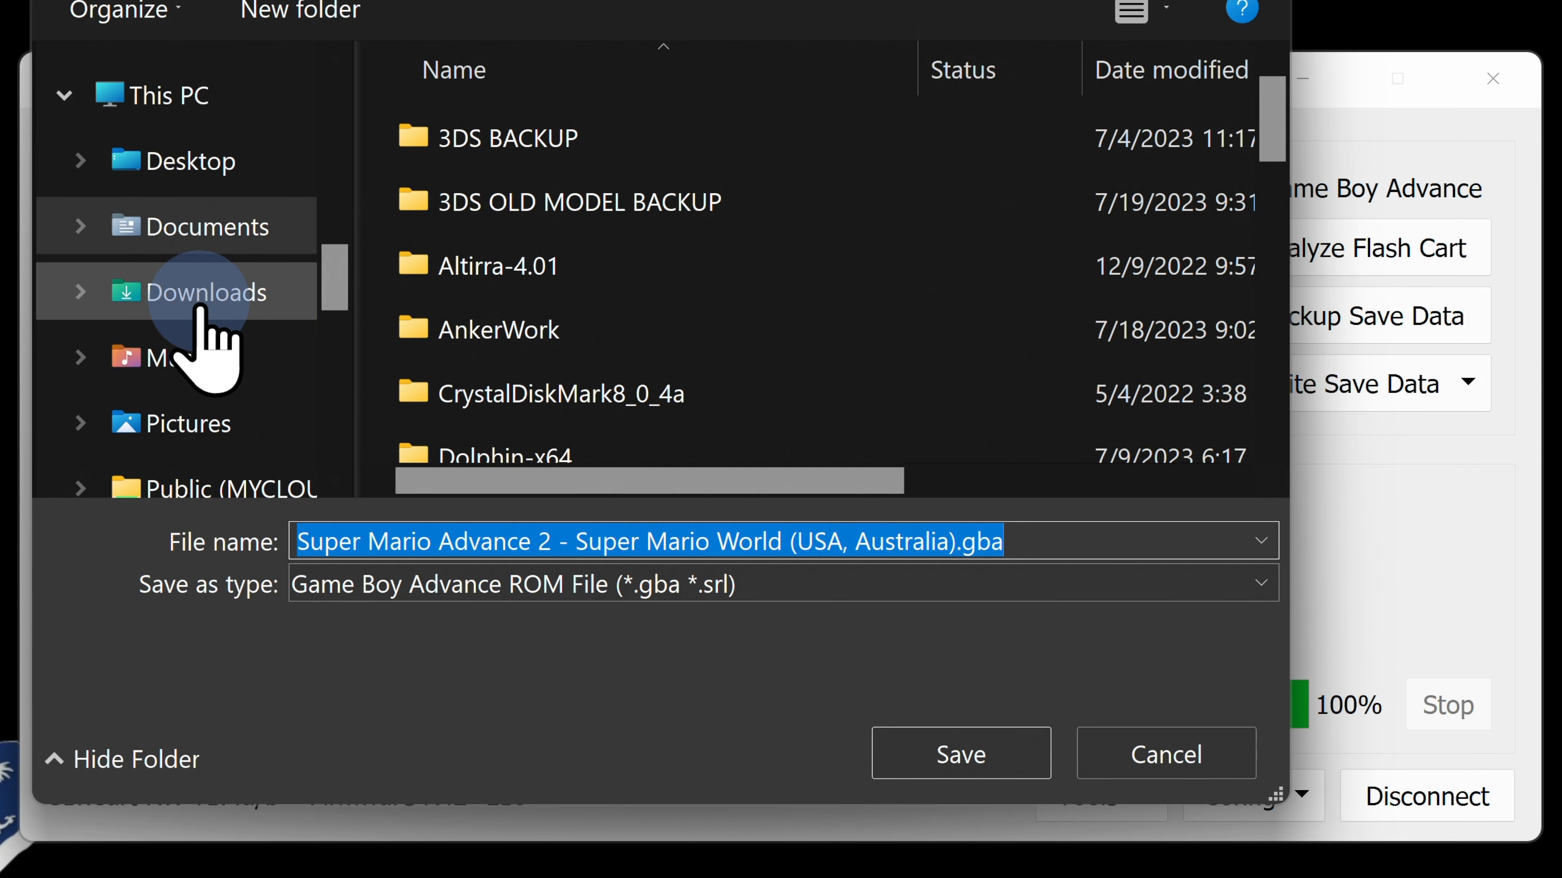
{"action": "left_click", "coordinate": [205, 292]}
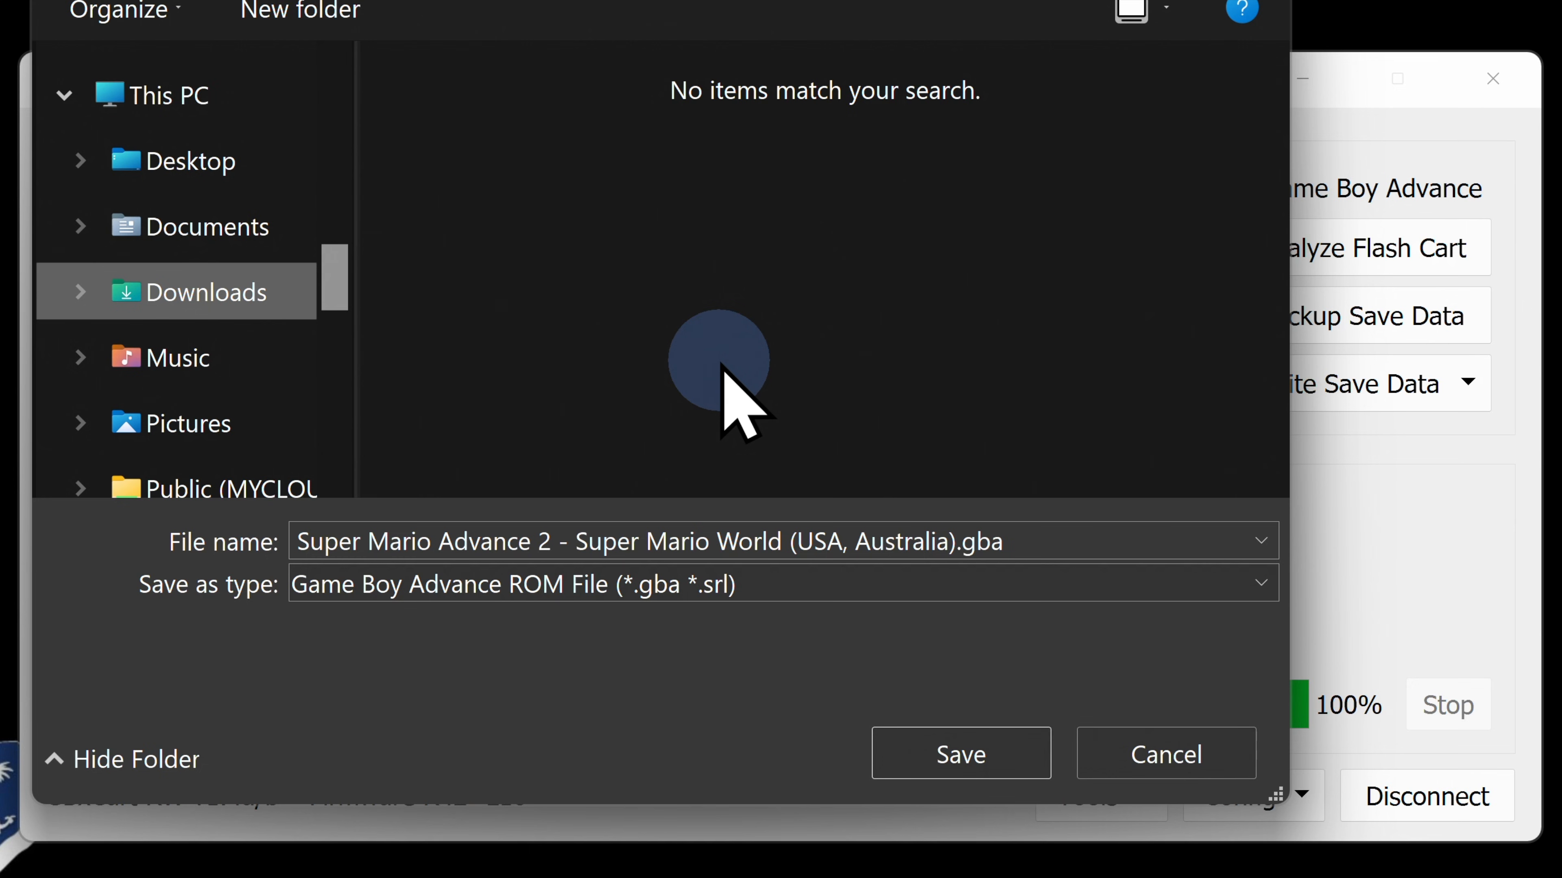
{"action": "left_click", "coordinate": [958, 754]}
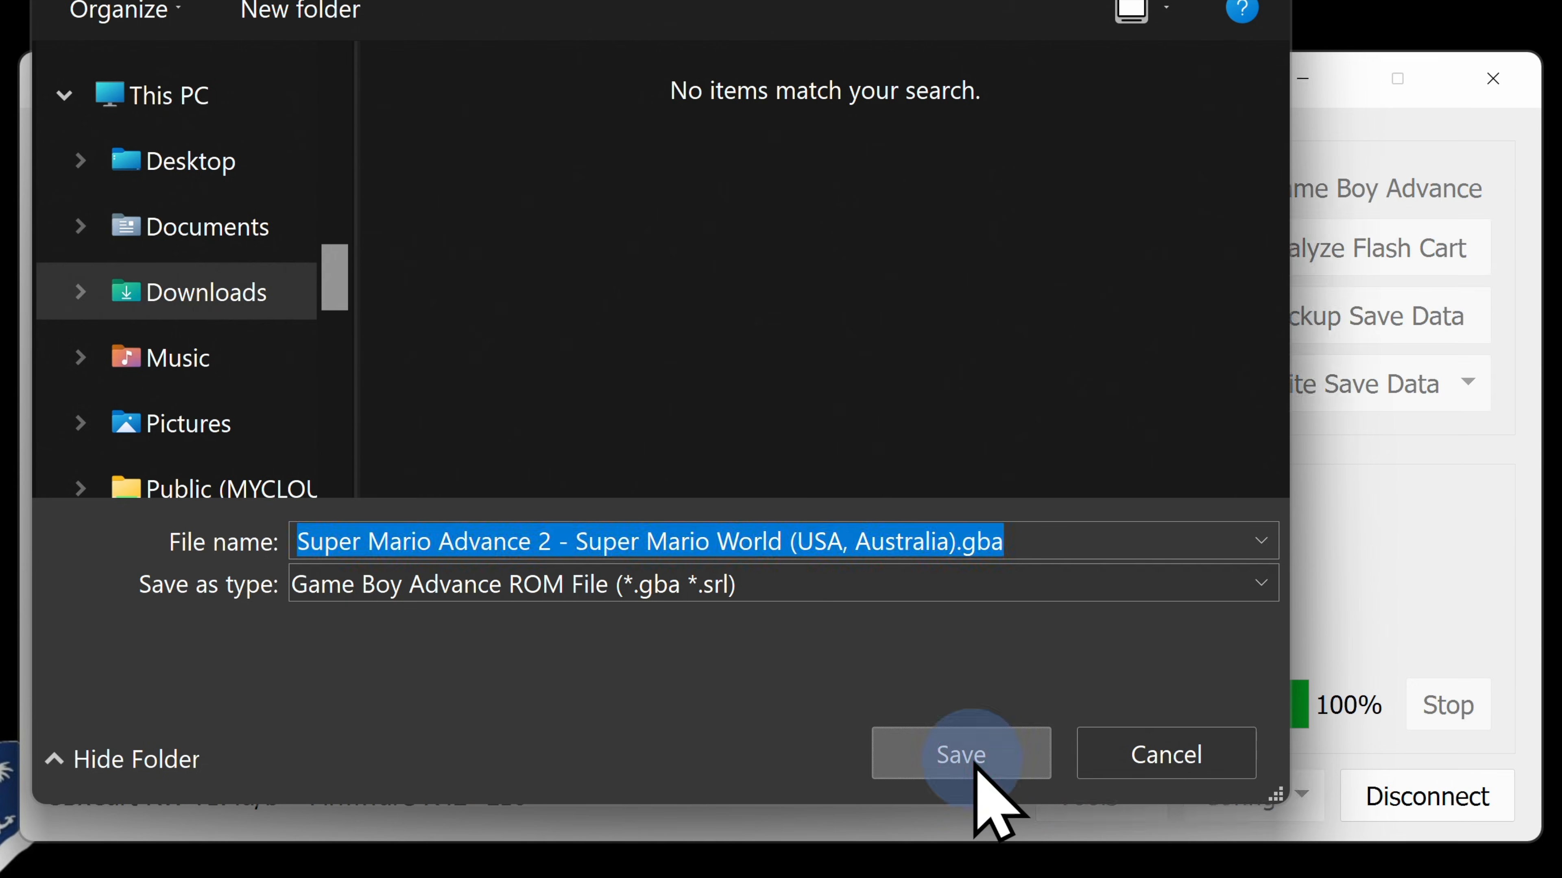
{"action": "left_click", "coordinate": [959, 754]}
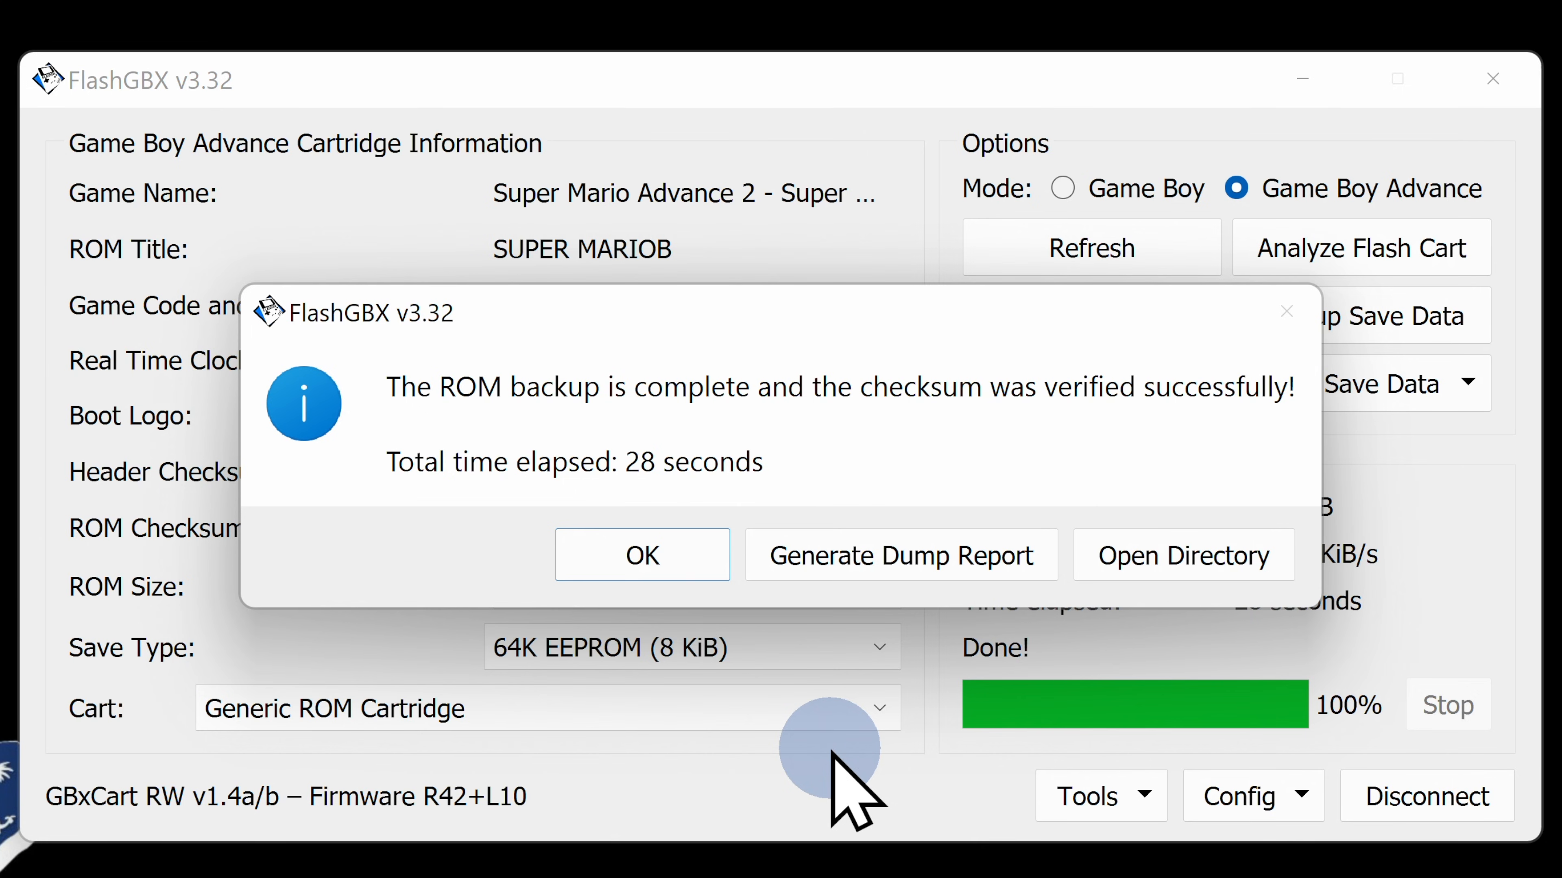
{"action": "mouse_move", "coordinate": [642, 555]}
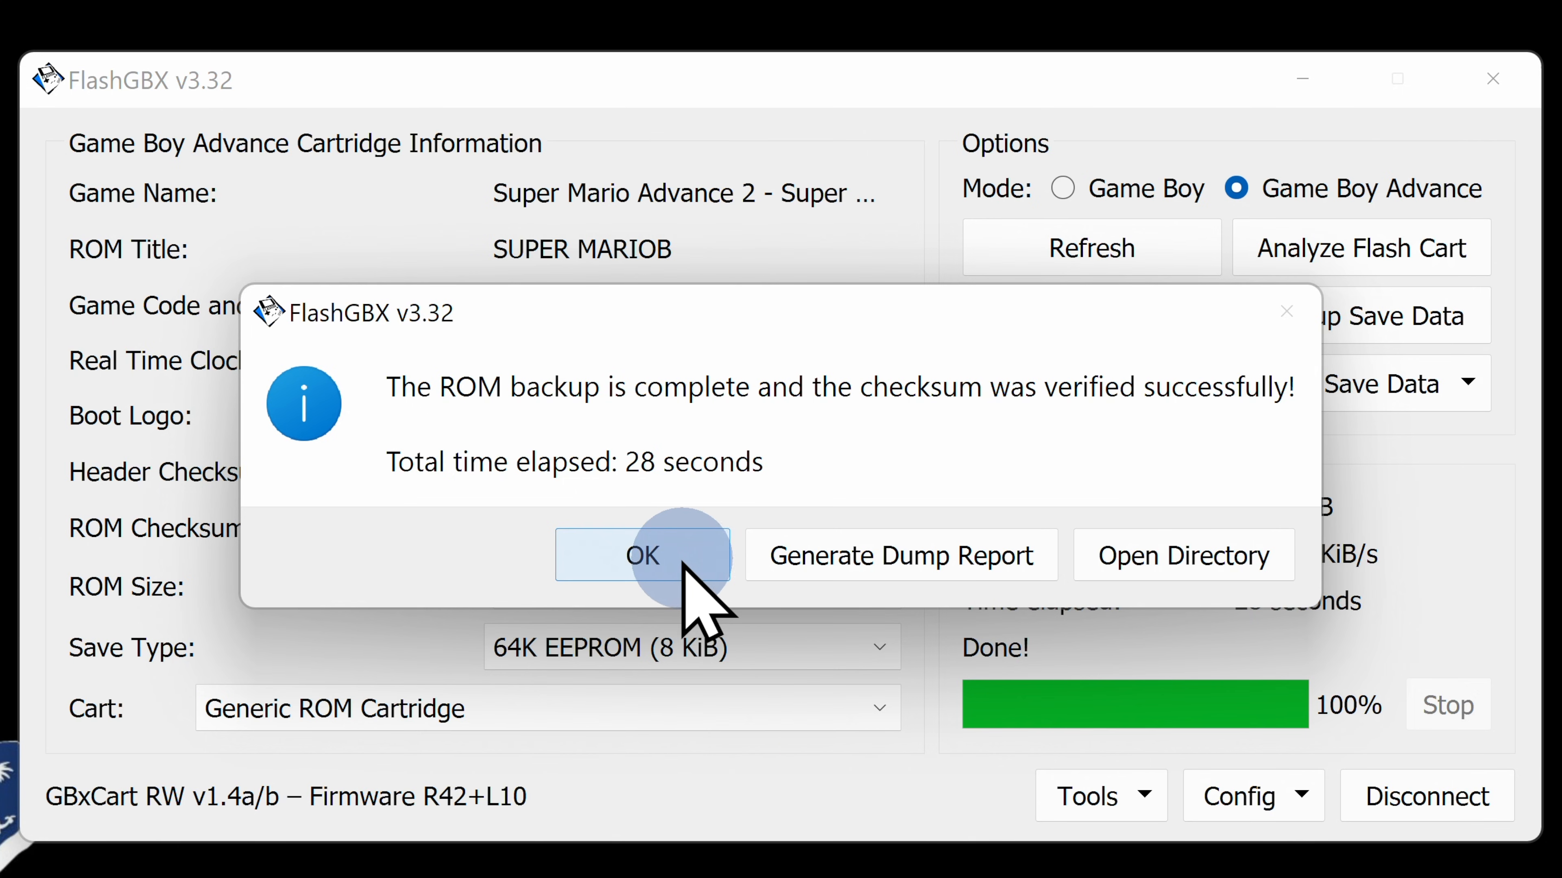
{"action": "left_click", "coordinate": [642, 554]}
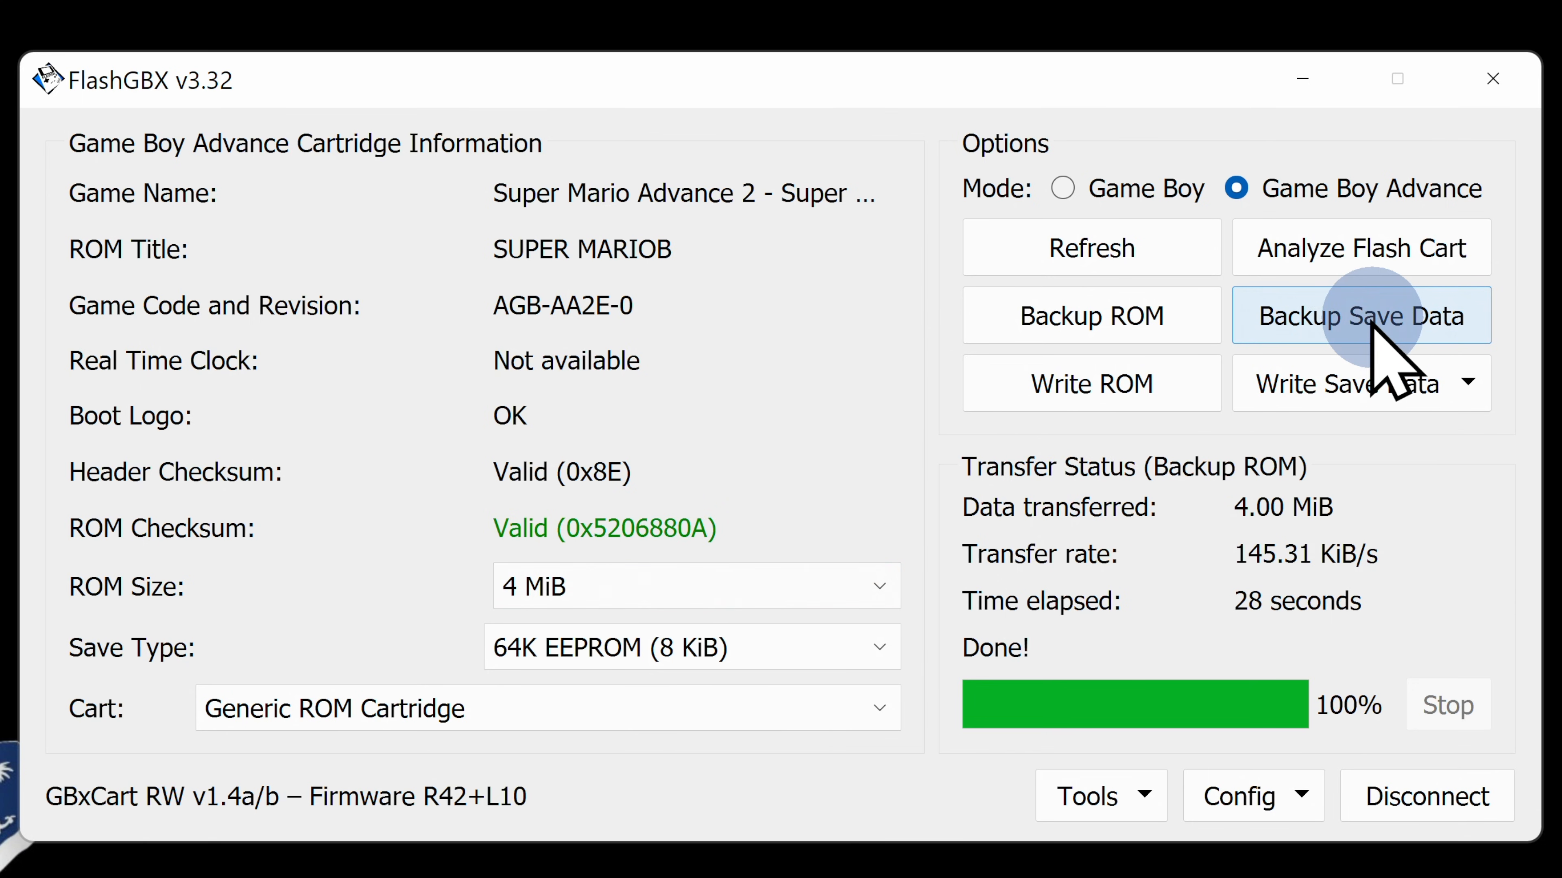
Back up the cartridge's 8 KiB save data as a .sav file in Downloads and confirm completion.
{"action": "left_click", "coordinate": [1359, 316]}
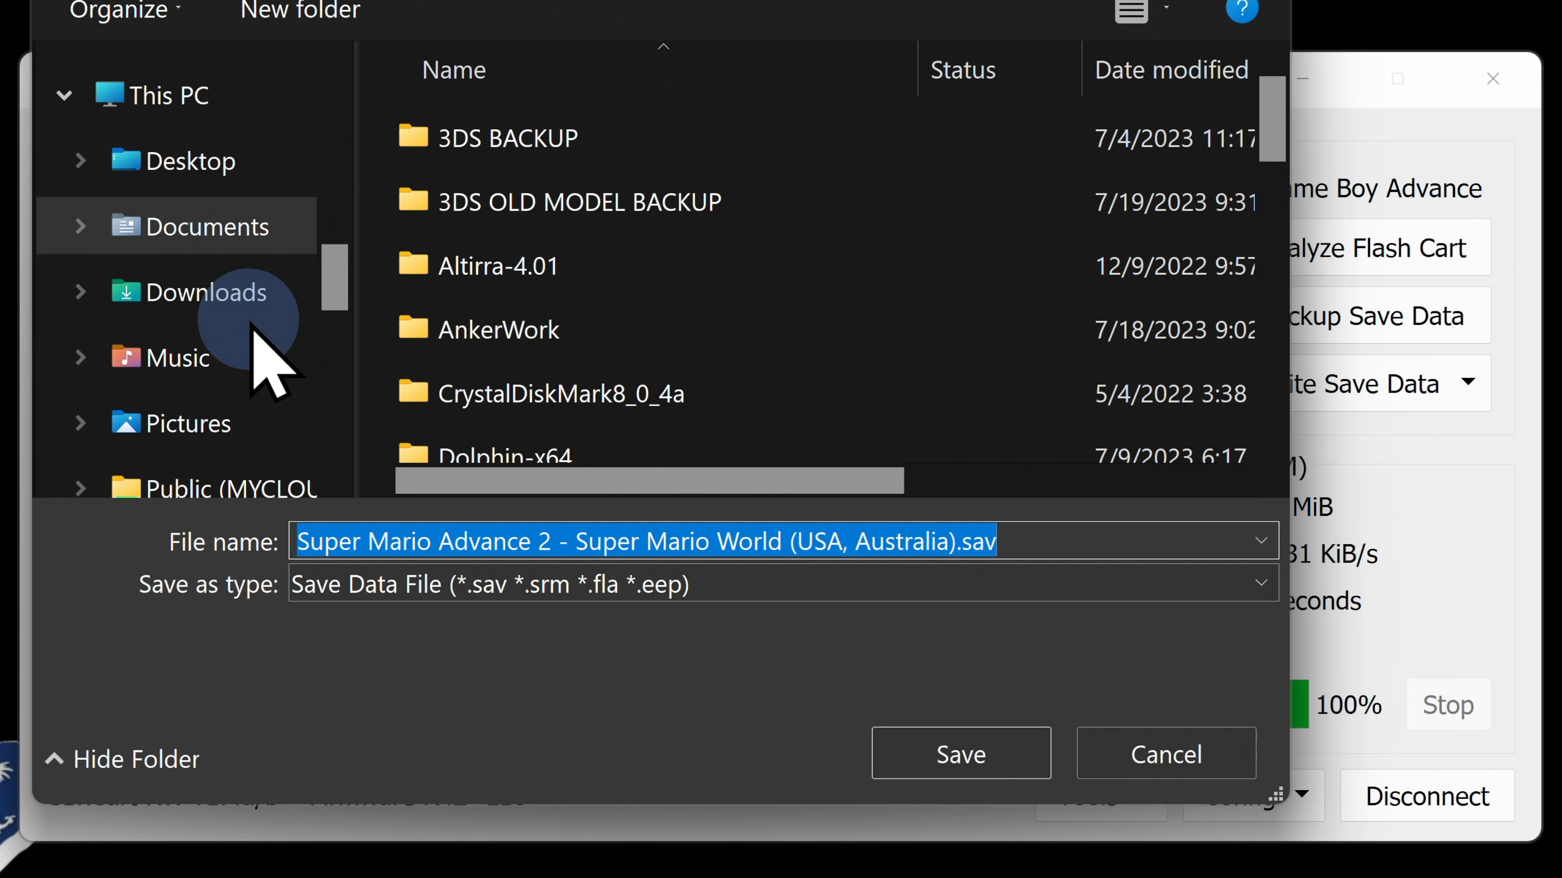
{"action": "left_click", "coordinate": [209, 292]}
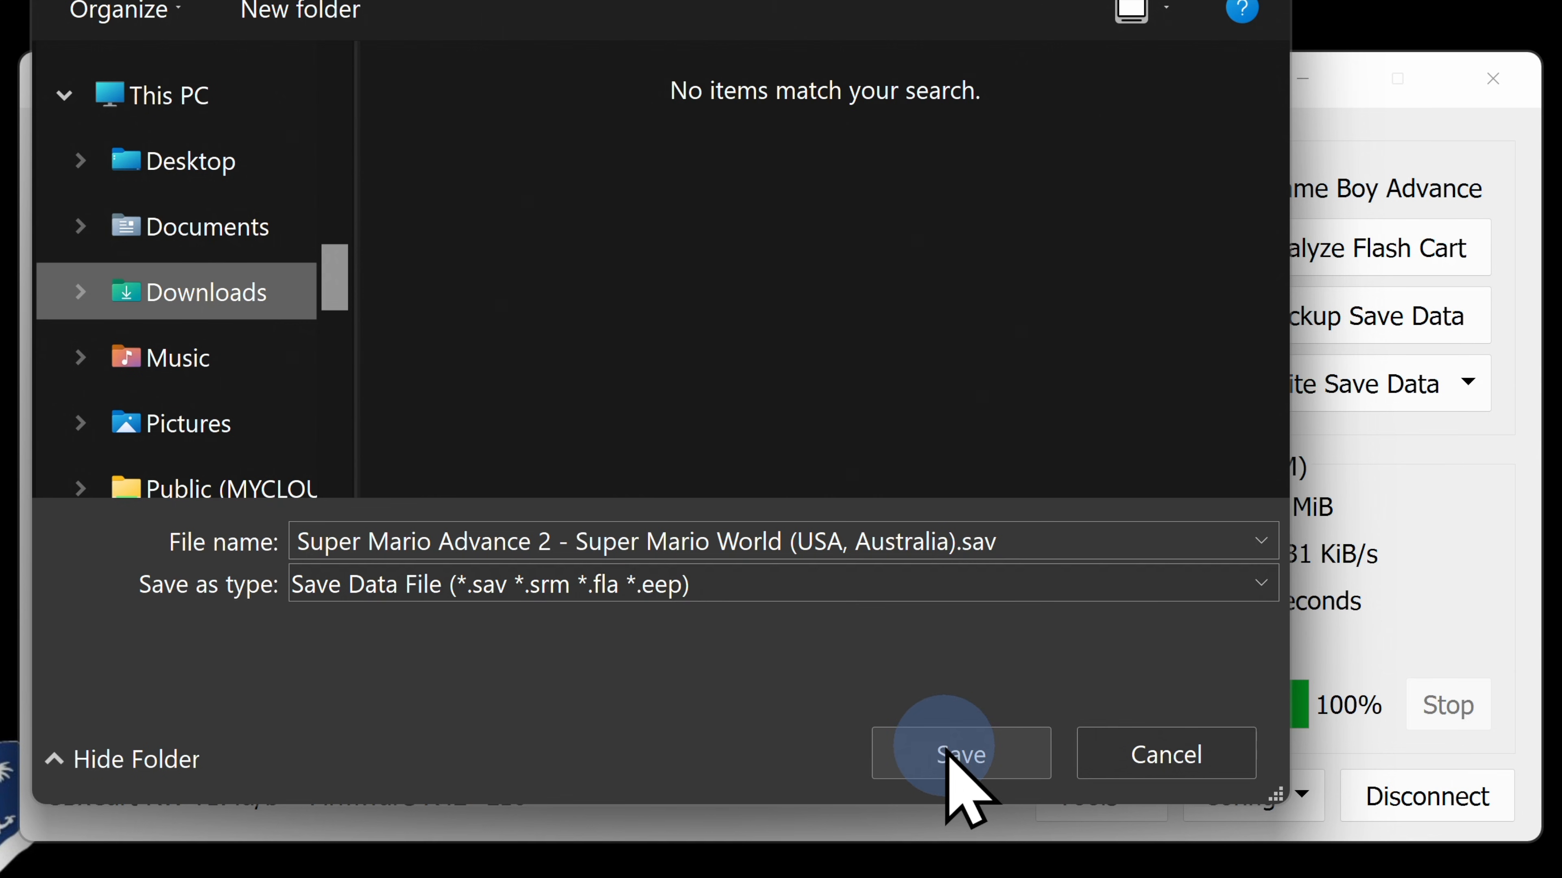
{"action": "left_click", "coordinate": [959, 754]}
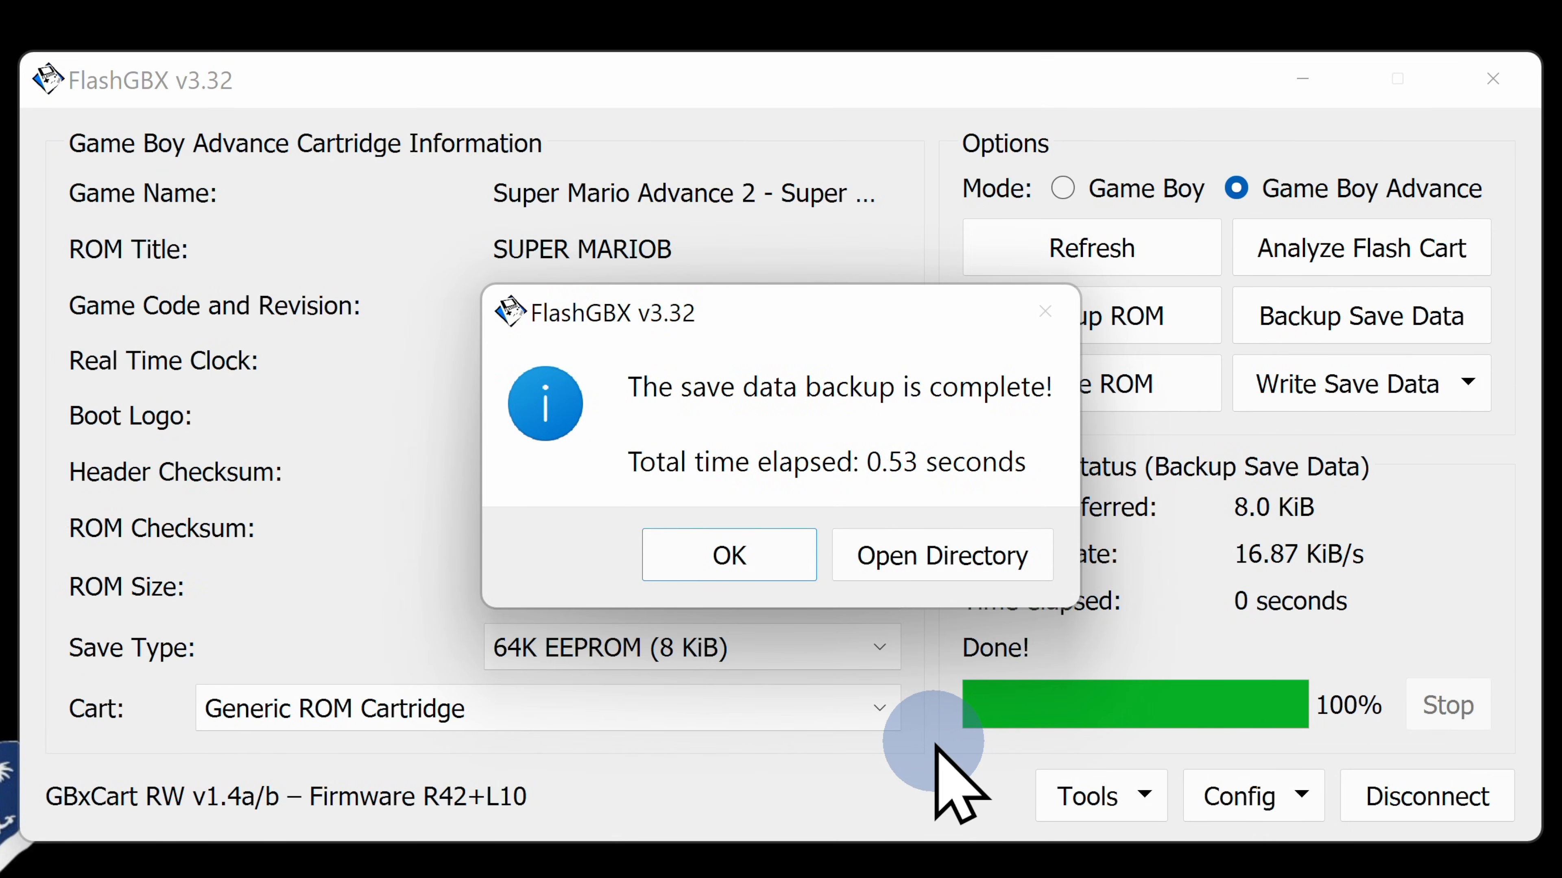
{"action": "left_click", "coordinate": [728, 555]}
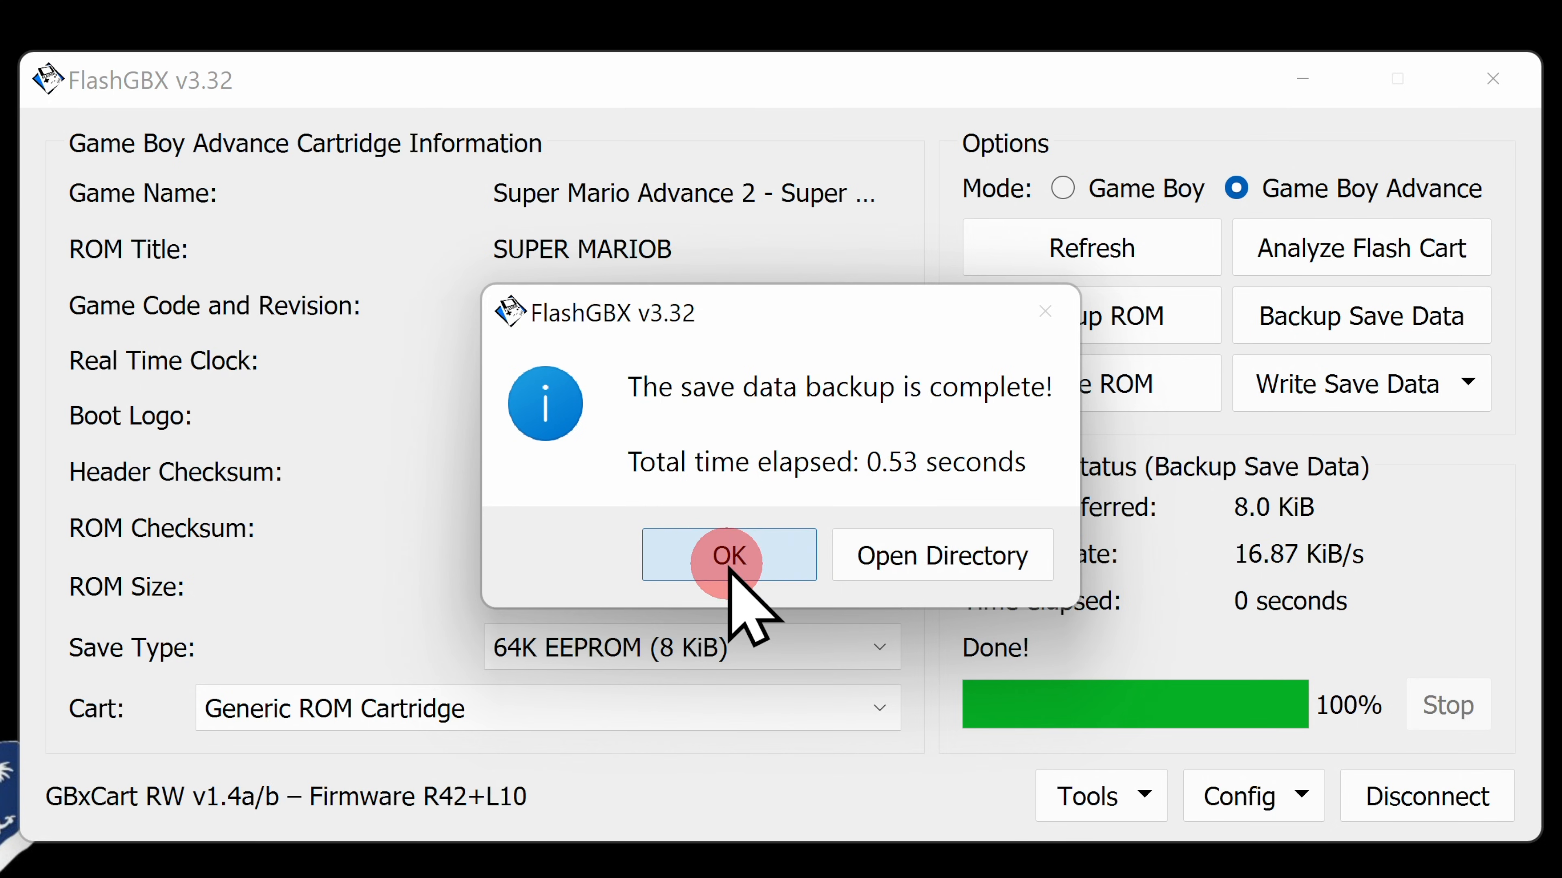
{"action": "left_click", "coordinate": [728, 555]}
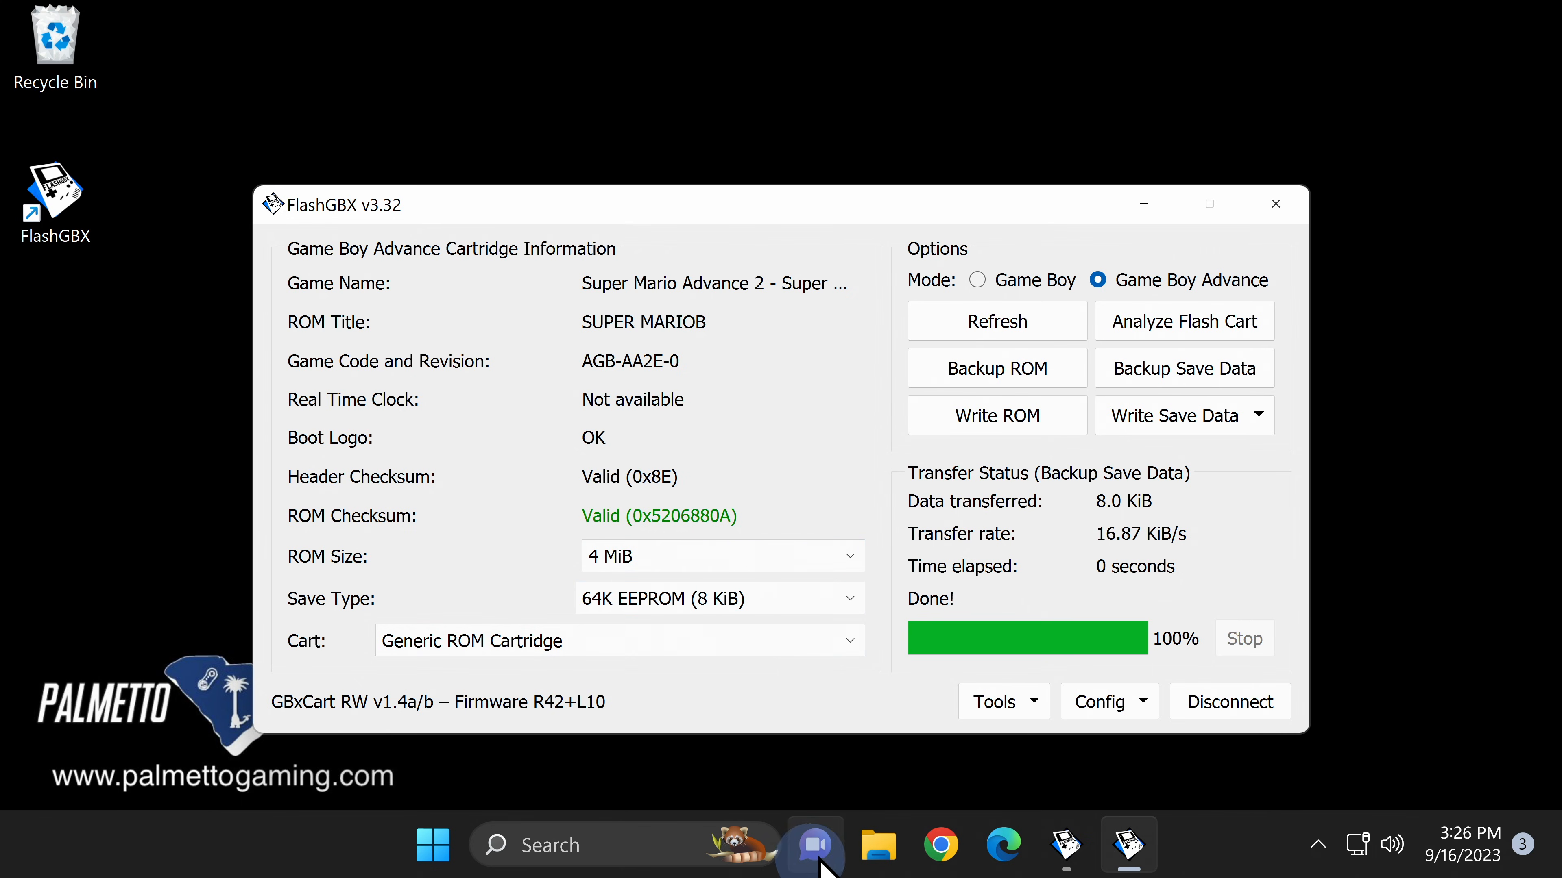
Open the Downloads folder from the File Explorer taskbar jump list.
{"action": "right_click", "coordinate": [874, 844]}
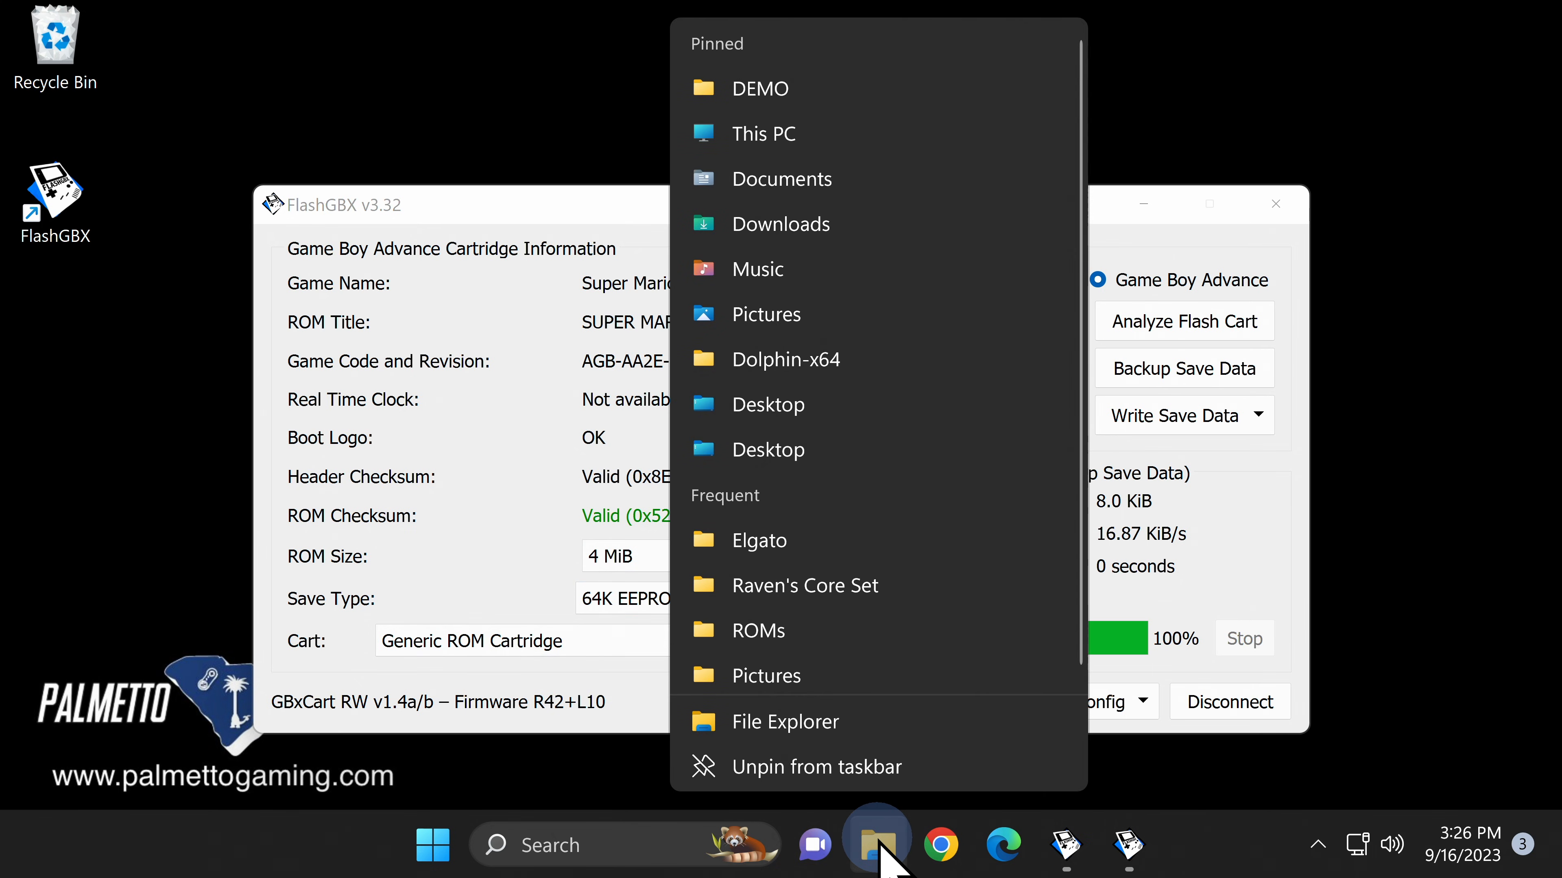
{"action": "mouse_move", "coordinate": [780, 222]}
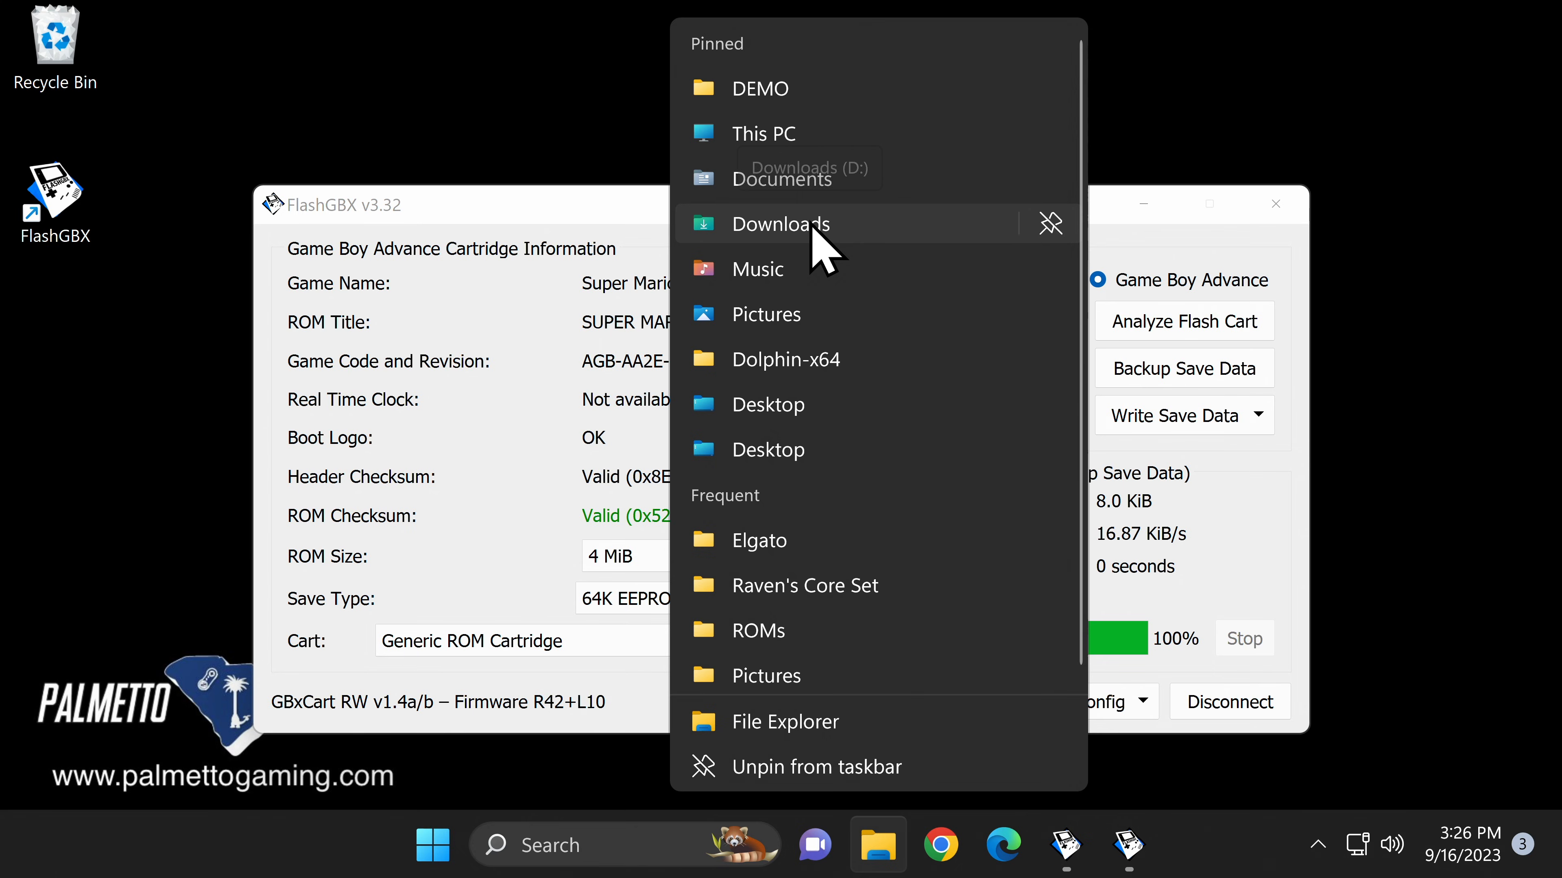
{"action": "left_click", "coordinate": [780, 223]}
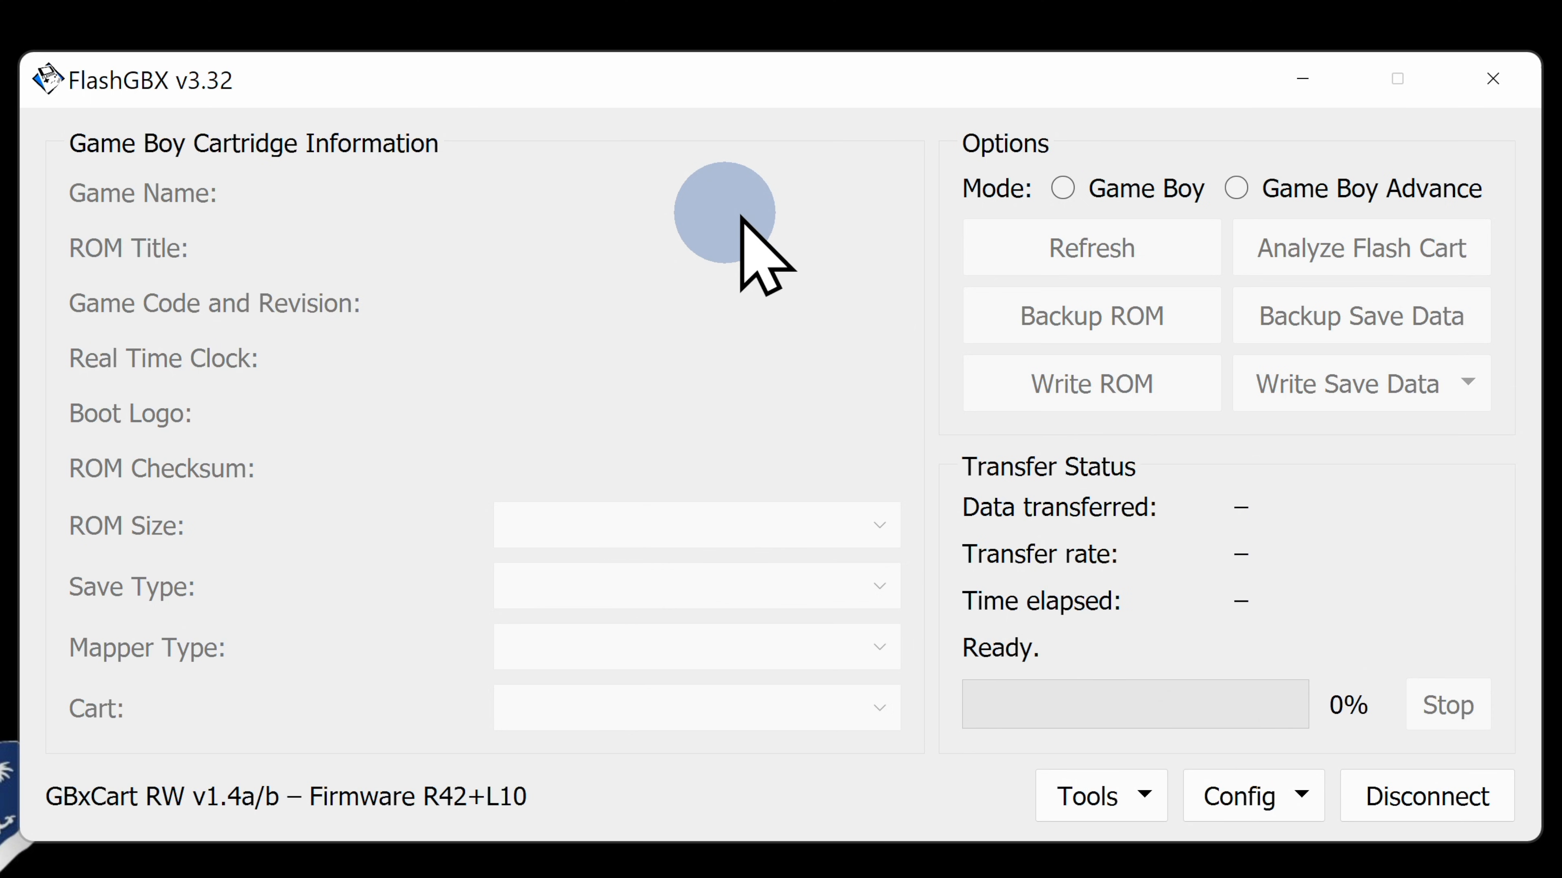
Switch to Game Boy mode and start Write ROM, detecting the SD007_48BALL_64M flash cart.
{"action": "left_click", "coordinate": [1063, 188]}
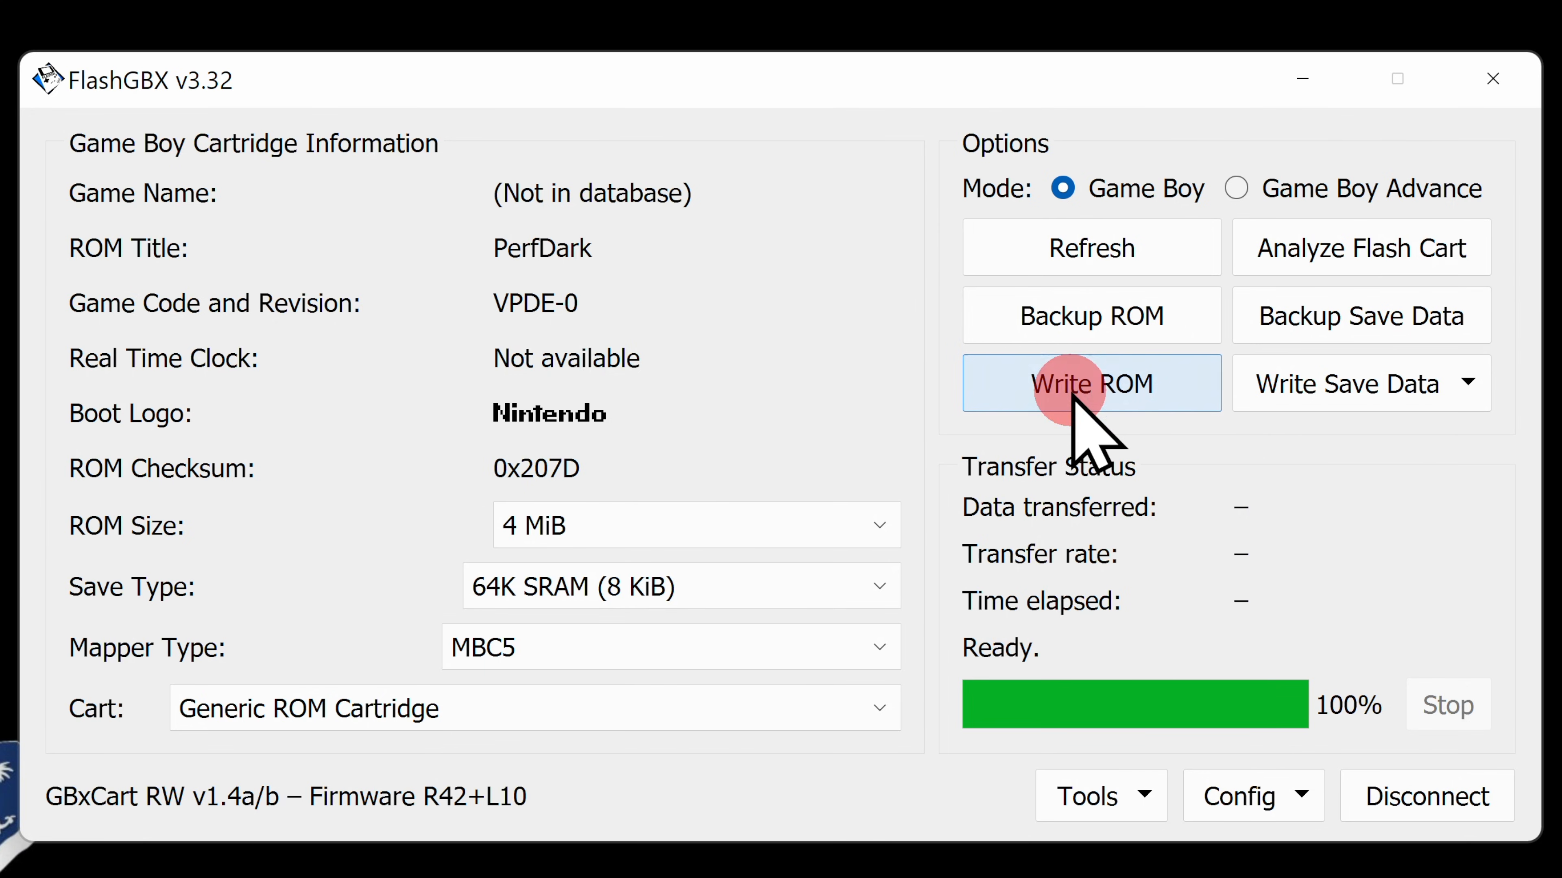
{"action": "left_click", "coordinate": [1090, 383]}
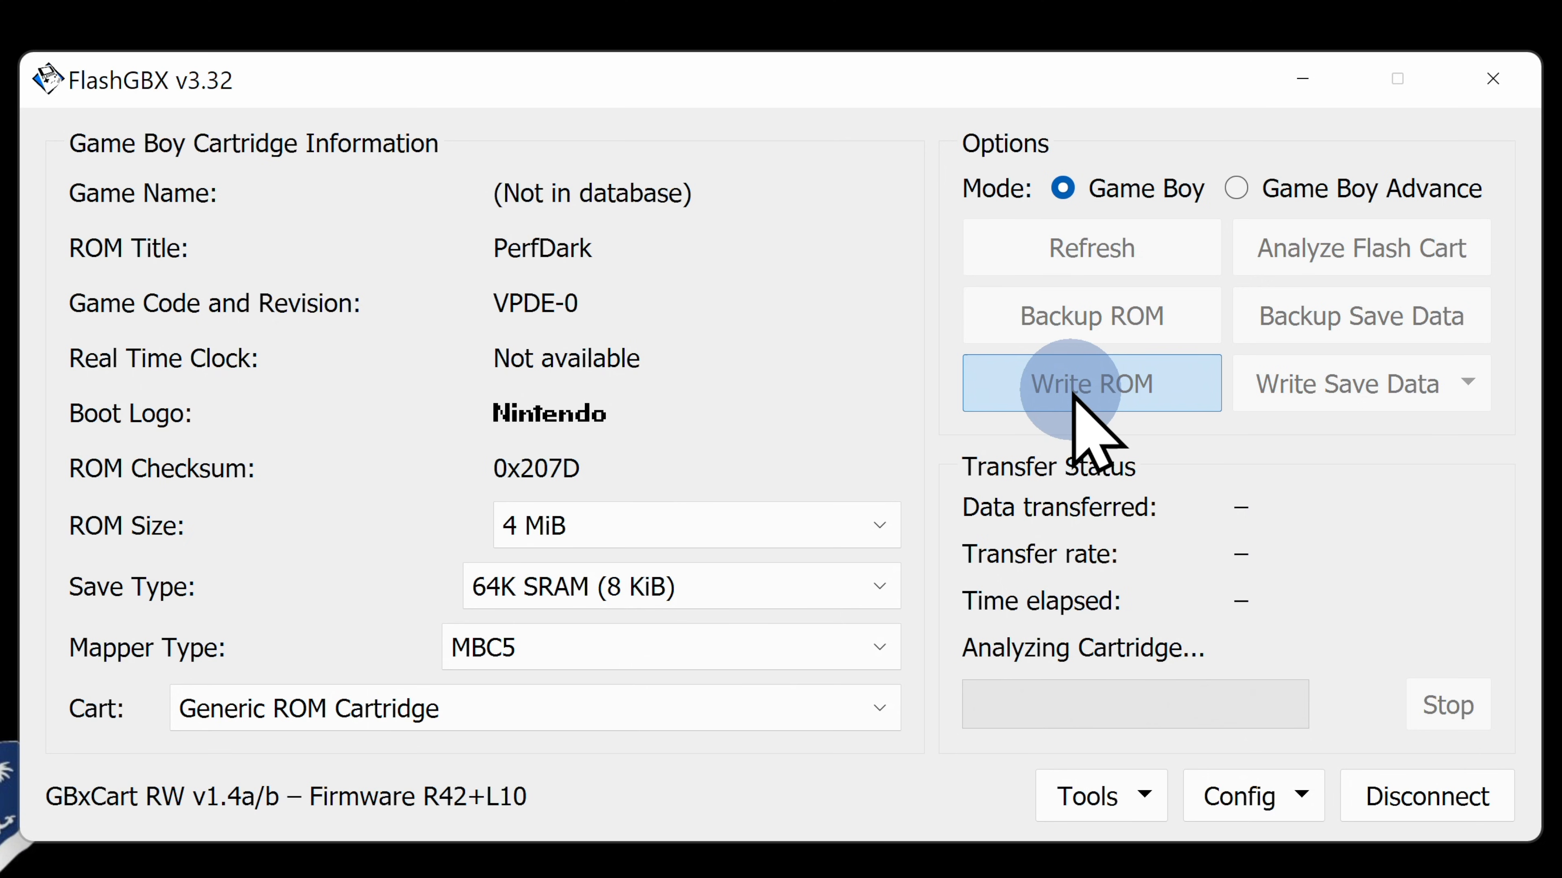
{"action": "left_click", "coordinate": [1090, 383]}
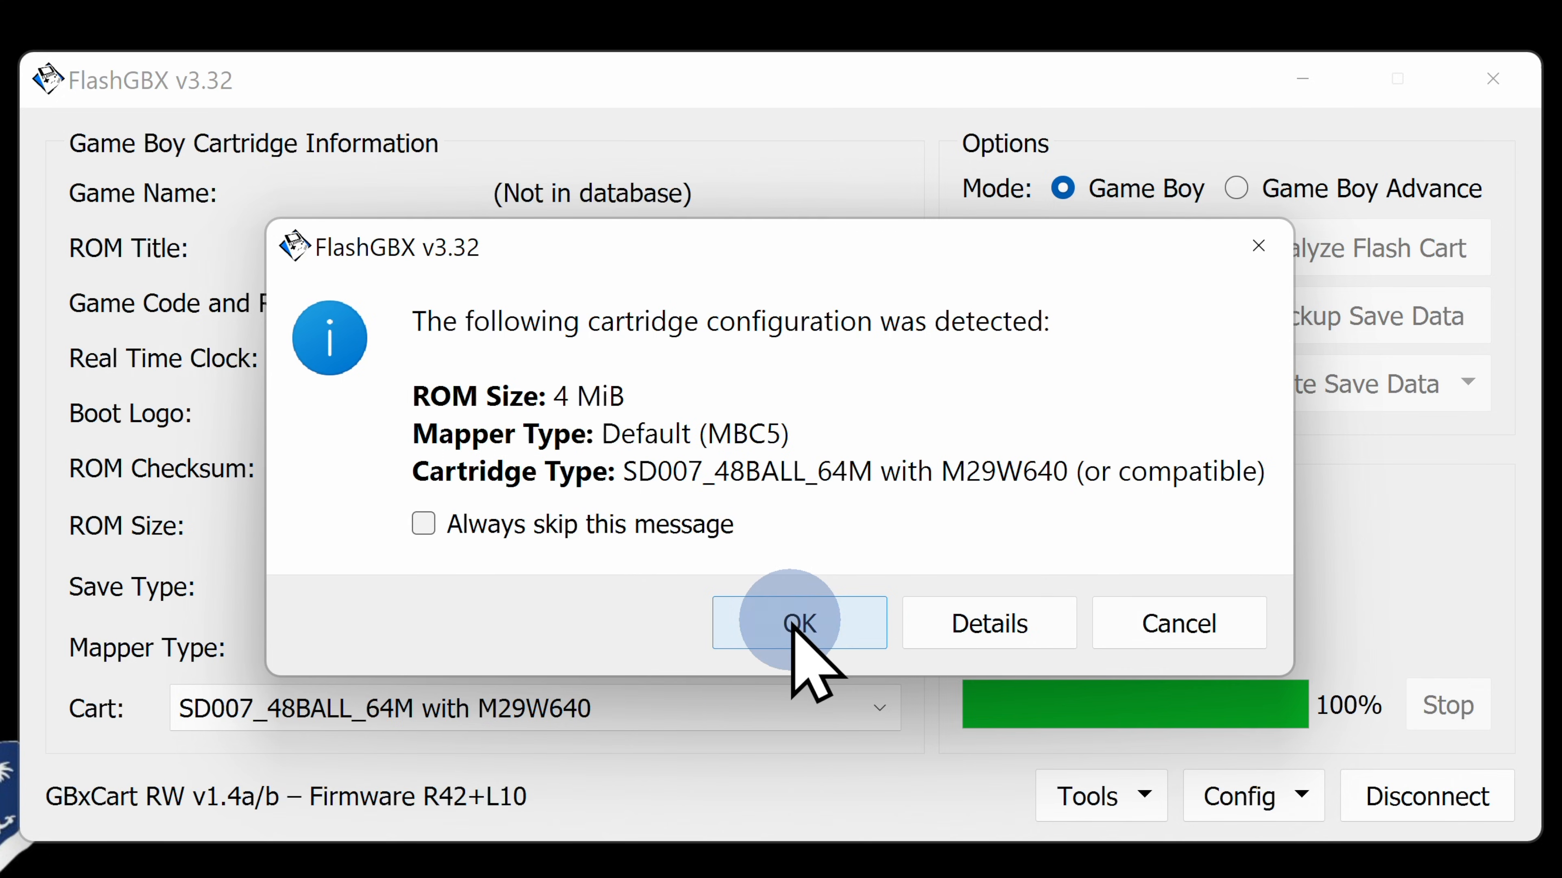
Accept the detected flash cart setup and choose Raven's Core.gb from the DEMO folder.
{"action": "left_click", "coordinate": [800, 622]}
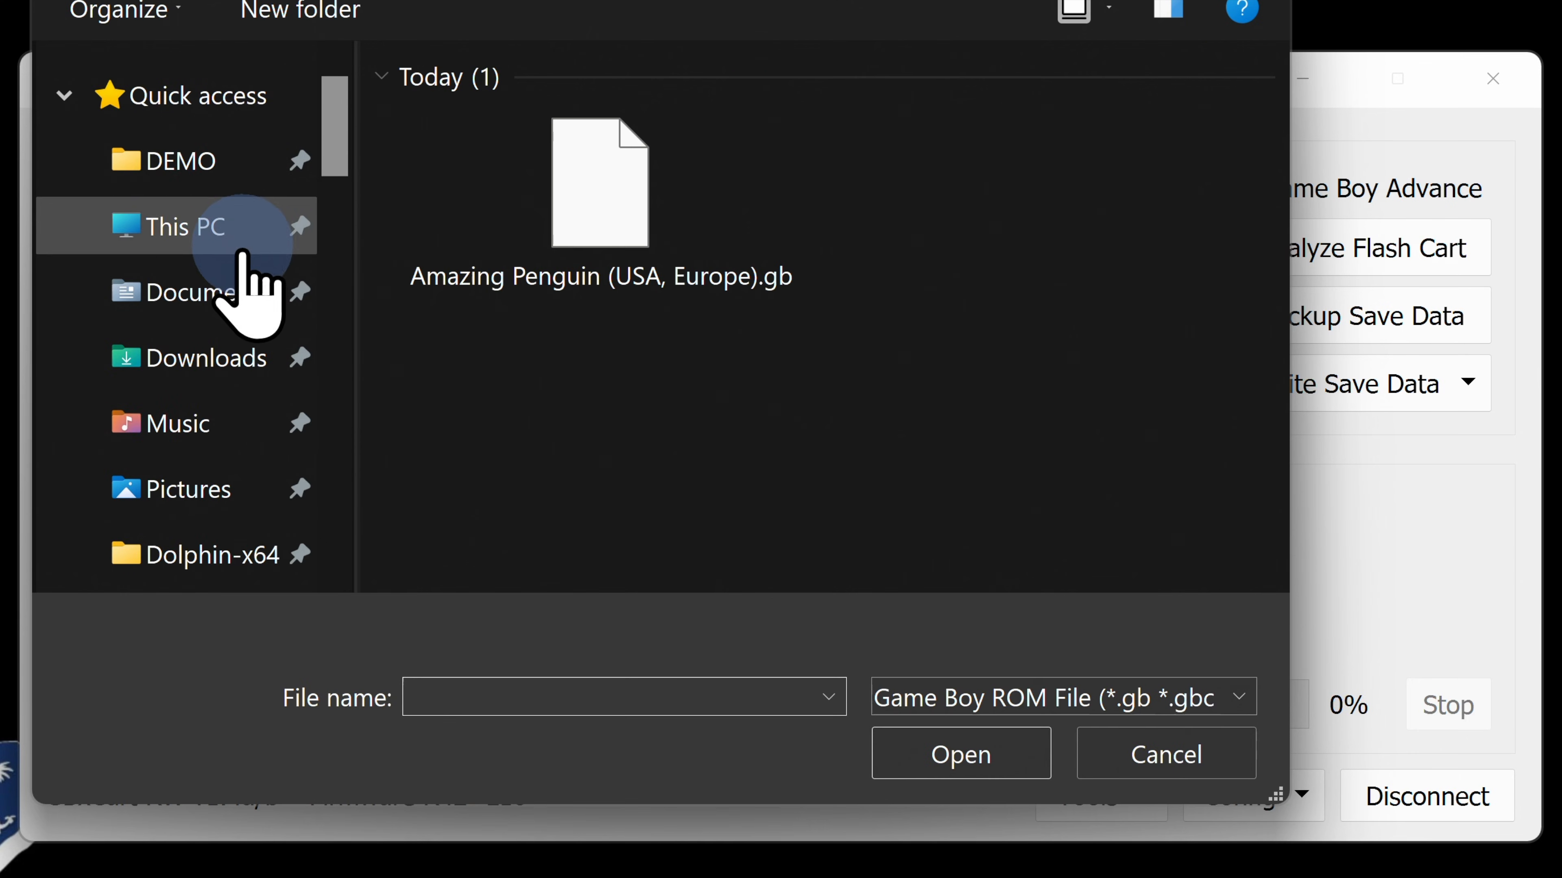
{"action": "left_click", "coordinate": [179, 160]}
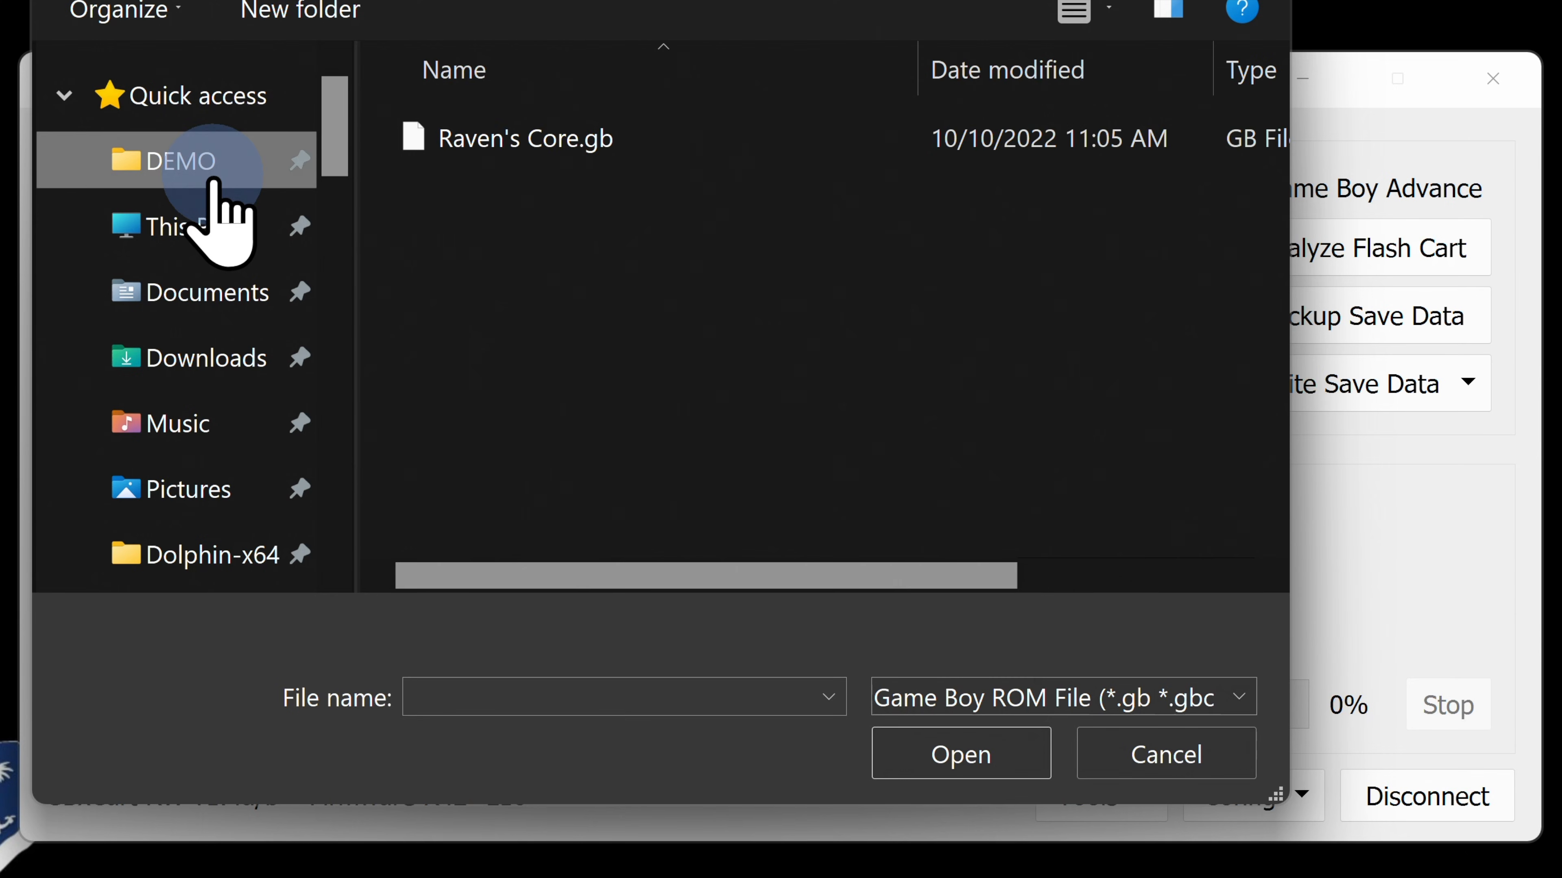
{"action": "mouse_move", "coordinate": [200, 227]}
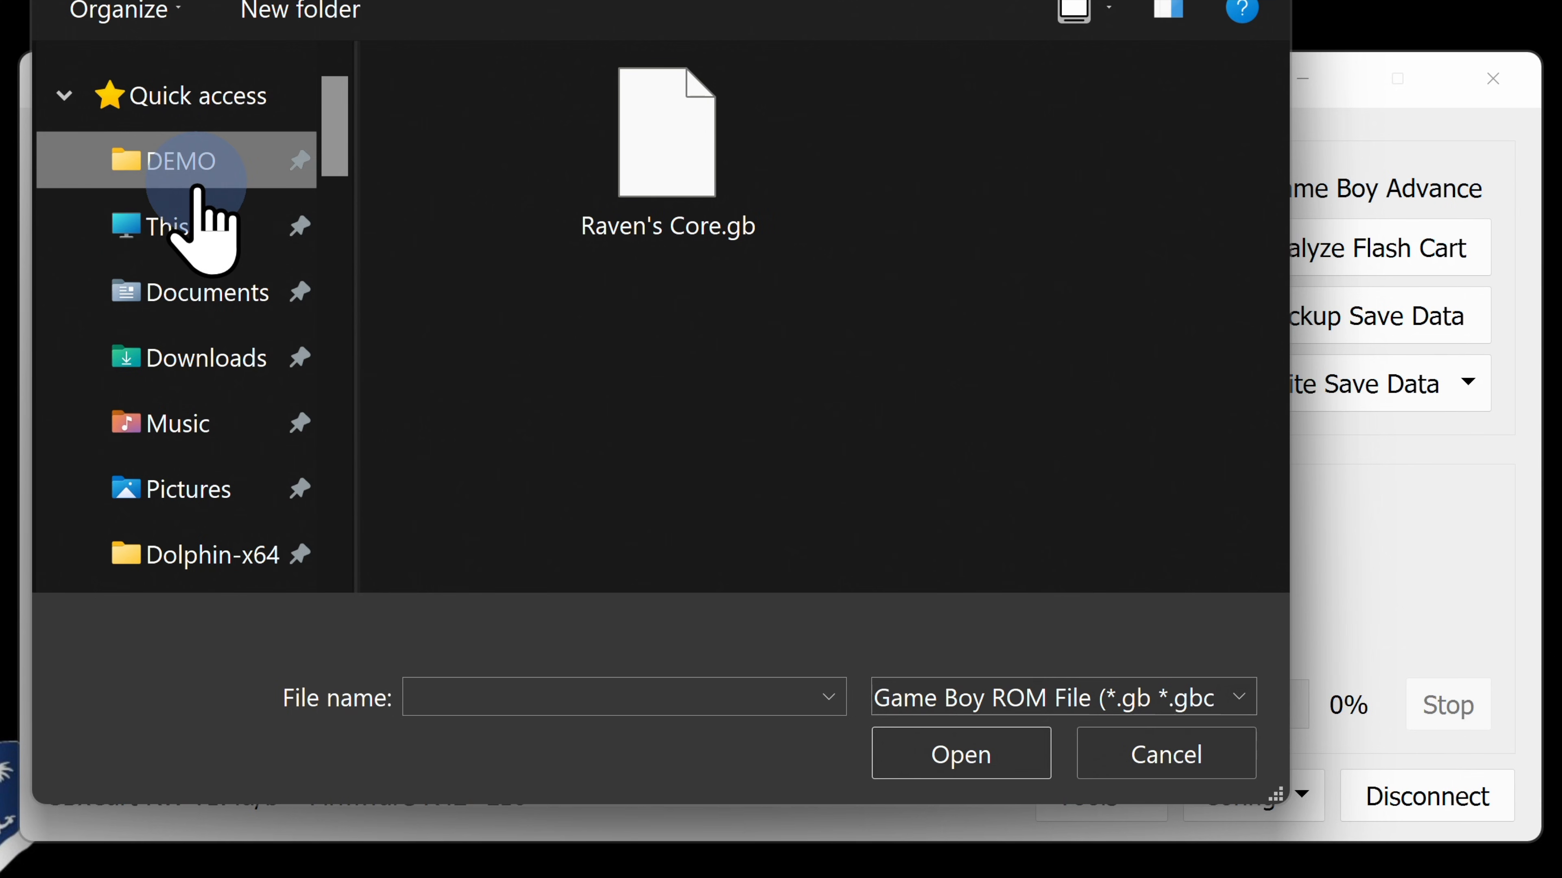
{"action": "left_click", "coordinate": [666, 150]}
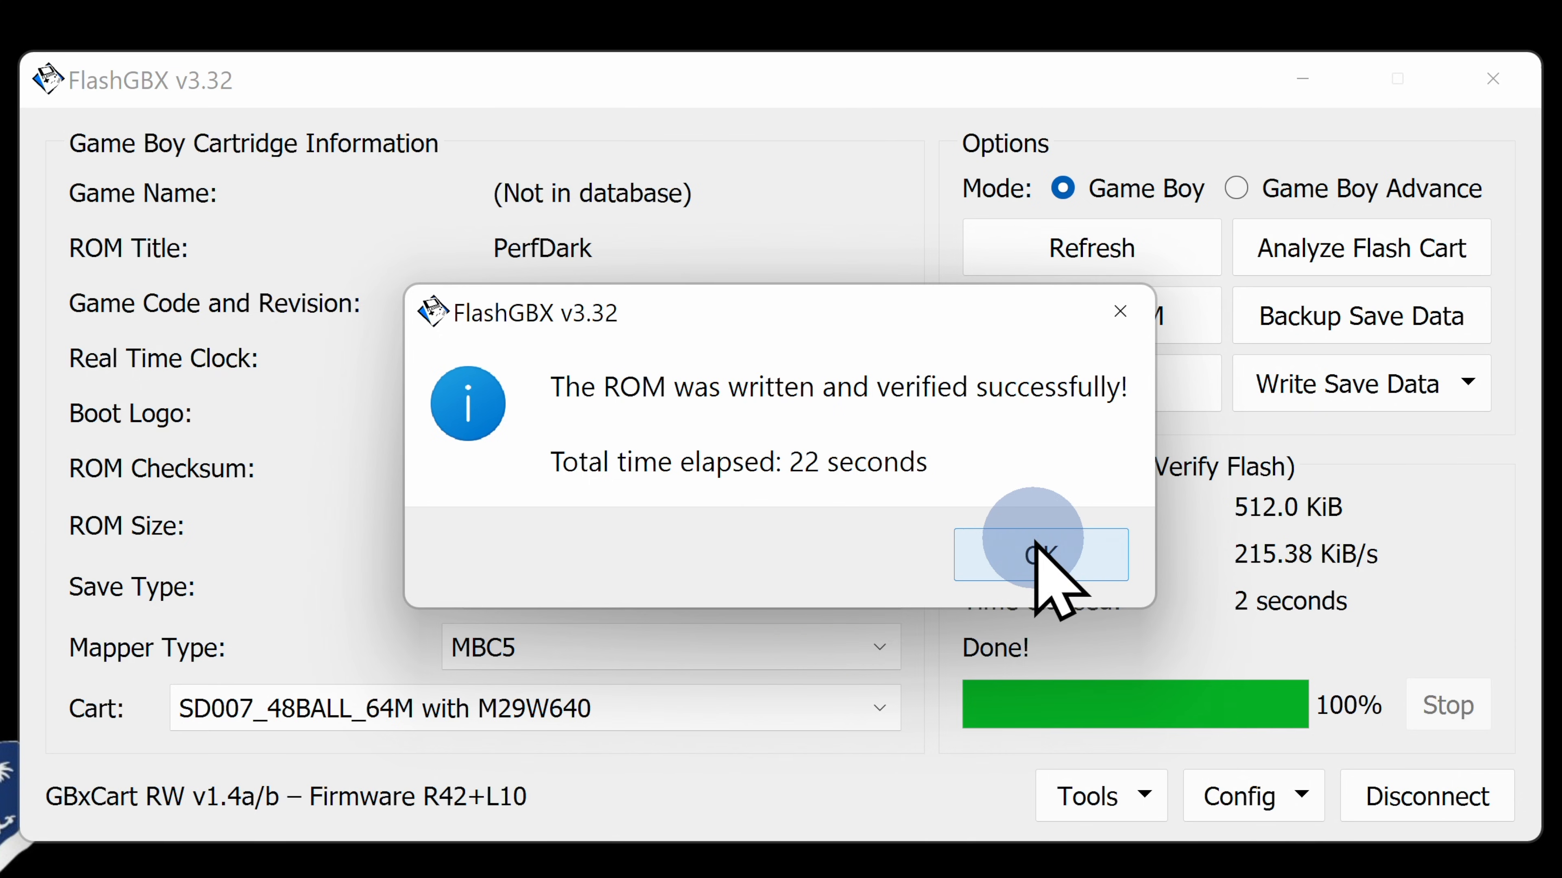
Dismiss the 'ROM was written and verified successfully' message for RAVENSCORE.
{"action": "left_click", "coordinate": [1039, 555]}
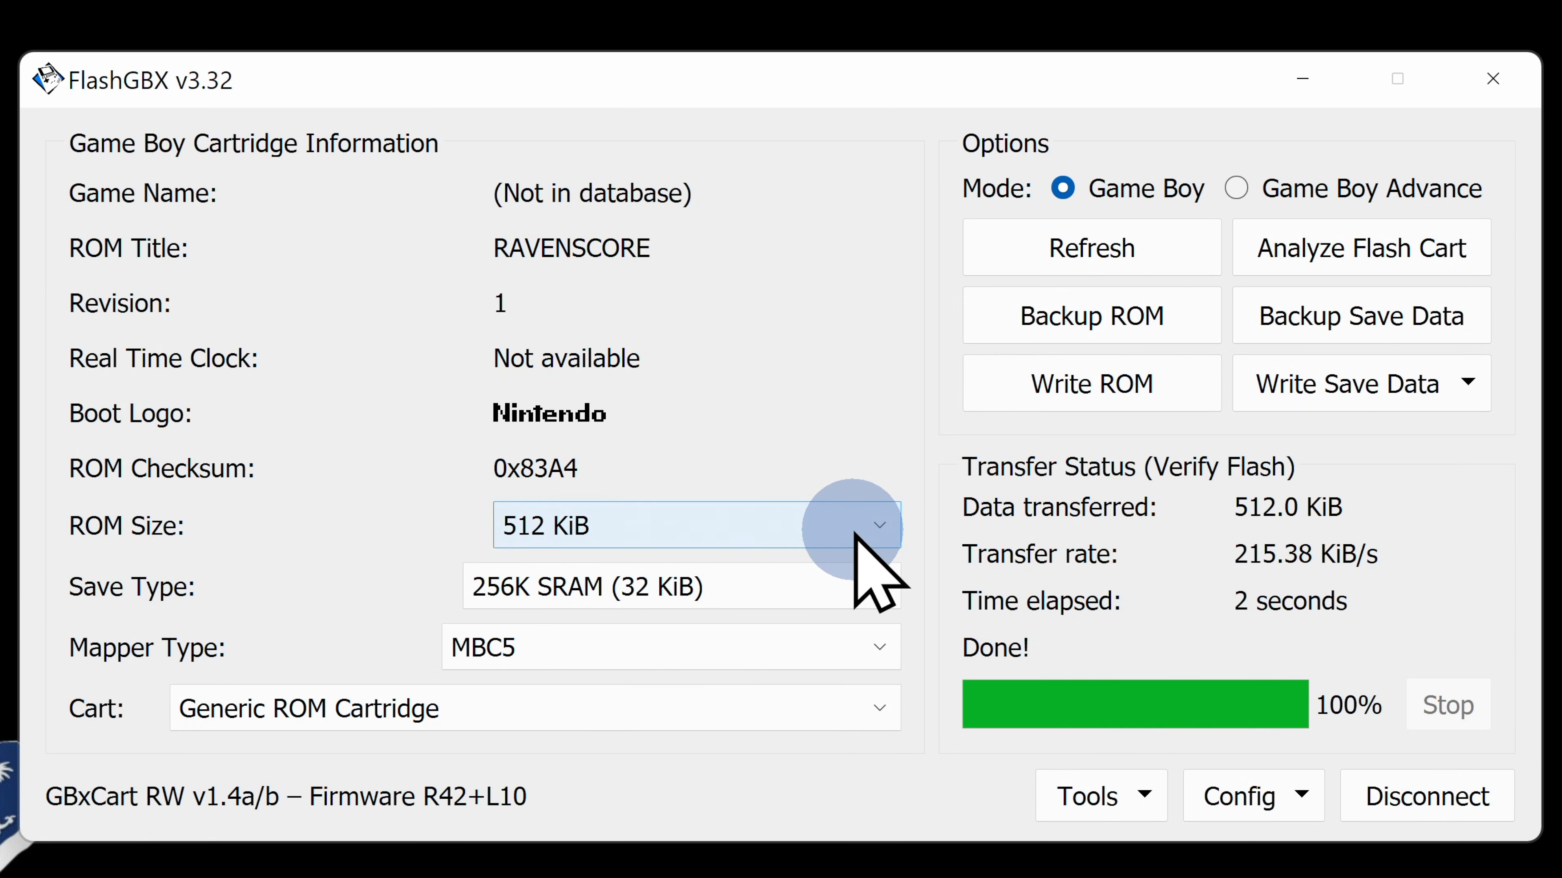